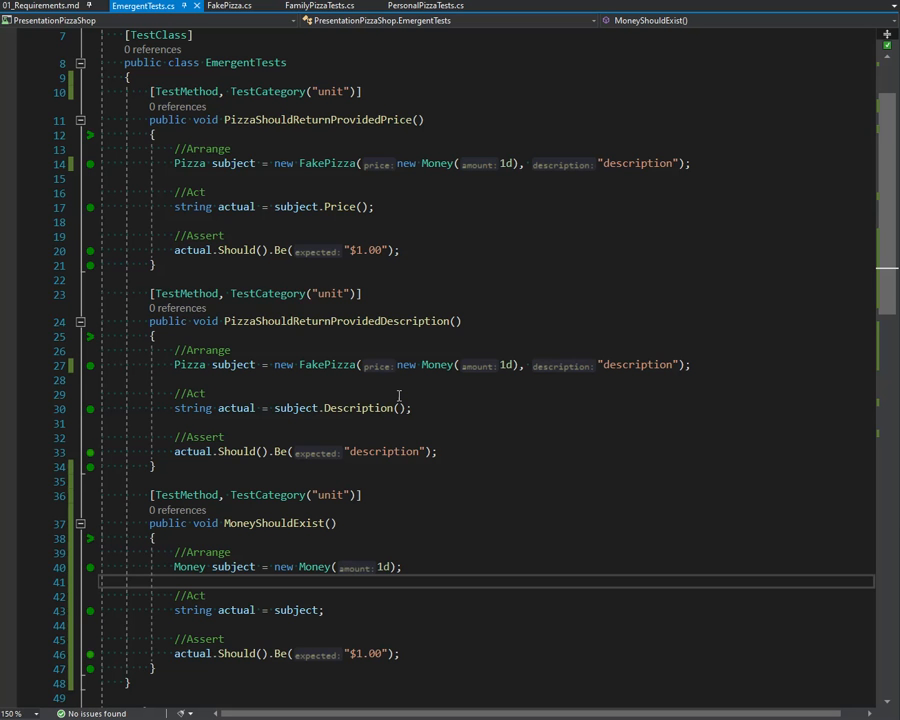
# - Scroll through EmergentTests.cs and switch to the 01_Requirements.md notes on pizza sizes and toppings
pyautogui.scroll(3)
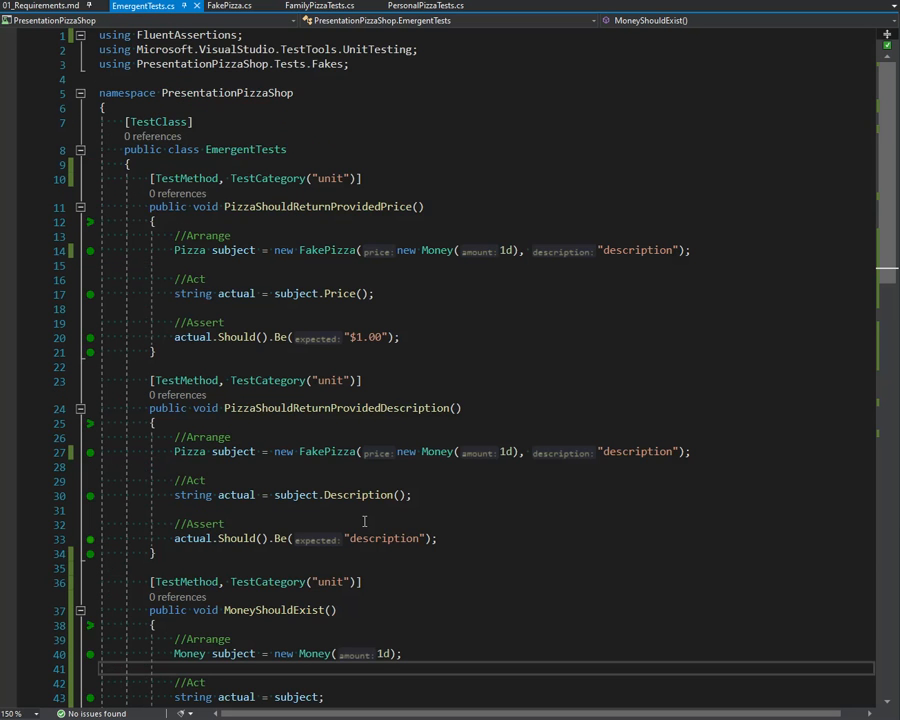
pyautogui.click(40, 6)
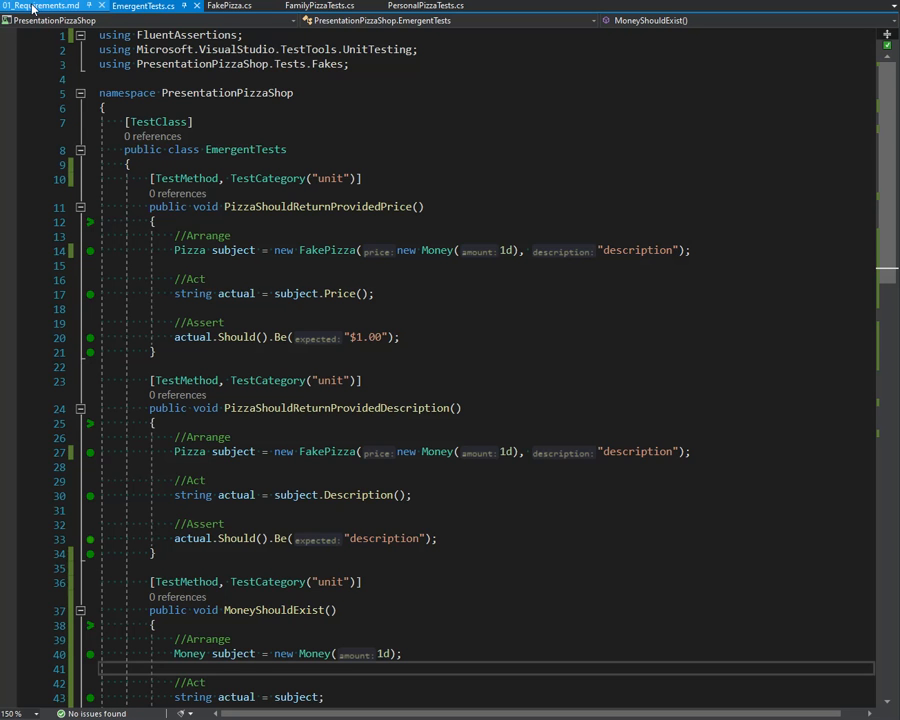
pyautogui.scroll(-3)
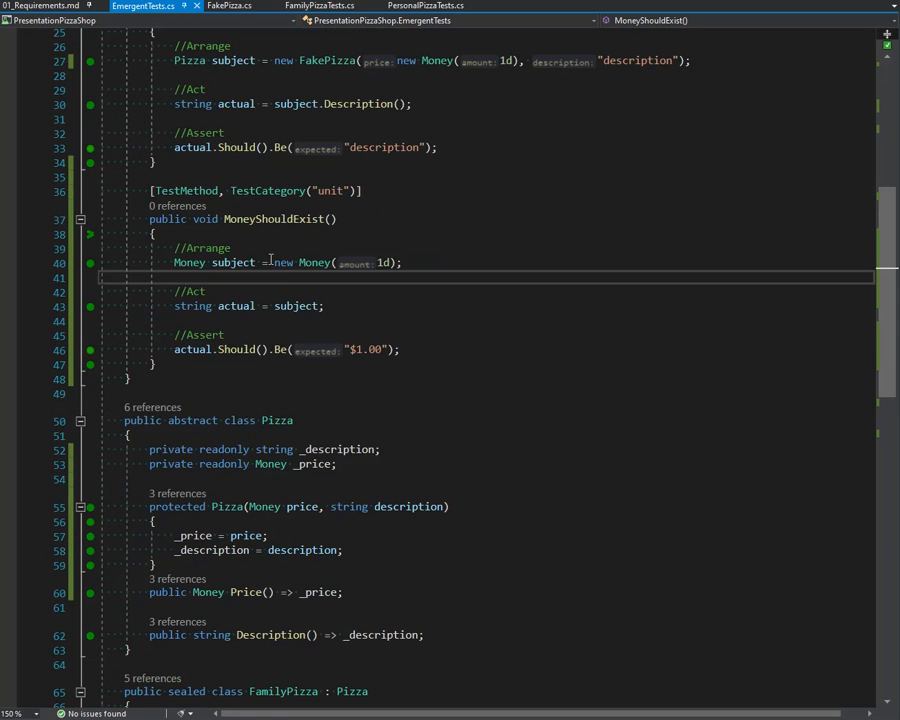
pyautogui.moveTo(384, 374)
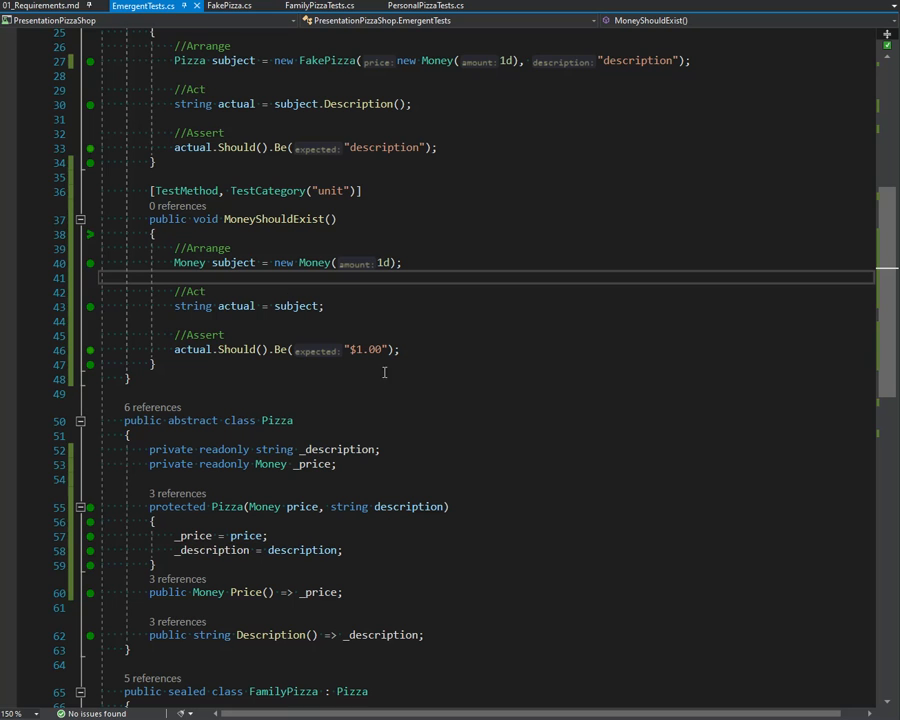
pyautogui.moveTo(388, 380)
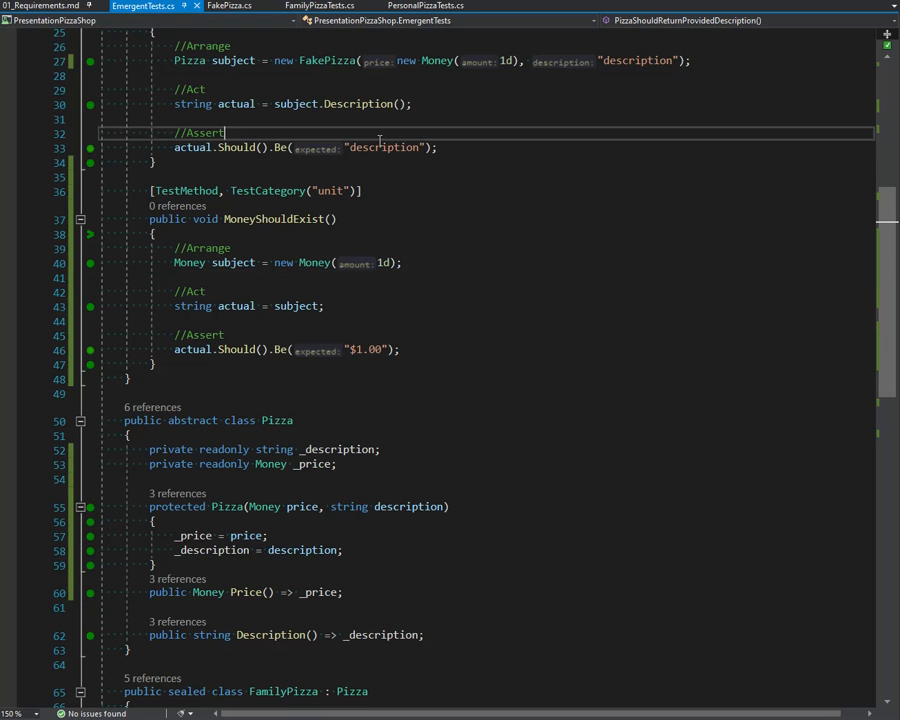
pyautogui.doubleClick(384, 148)
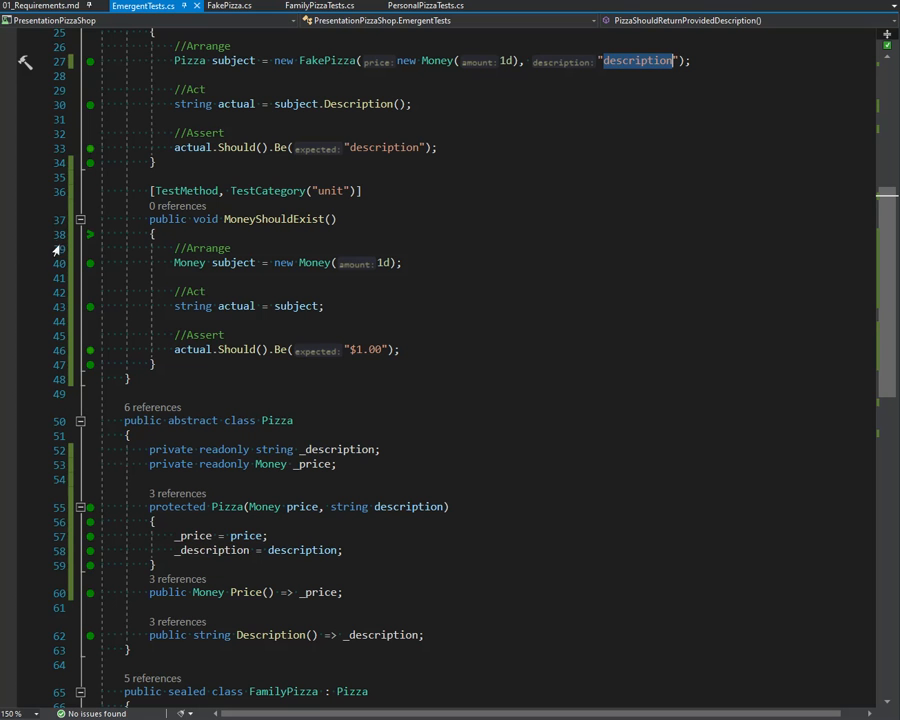
pyautogui.click(40, 6)
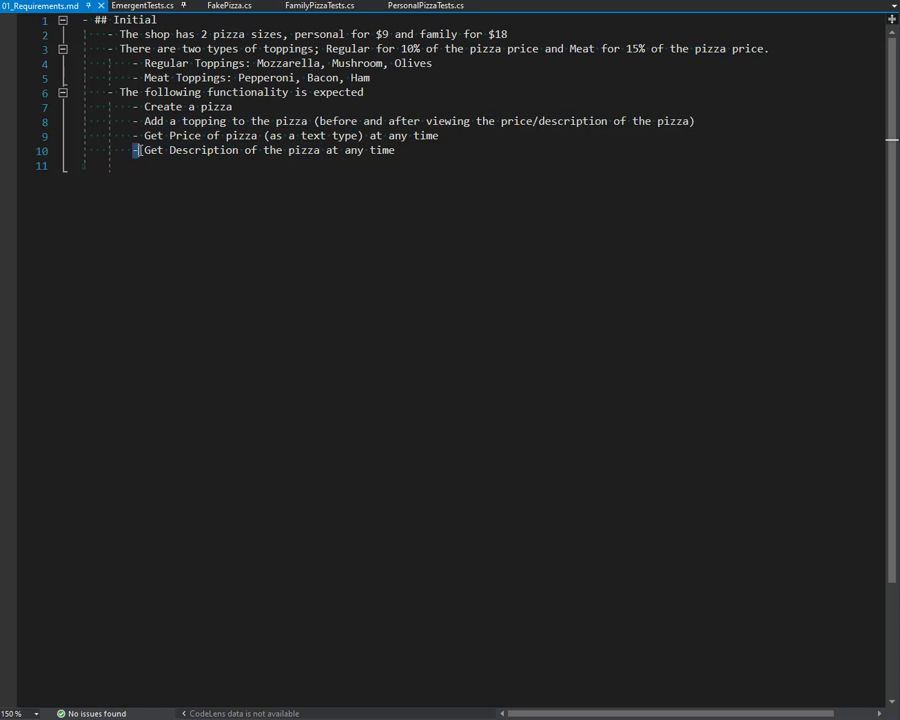
# - Return to EmergentTests.cs and bring up ReSharper's Refactor This menu on MoneyShouldExist
pyautogui.doubleClick(204, 120)
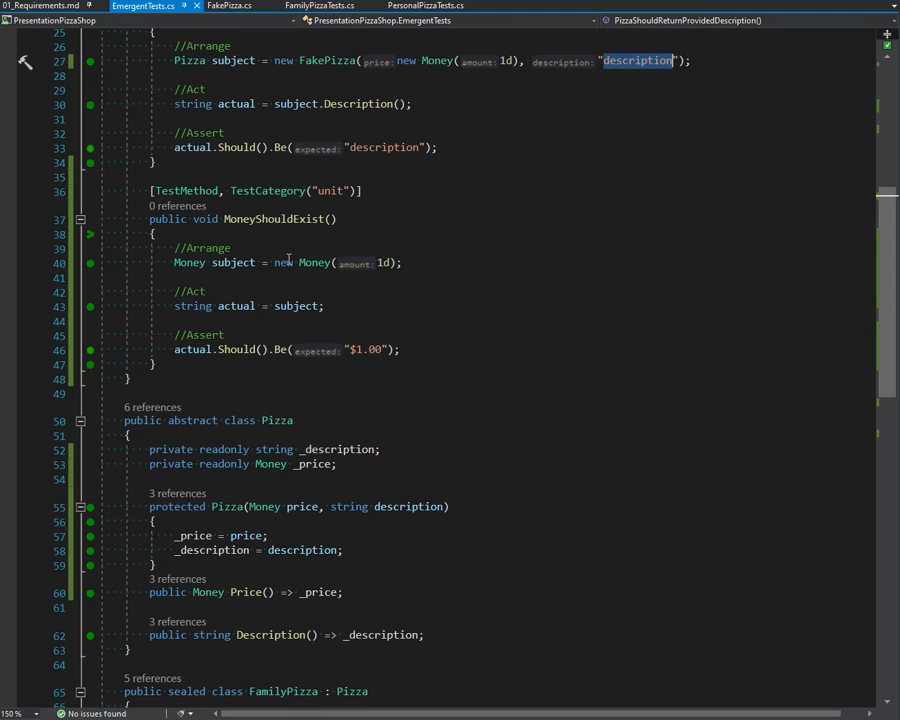
pyautogui.scroll(3)
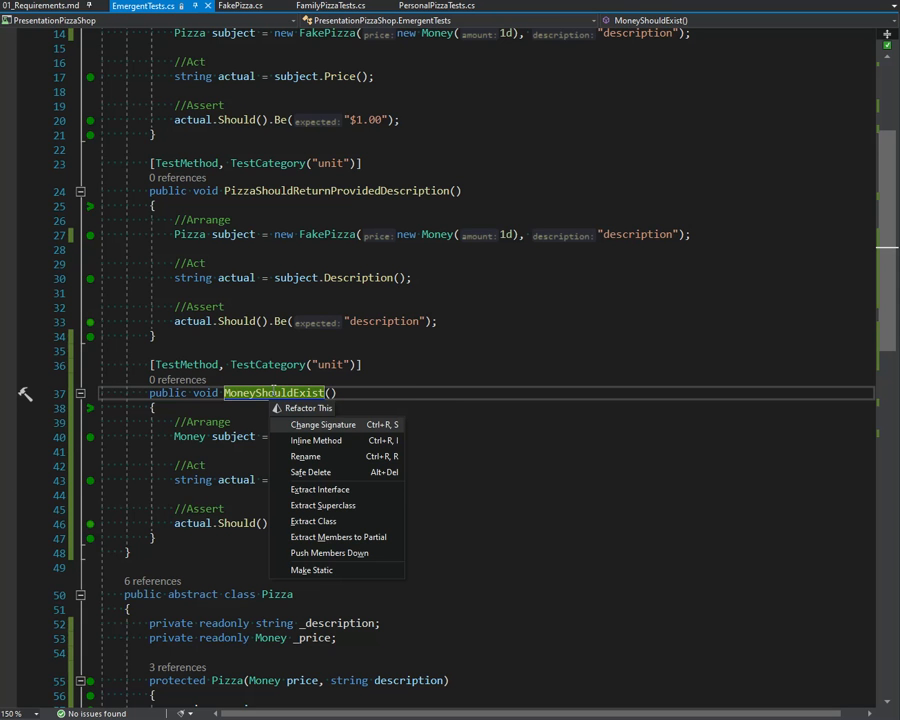
# - Extract MoneyShouldExist into a new MoneyTests class and mark it with [TestClass]
pyautogui.click(312, 520)
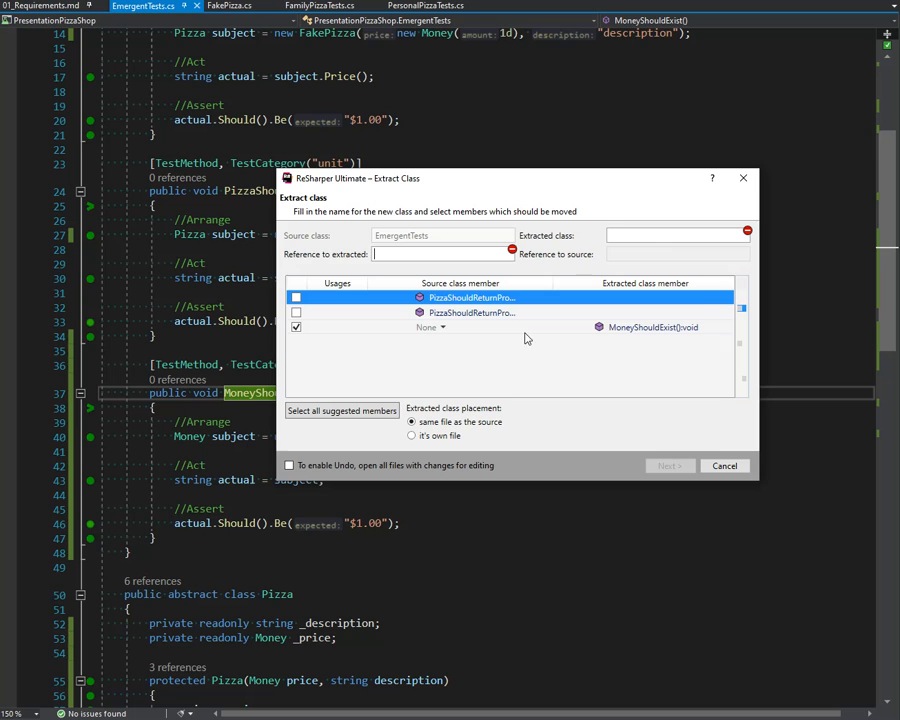
pyautogui.write('MoneyTests')
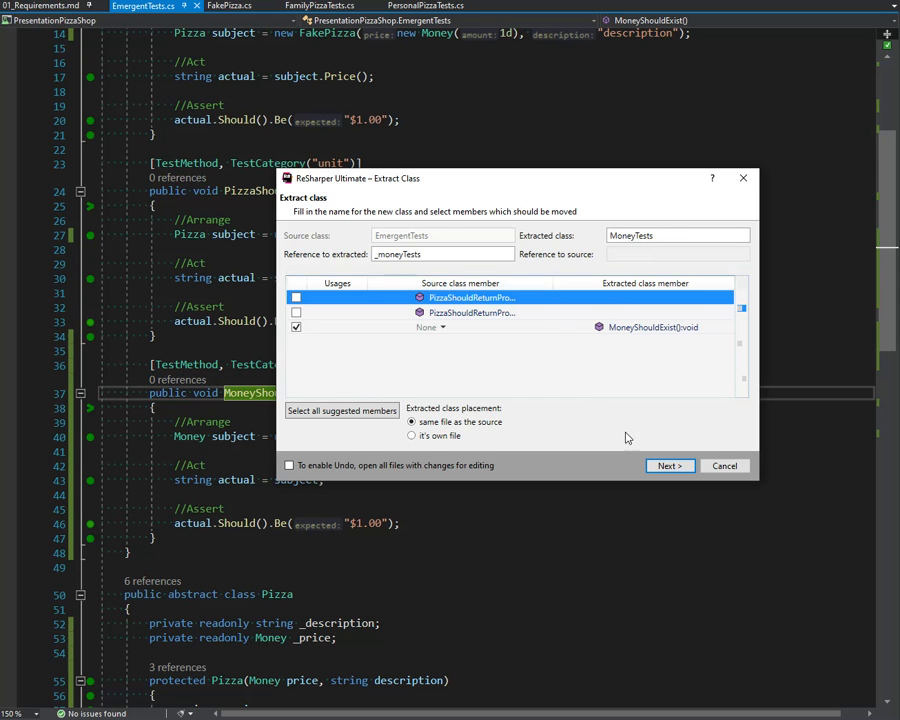
pyautogui.click(668, 464)
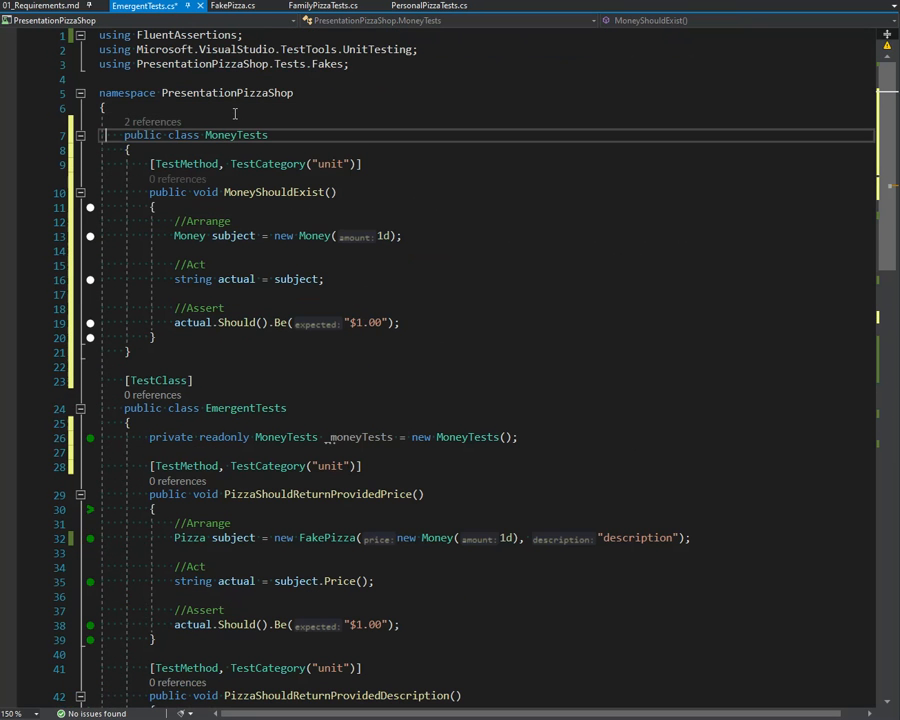
pyautogui.write('[TestClass]')
pyautogui.write('MoneyShouldReturnFormatte')
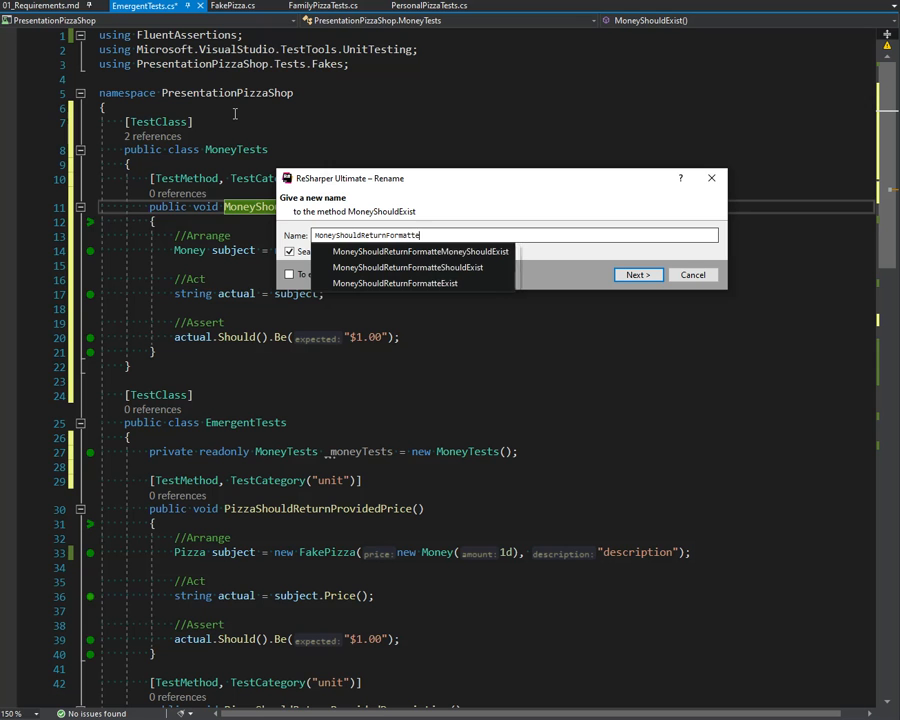
# - Rename the test to MoneyShouldReturnFormattedValue via ReSharper Rename
pyautogui.write('dValue')
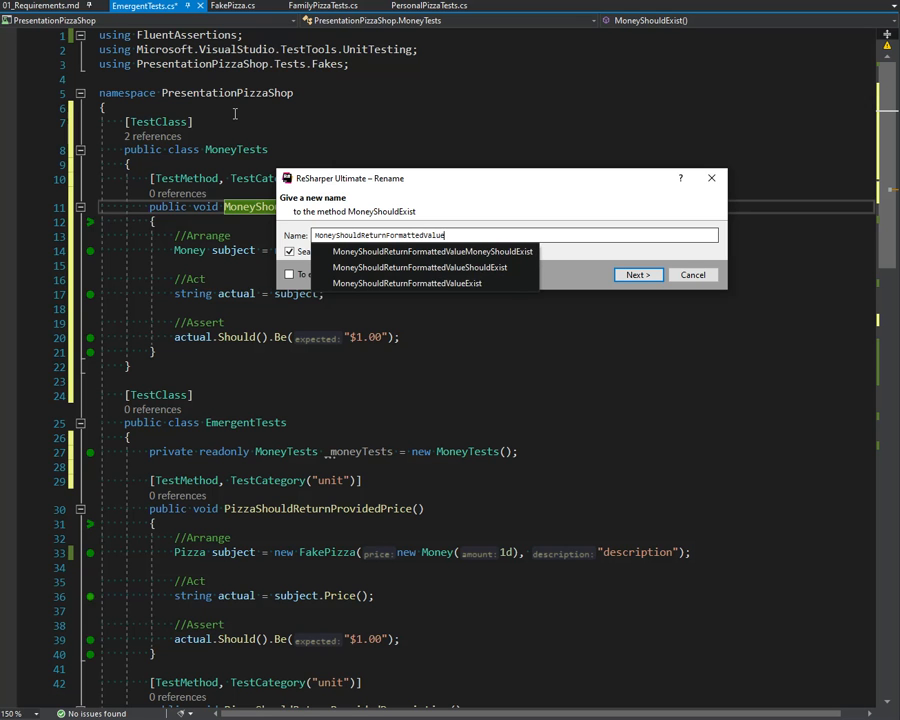
pyautogui.click(638, 274)
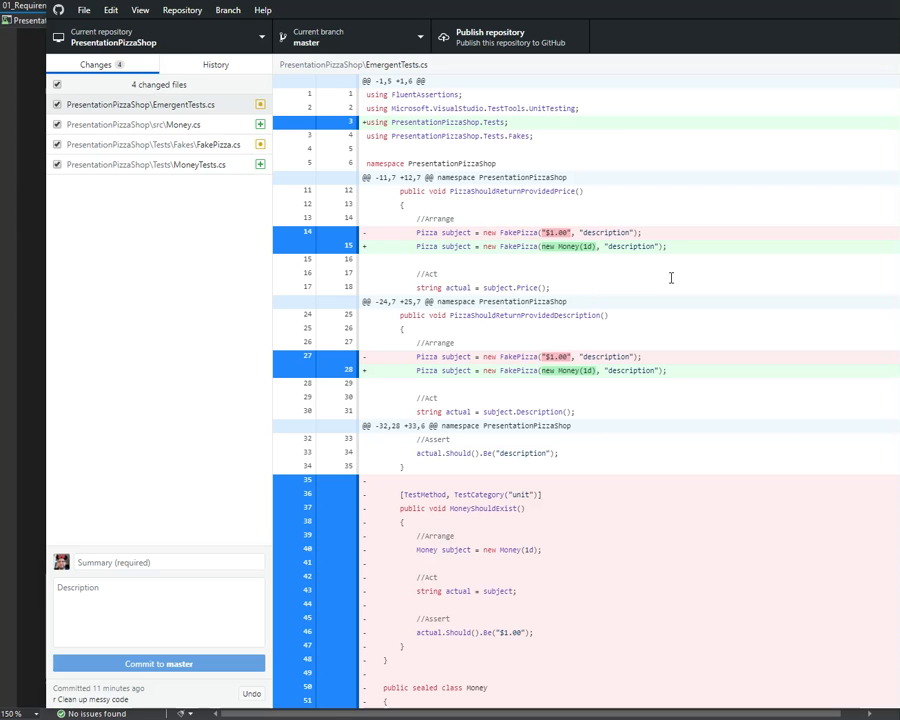
# - Review the Money.cs and MoneyTests.cs diffs and draft the summary 'Move Money tests into tests folder'
pyautogui.click(136, 124)
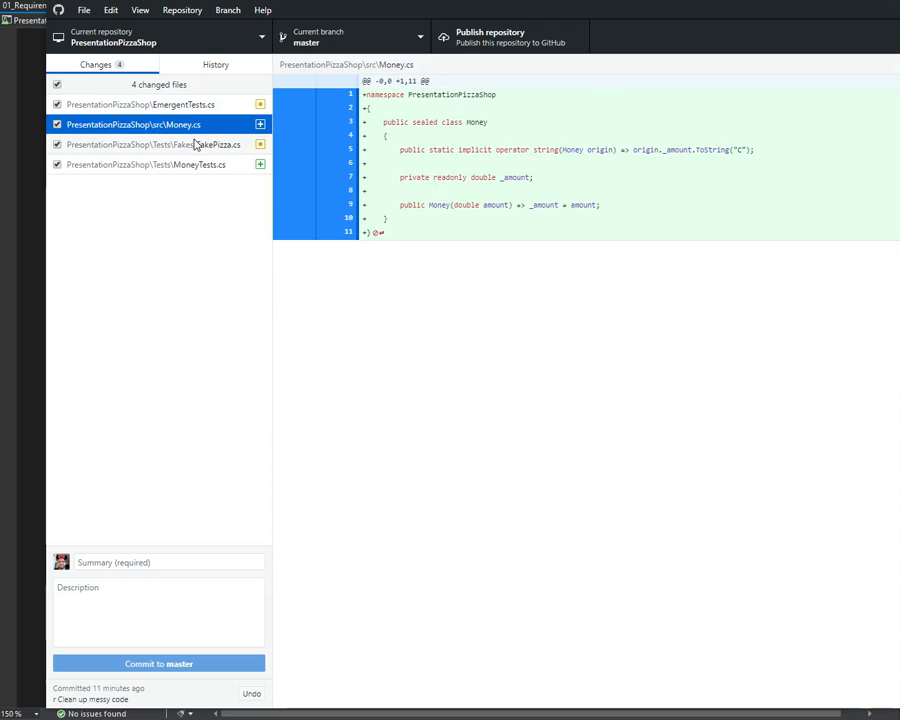
pyautogui.click(150, 164)
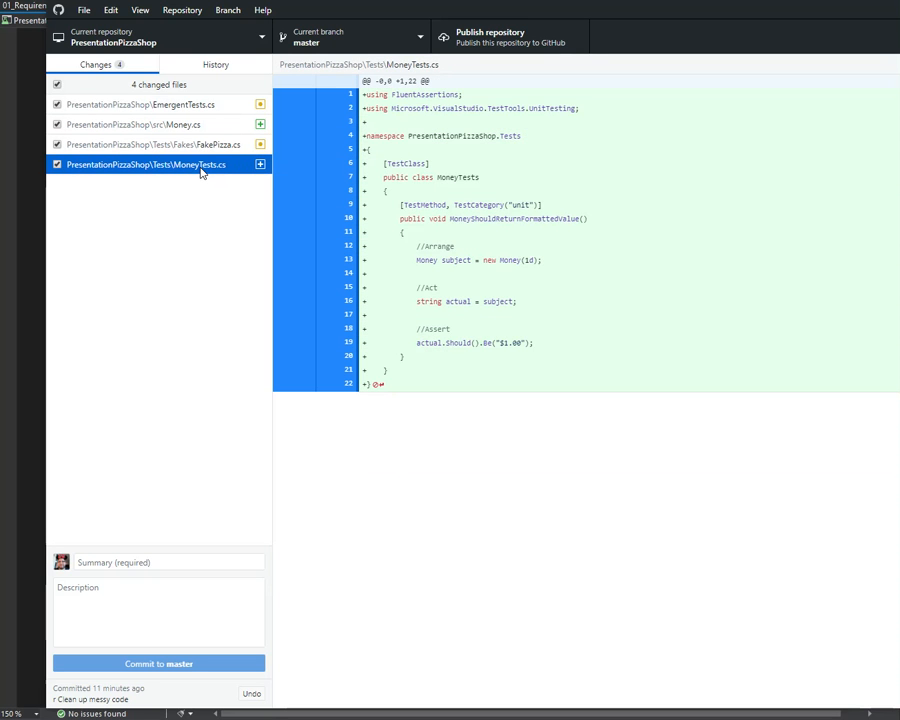
pyautogui.moveTo(118, 576)
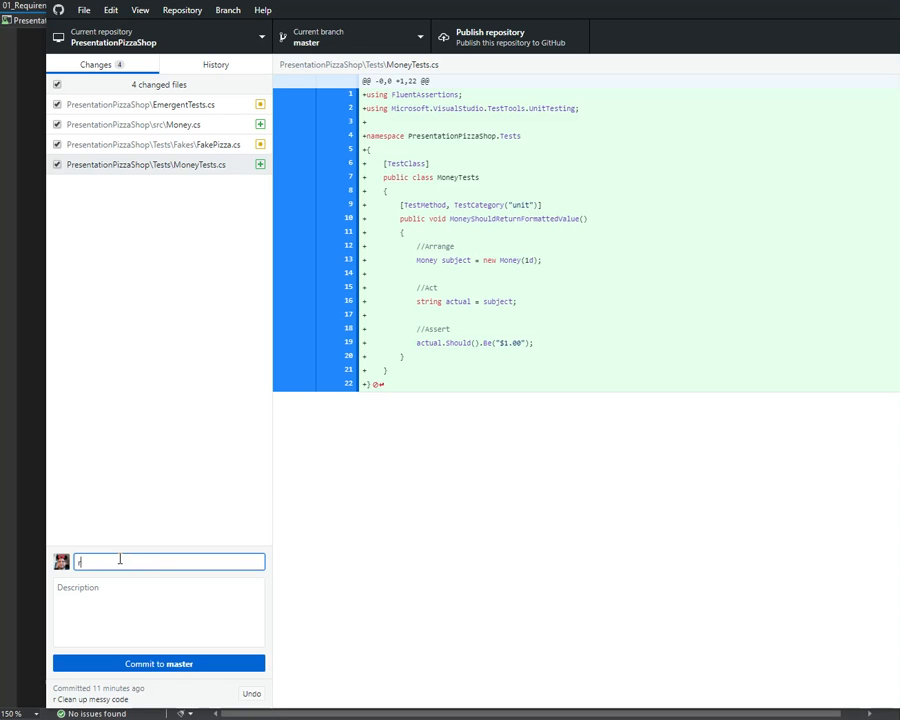
pyautogui.write('r')
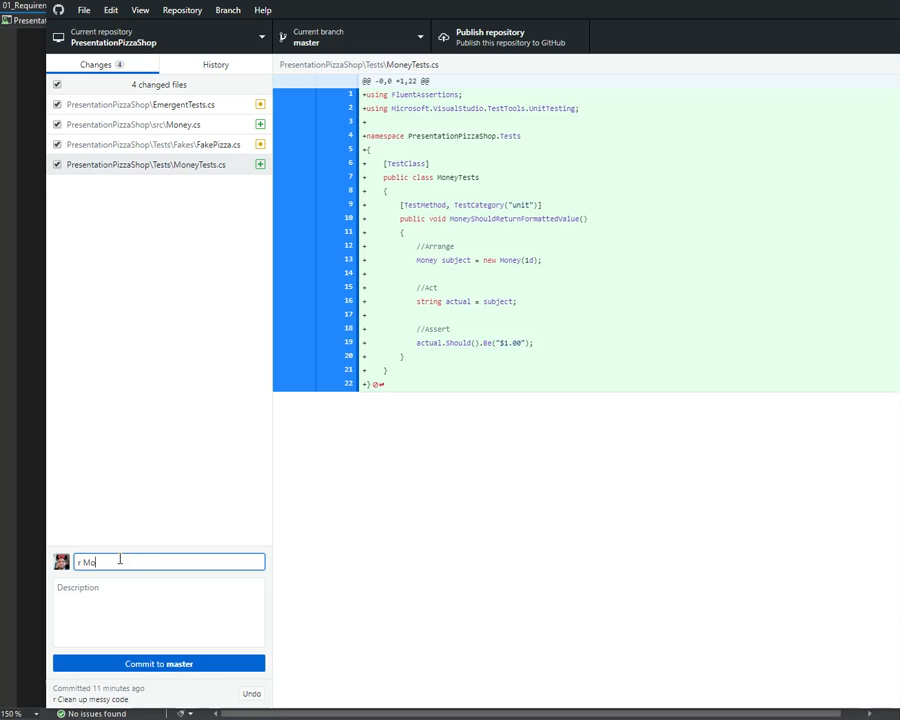
pyautogui.write('Move Money tests')
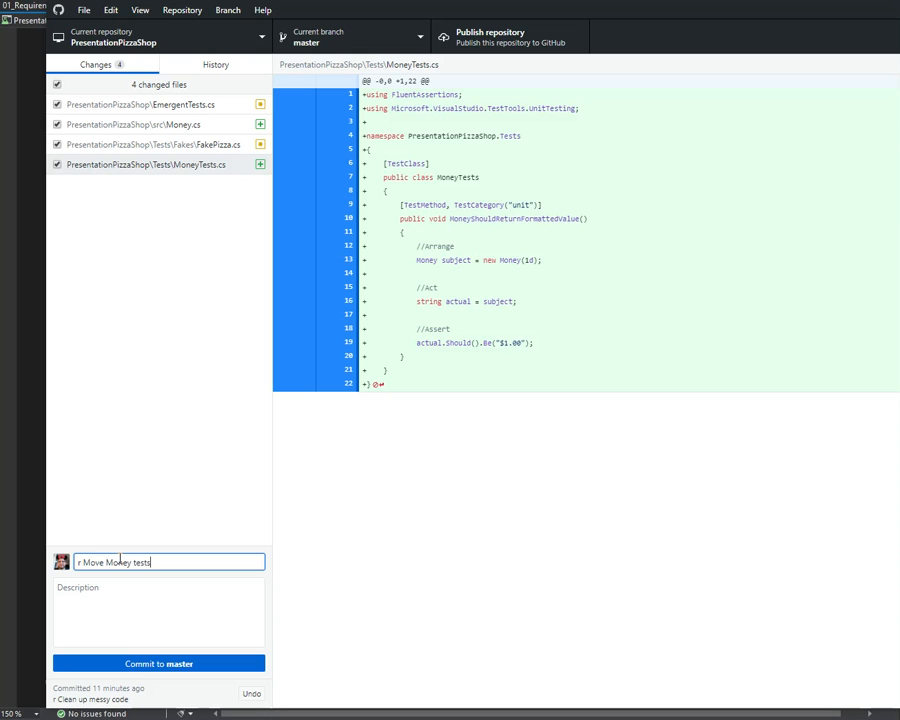
pyautogui.write('into tests folder')
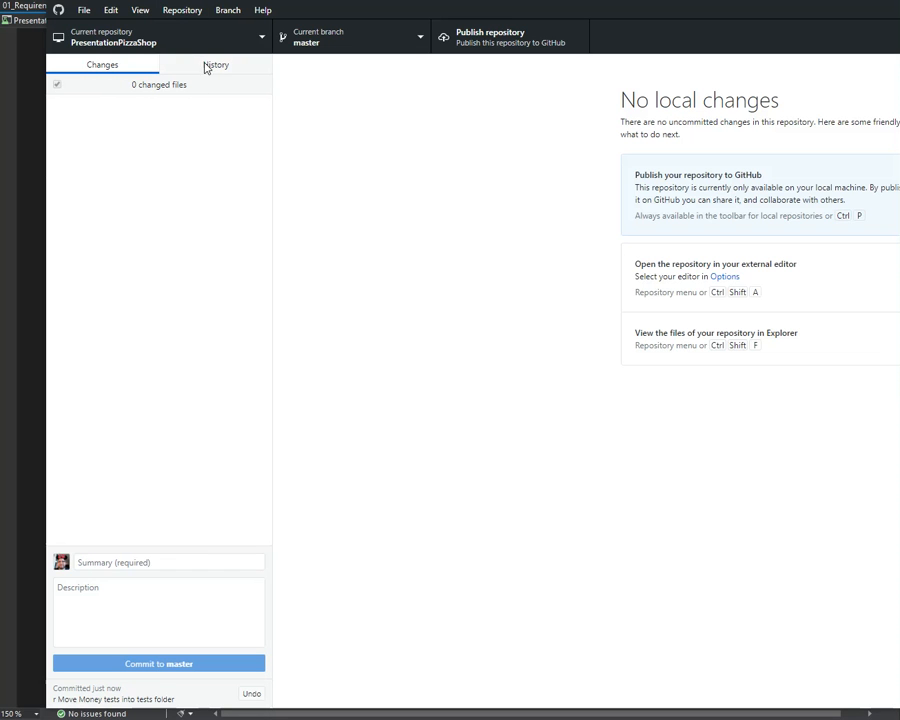
# - In History, view the 'Remove unused usings' commit, then 'Create FakePizza and tests for Pizza behavior'
pyautogui.click(216, 64)
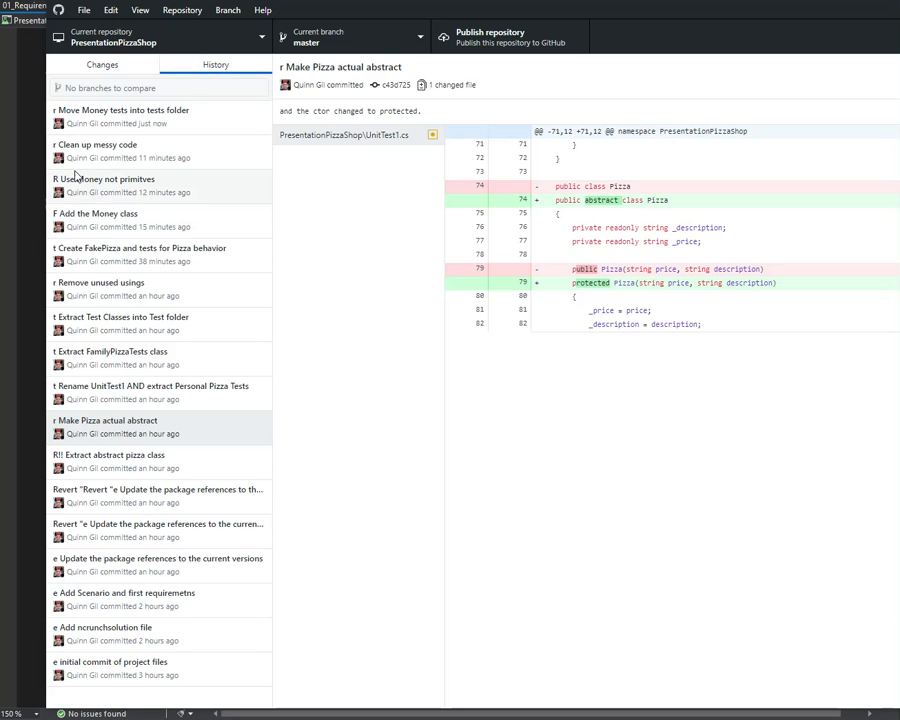
pyautogui.moveTo(78, 184)
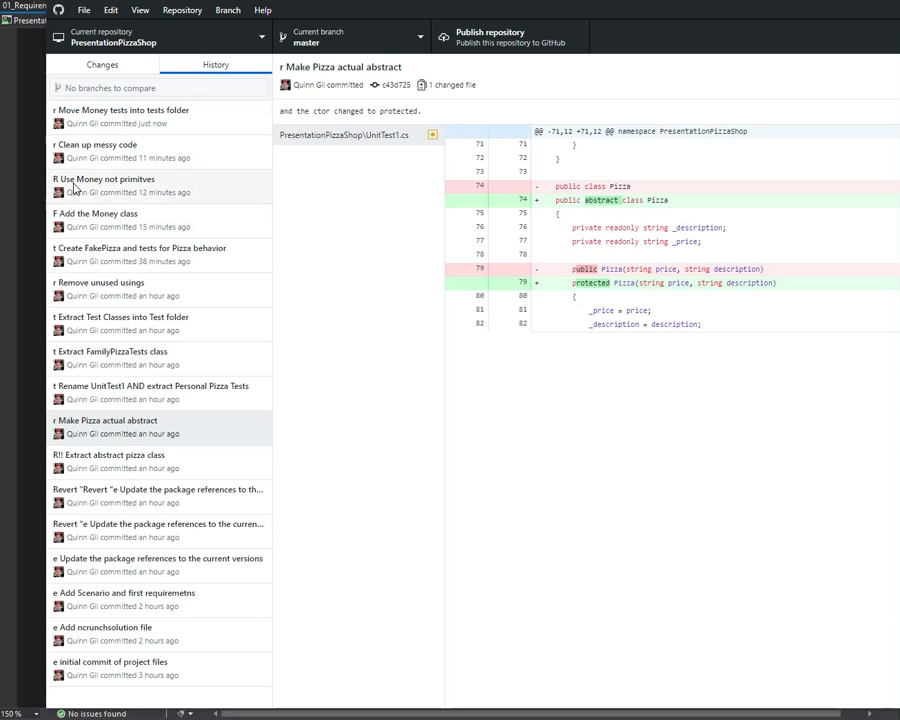
pyautogui.moveTo(90, 256)
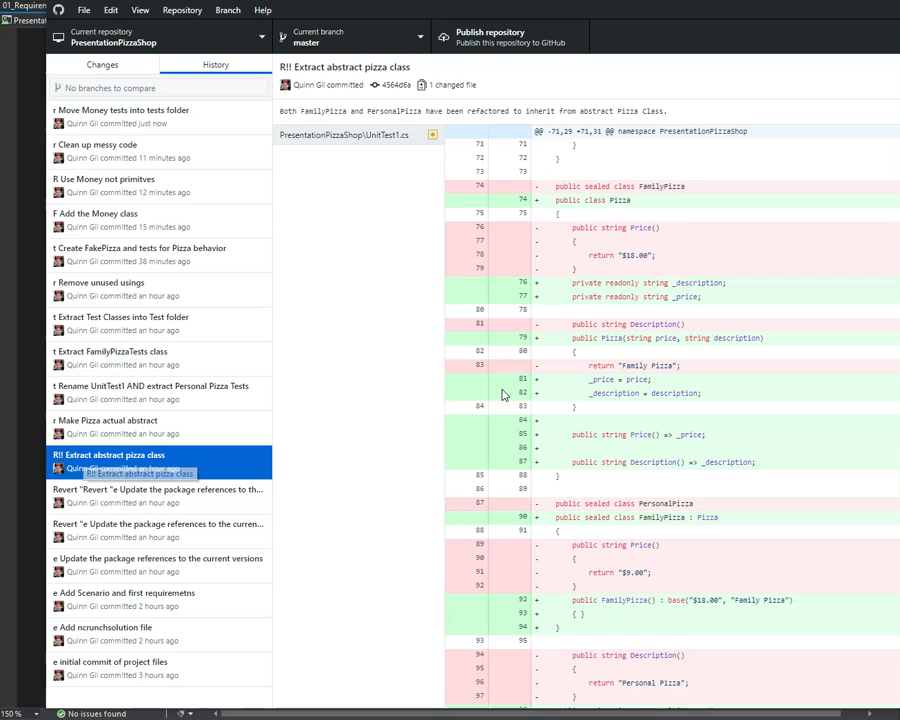
pyautogui.scroll(-3)
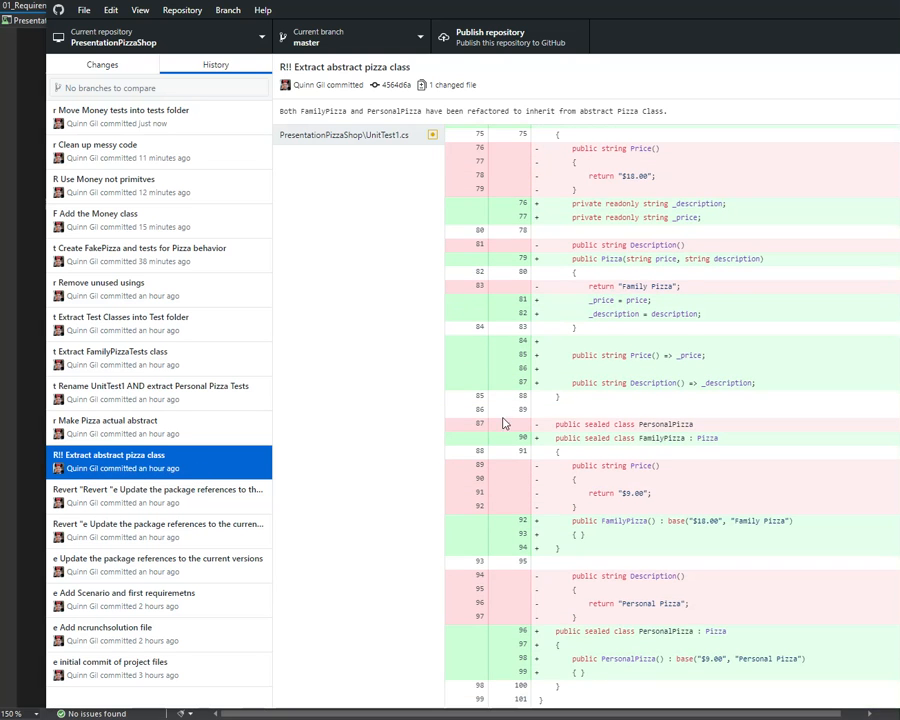
pyautogui.scroll(3)
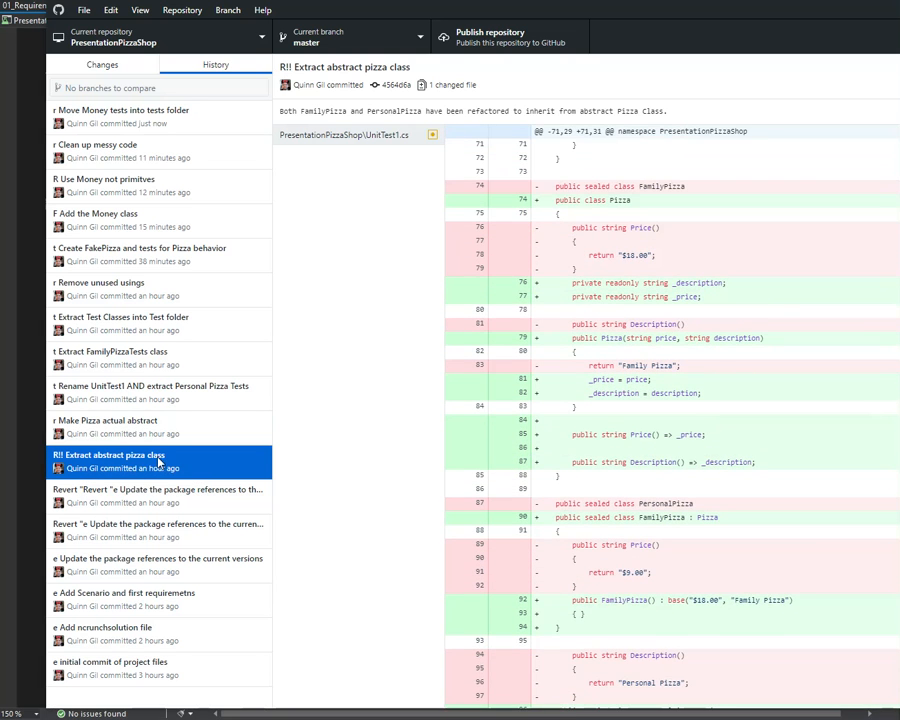
pyautogui.moveTo(100, 424)
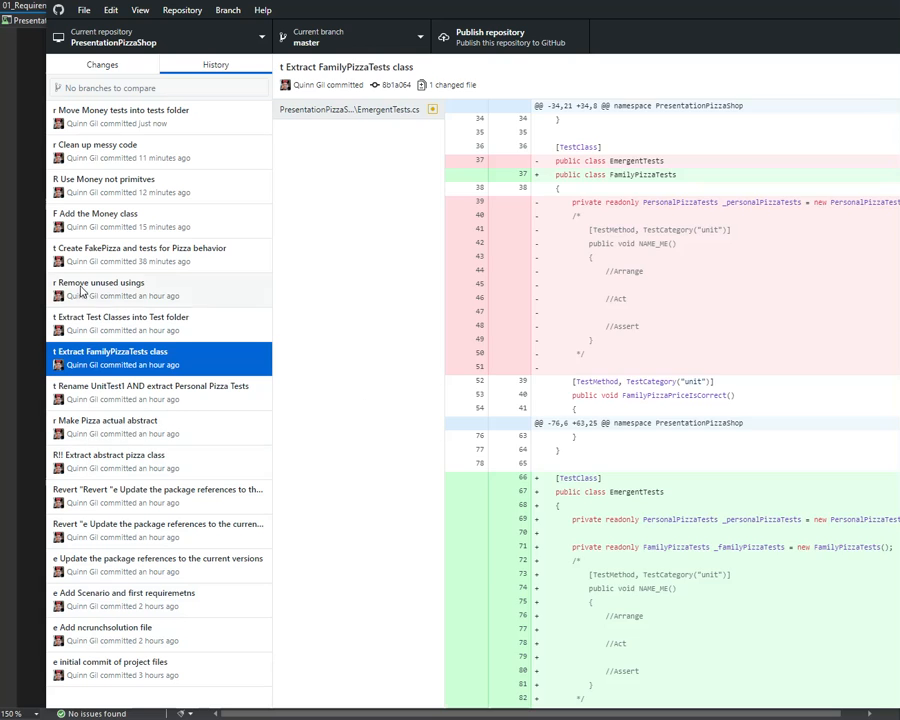
pyautogui.click(160, 288)
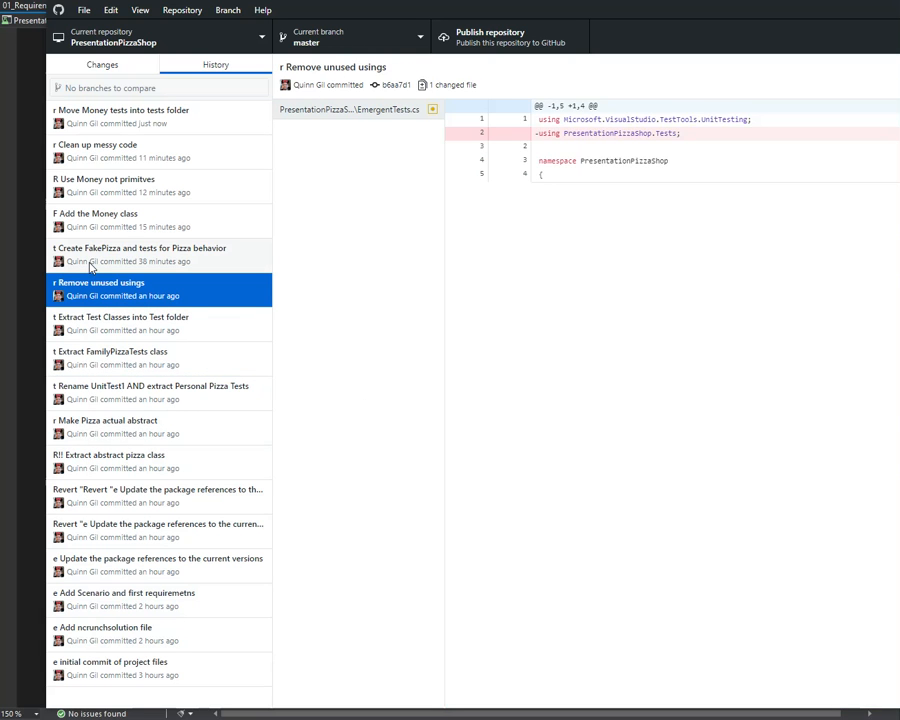
pyautogui.click(144, 248)
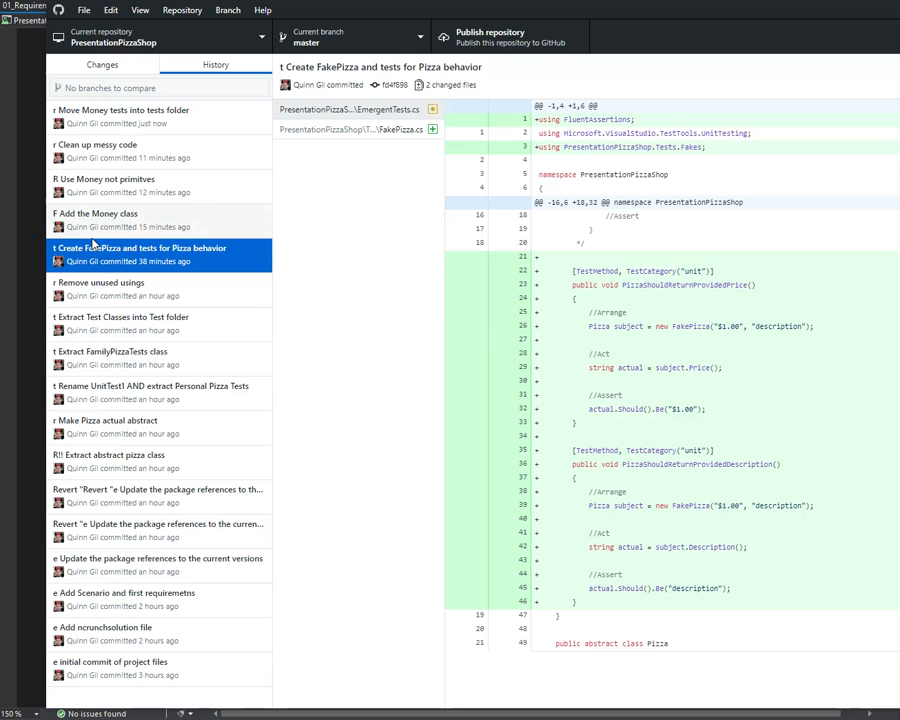
pyautogui.moveTo(564, 344)
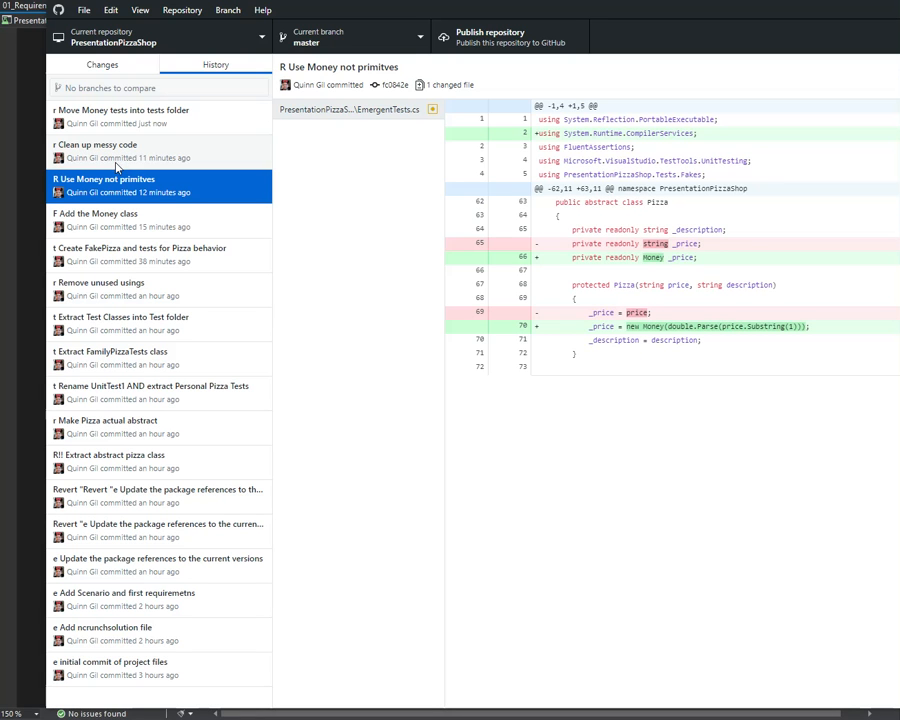
pyautogui.moveTo(116, 216)
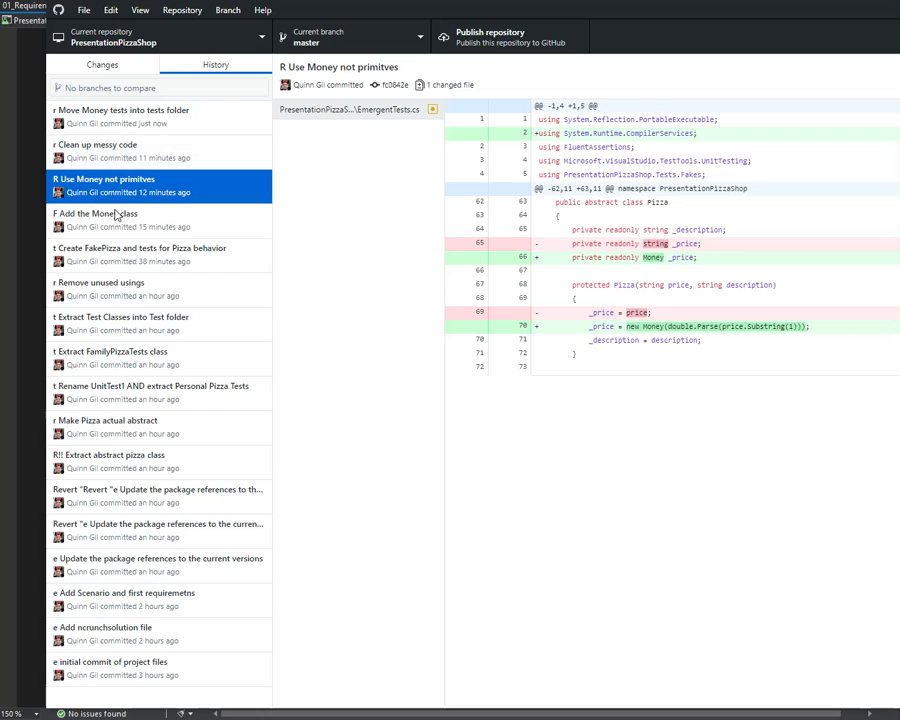
# - Look at another commit's diff, check the Changes tab for local changes, and return to History
pyautogui.click(160, 220)
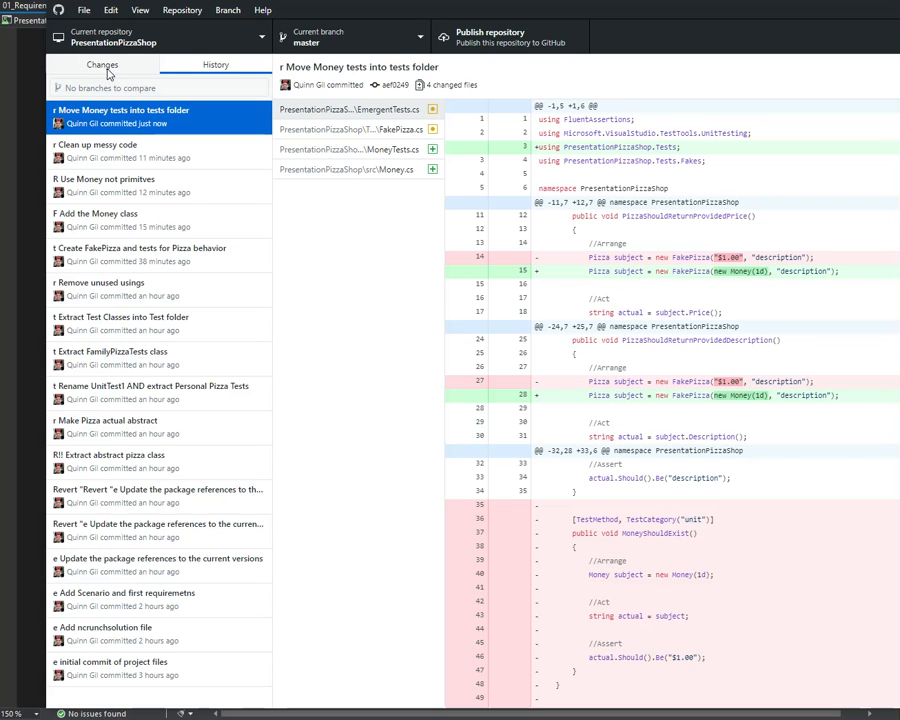
pyautogui.click(102, 64)
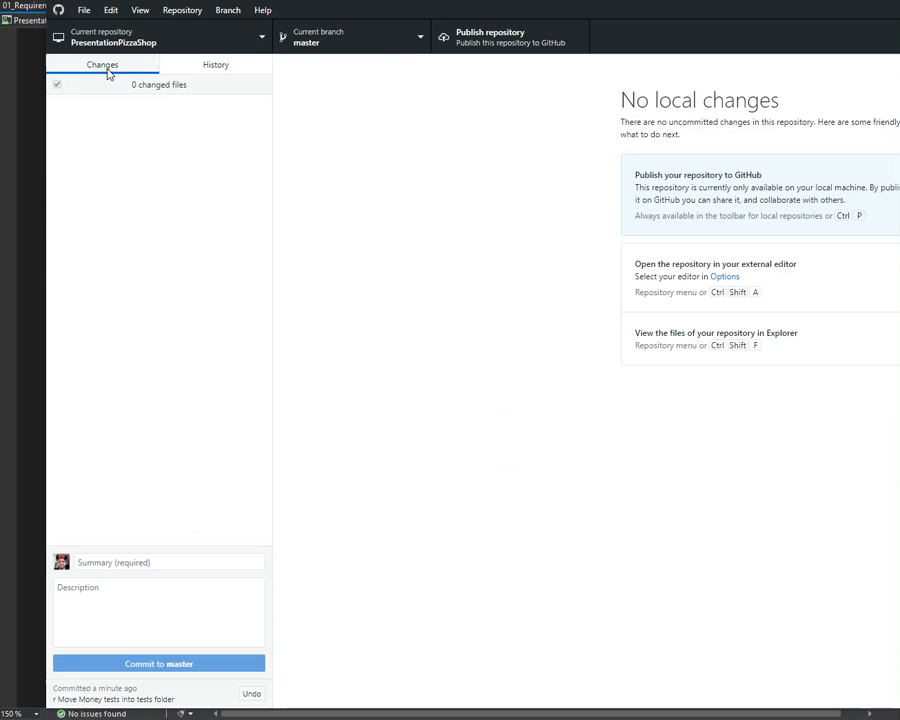
pyautogui.moveTo(36, 284)
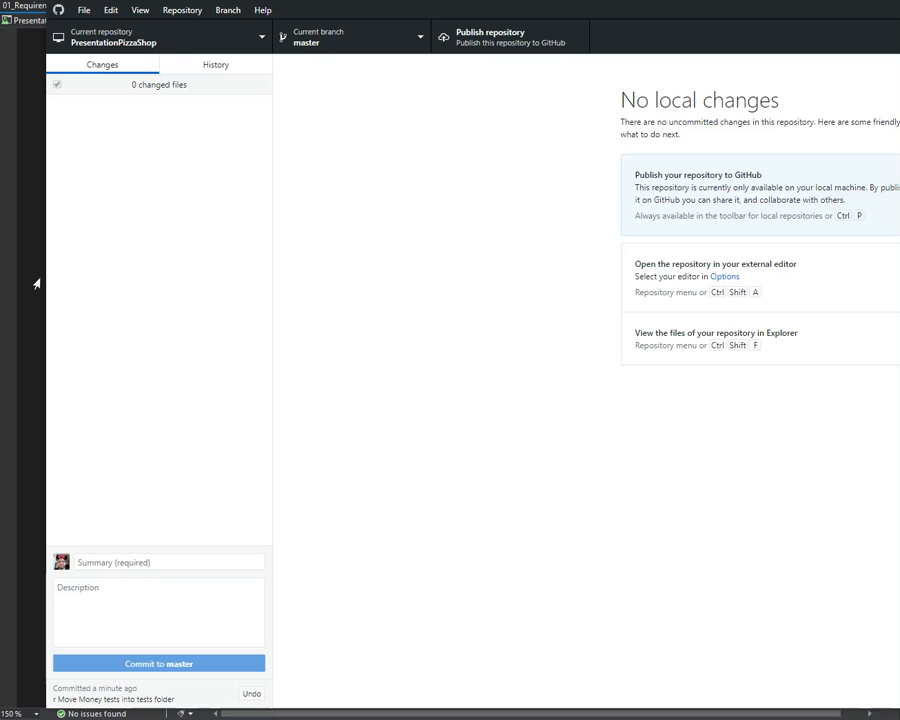
pyautogui.moveTo(34, 278)
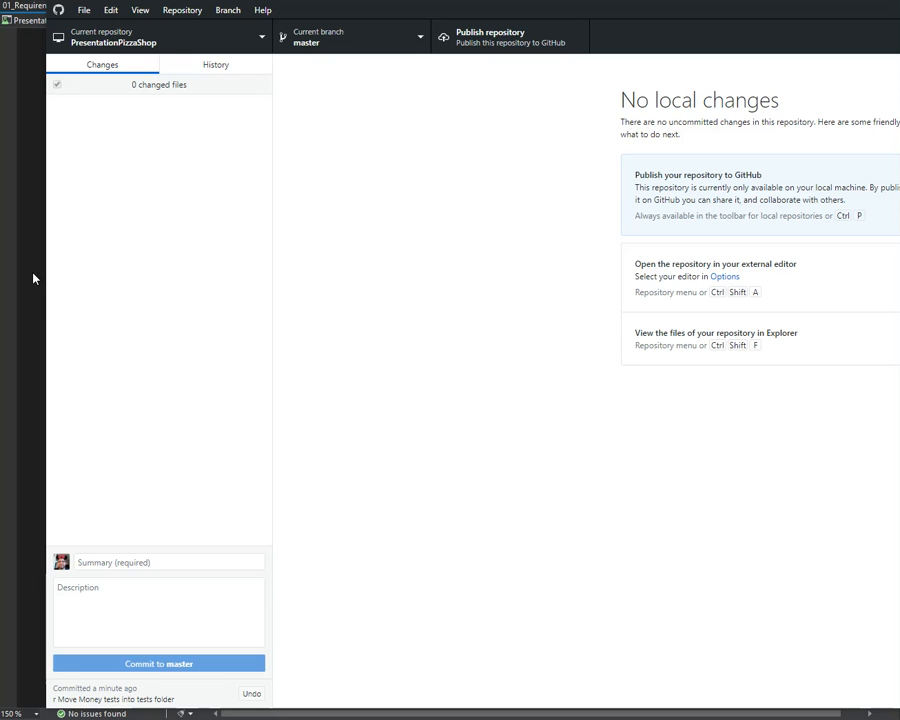
pyautogui.click(216, 64)
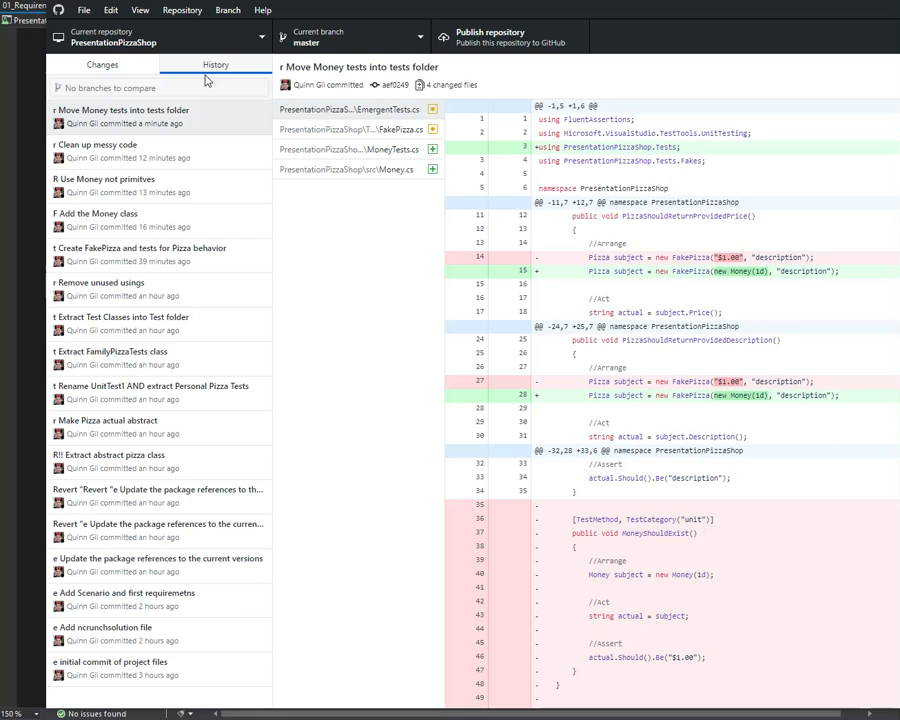
# - Step through 'Clean up messy code' and 'Add the Money class', ending on 'Extract abstract pizza class'
pyautogui.click(130, 150)
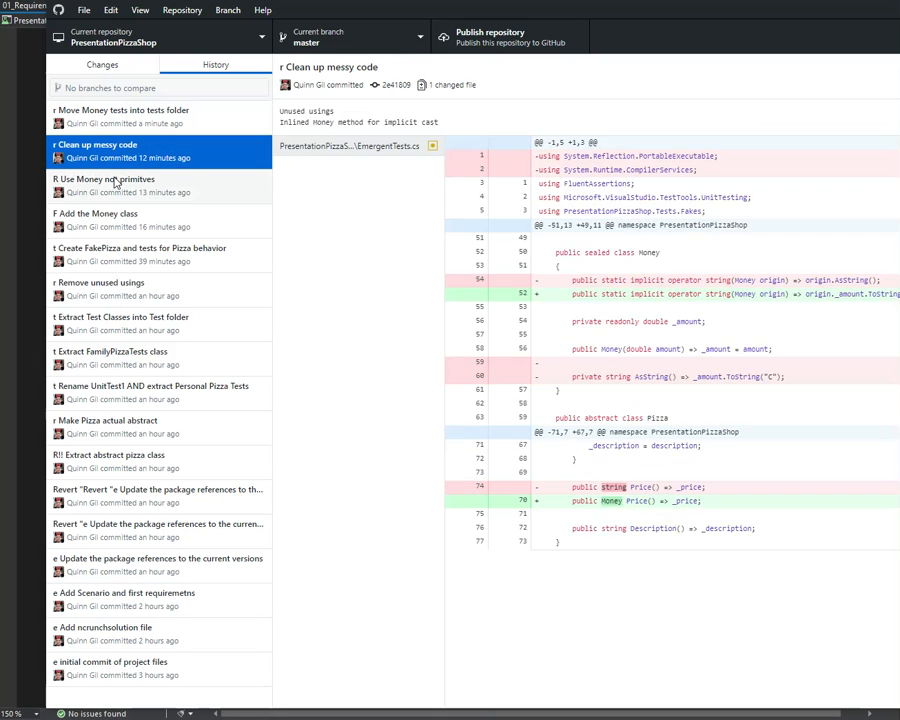
pyautogui.click(150, 184)
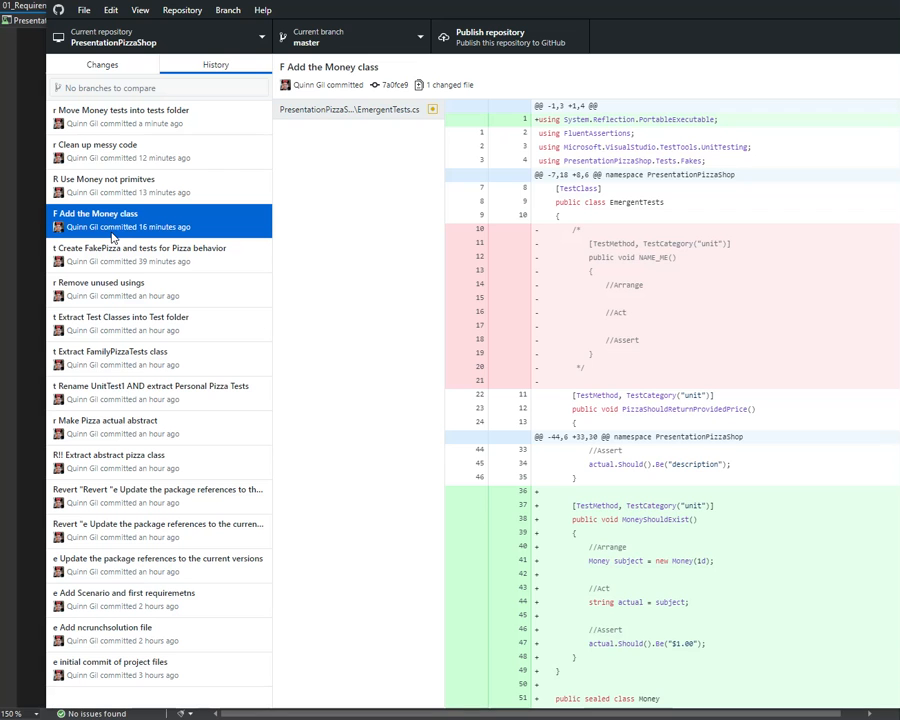
pyautogui.click(160, 460)
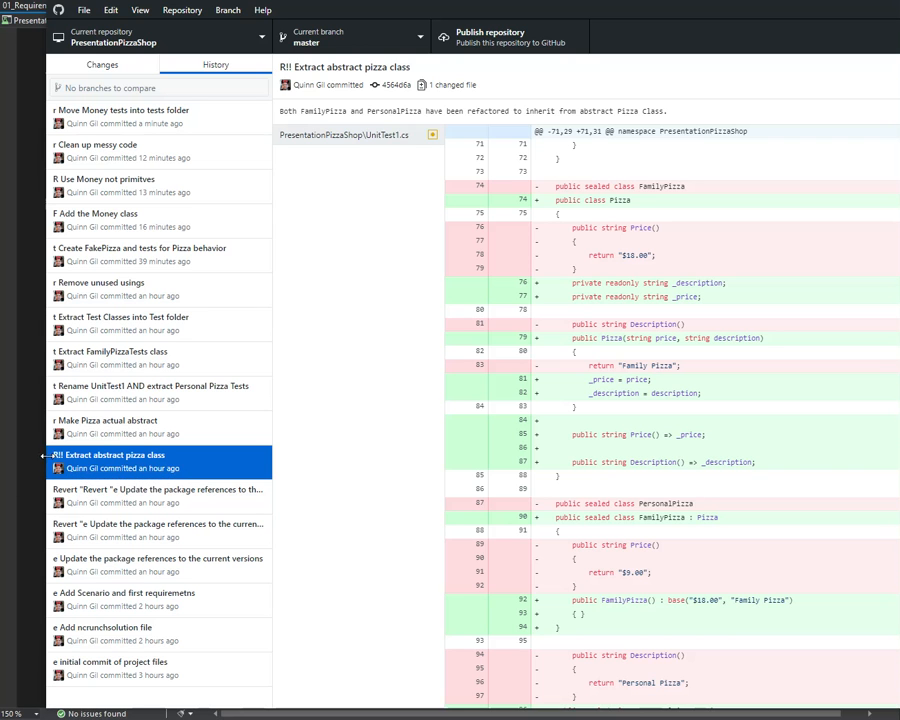
pyautogui.moveTo(70, 68)
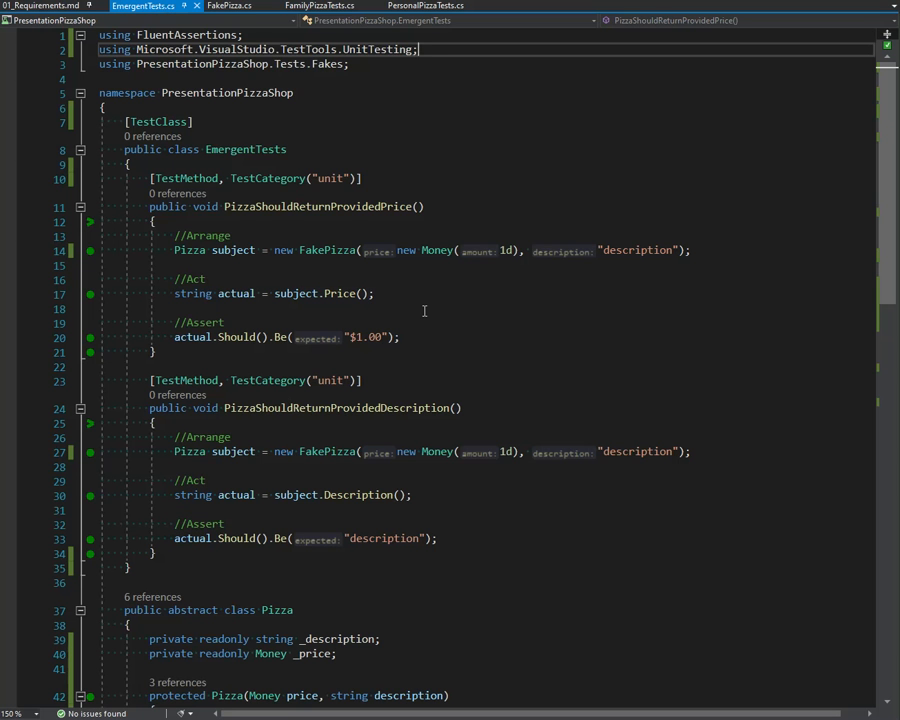
pyautogui.moveTo(412, 374)
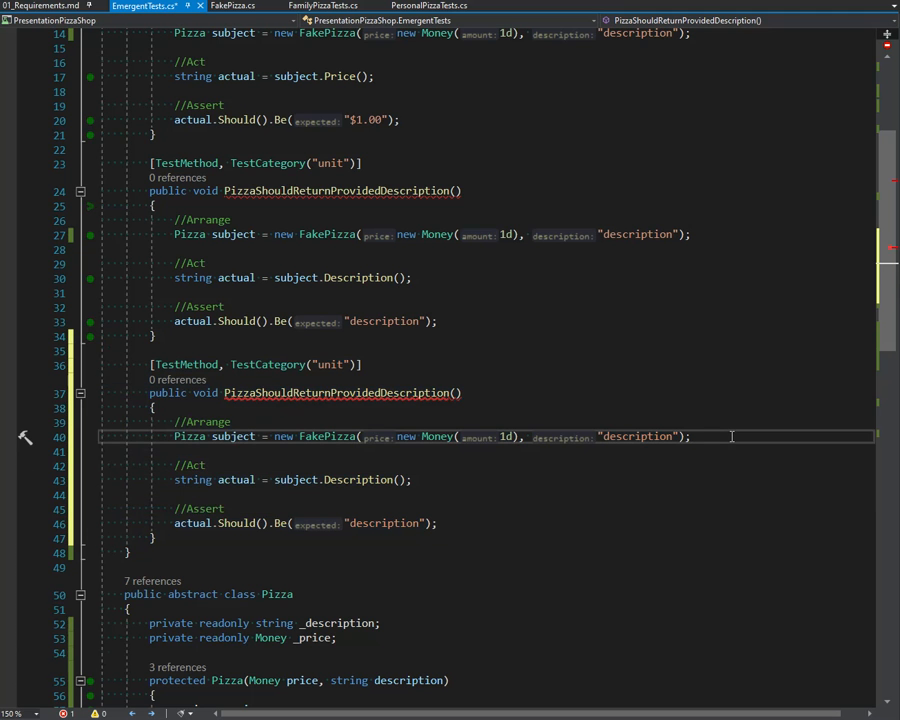
# - In the copied description test write subject.AddTopping() and clear out its Arrange lines
pyautogui.write('subject.')
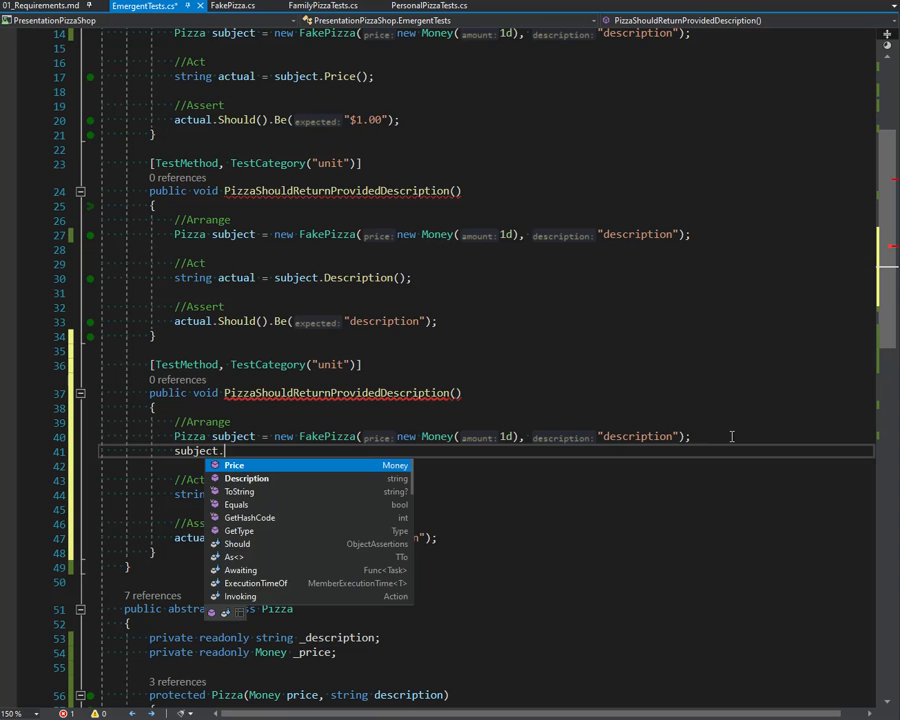
pyautogui.write('AddTopping(')
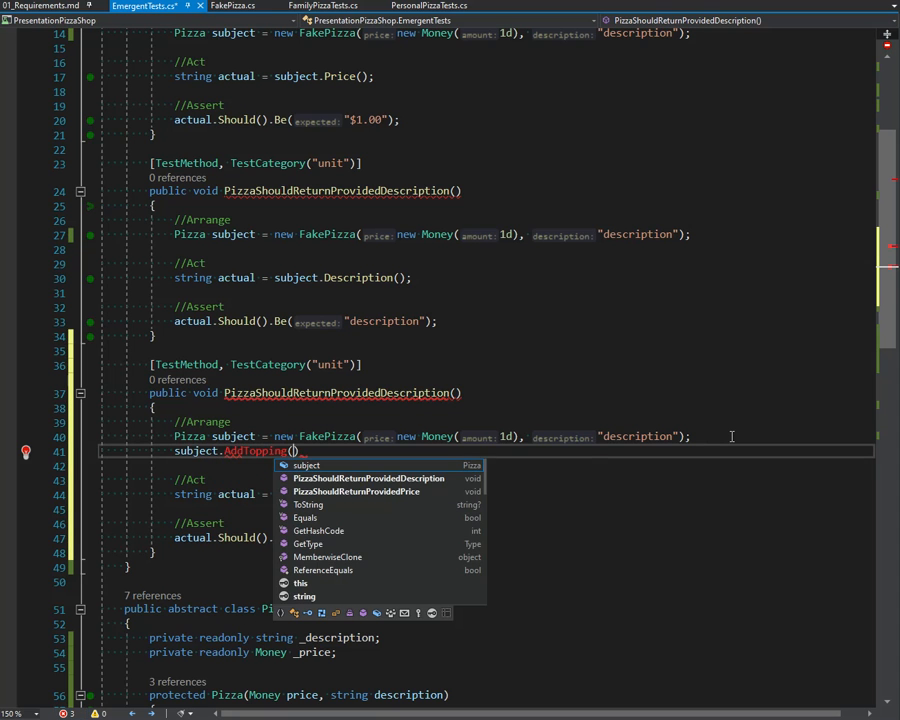
pyautogui.press('Escape')
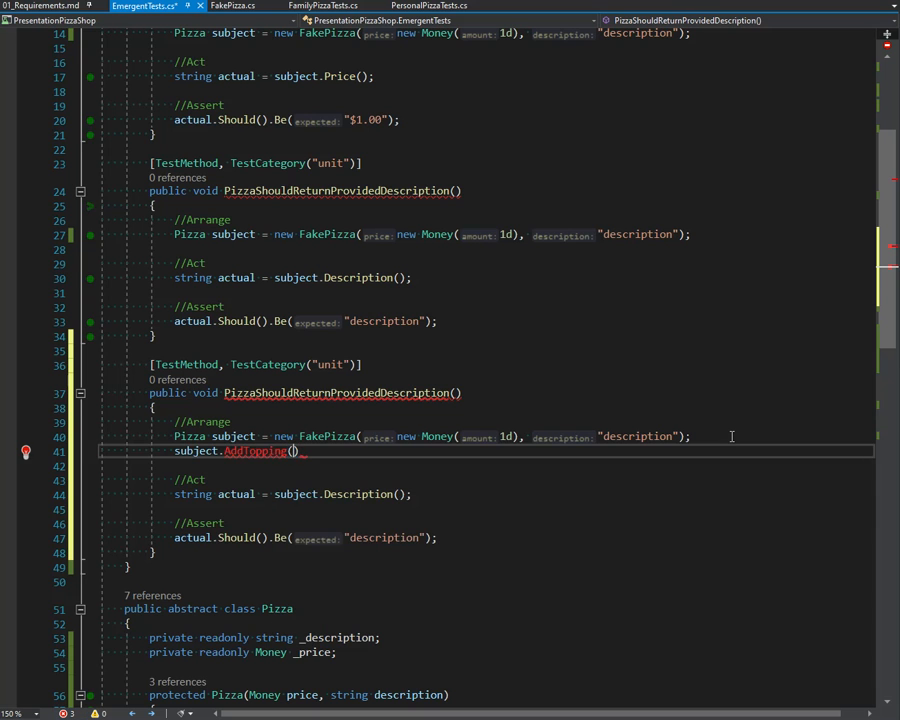
pyautogui.doubleClick(196, 452)
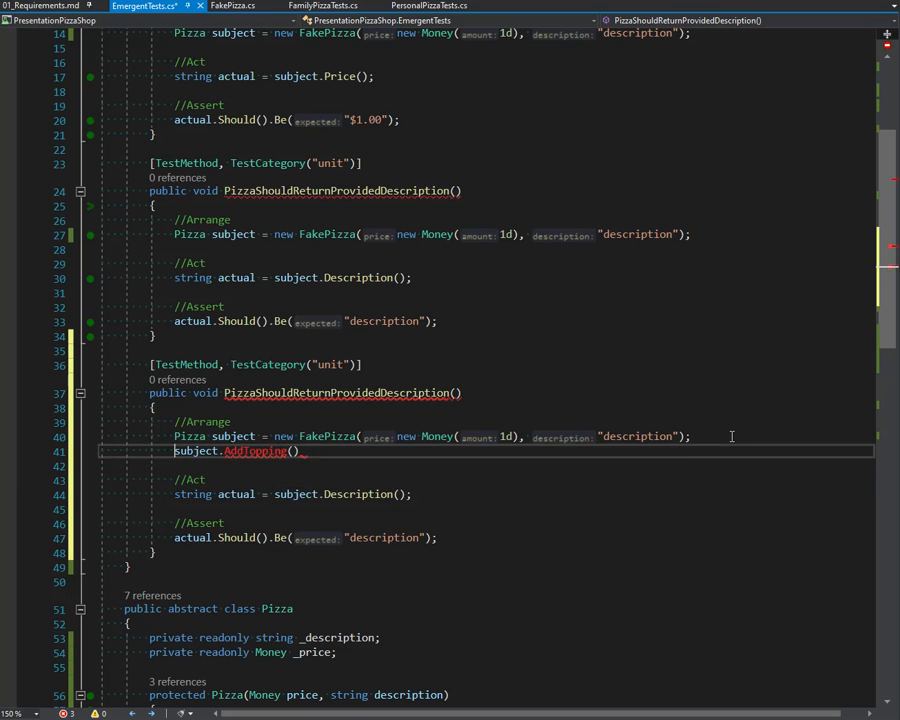
pyautogui.write('n')
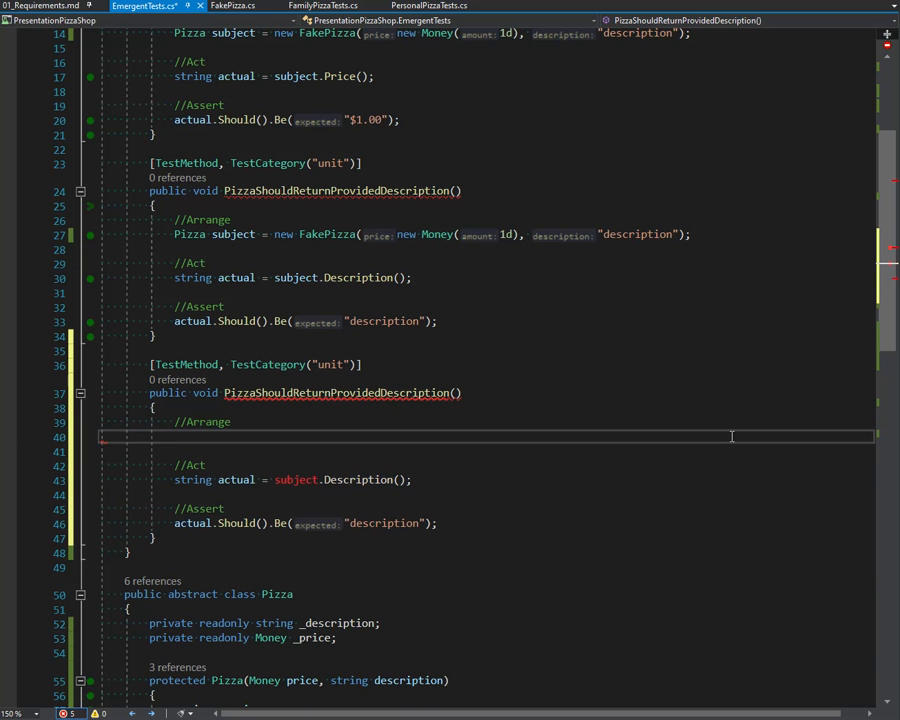
# - Make the test ToppingShouldExist constructing new Topping(.5d, "description") and generate Topping storing percentage and description
pyautogui.write('new Topping(.5d,')
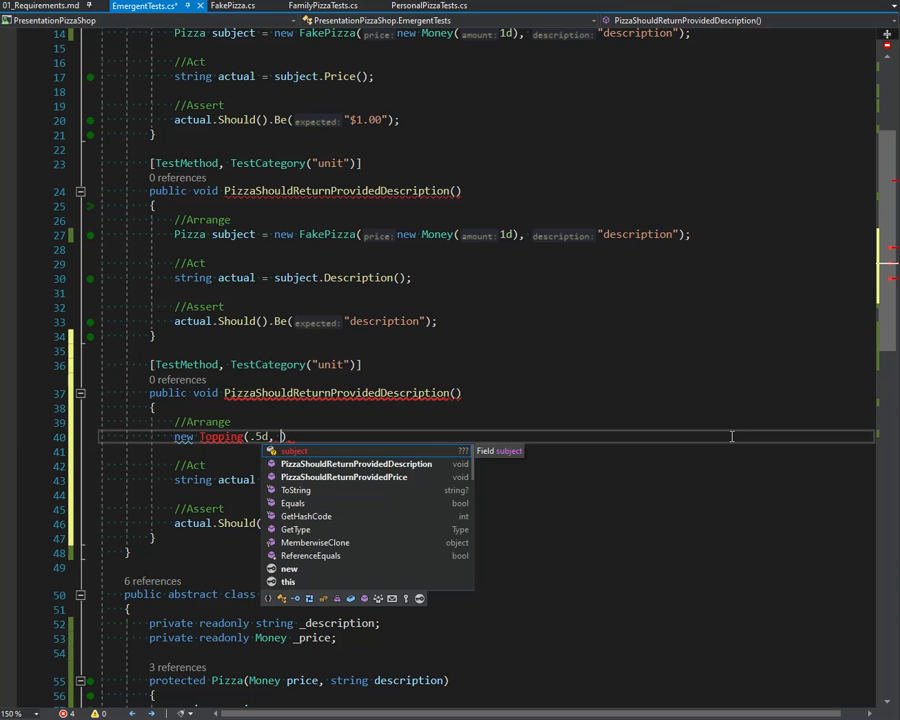
pyautogui.write('"desc"')
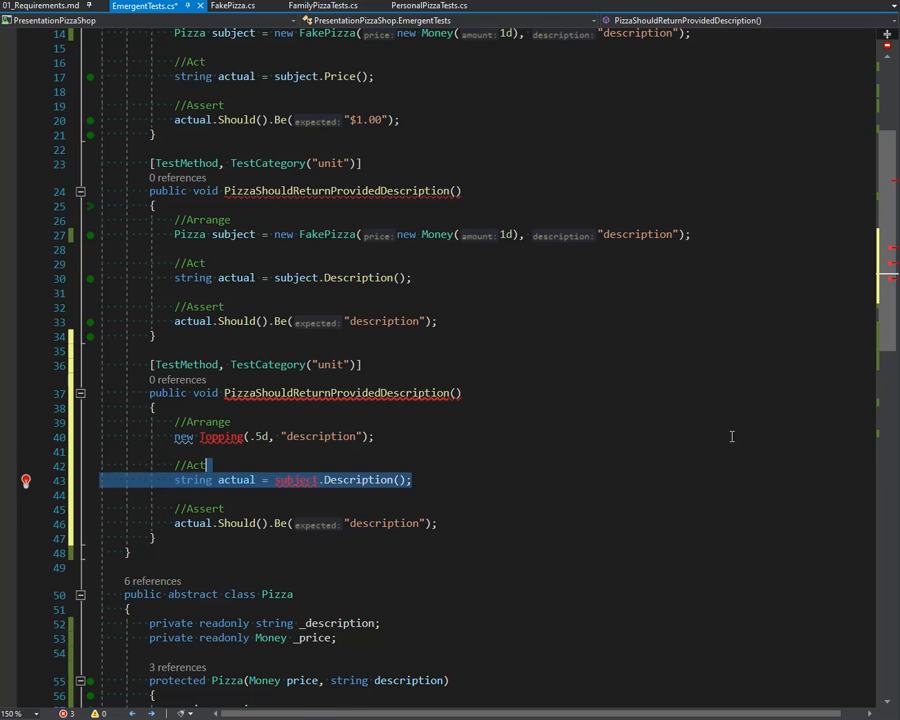
pyautogui.press('Delete')
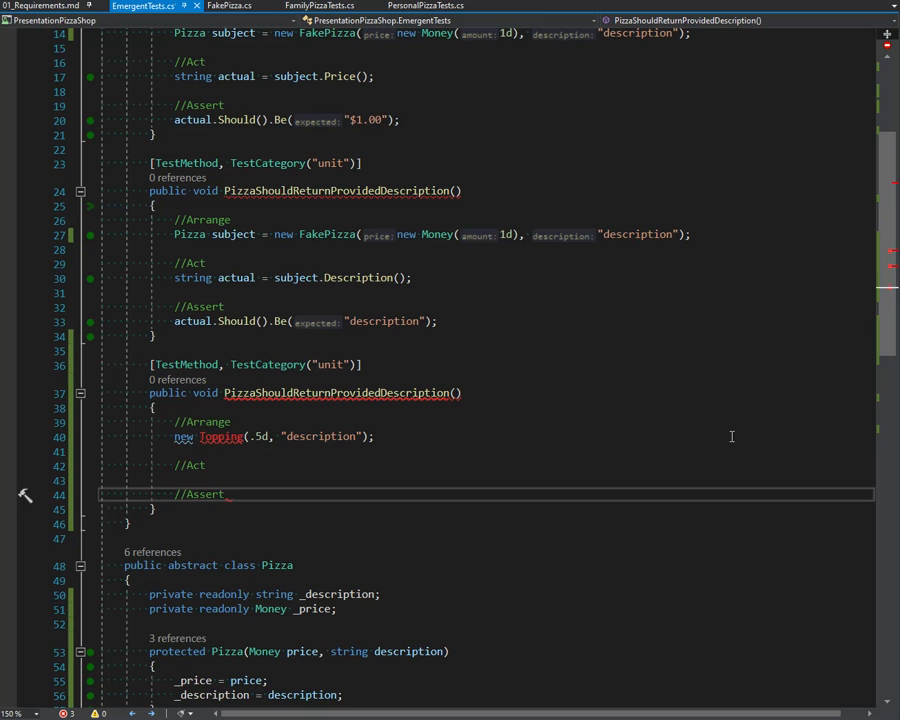
pyautogui.doubleClick(340, 392)
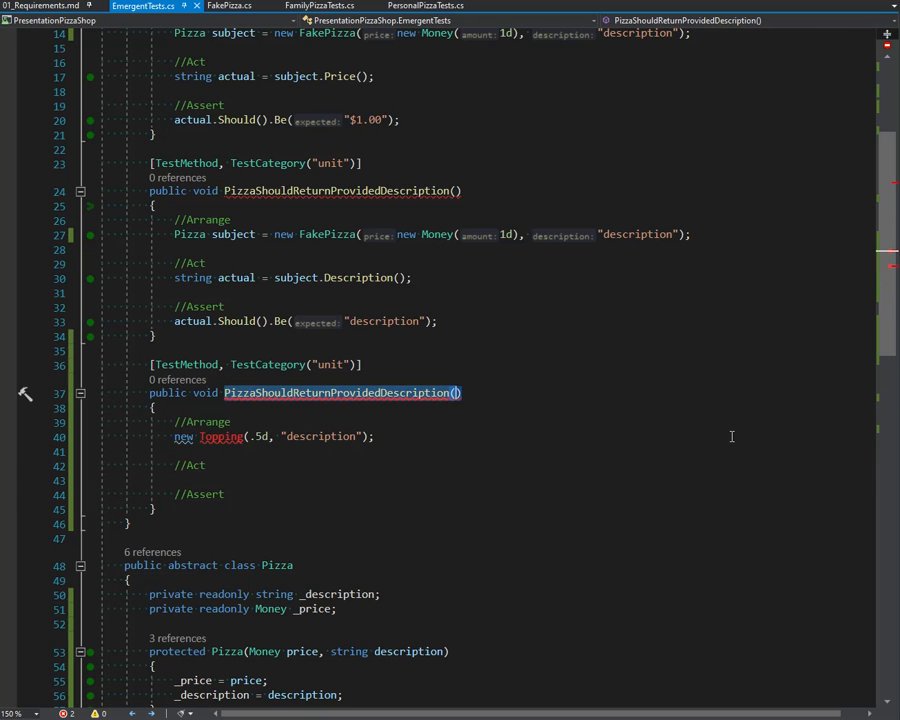
pyautogui.write('Topping SHou')
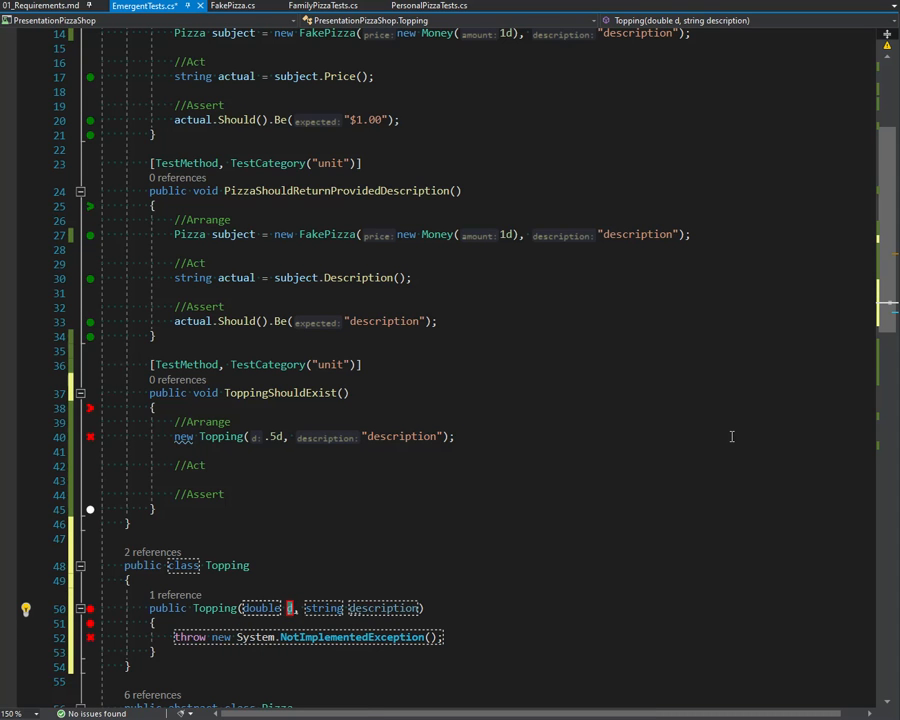
pyautogui.write('perf')
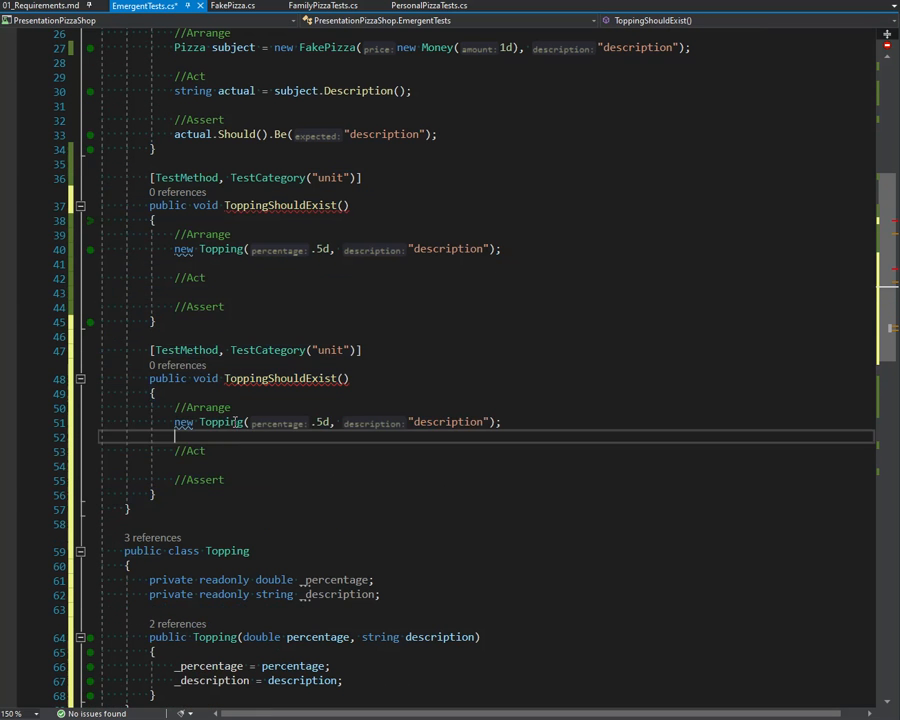
# - Have the second topping test call subject.Cost(new Money(1)) into Money actual, generating a Cost stub on Topping
pyautogui.scroll(3)
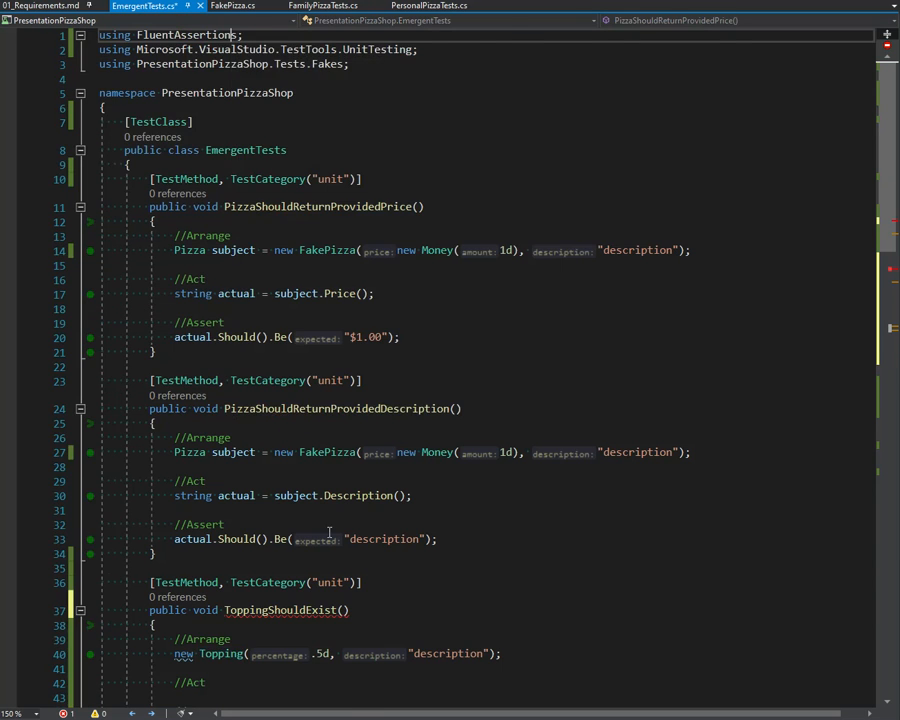
pyautogui.scroll(-3)
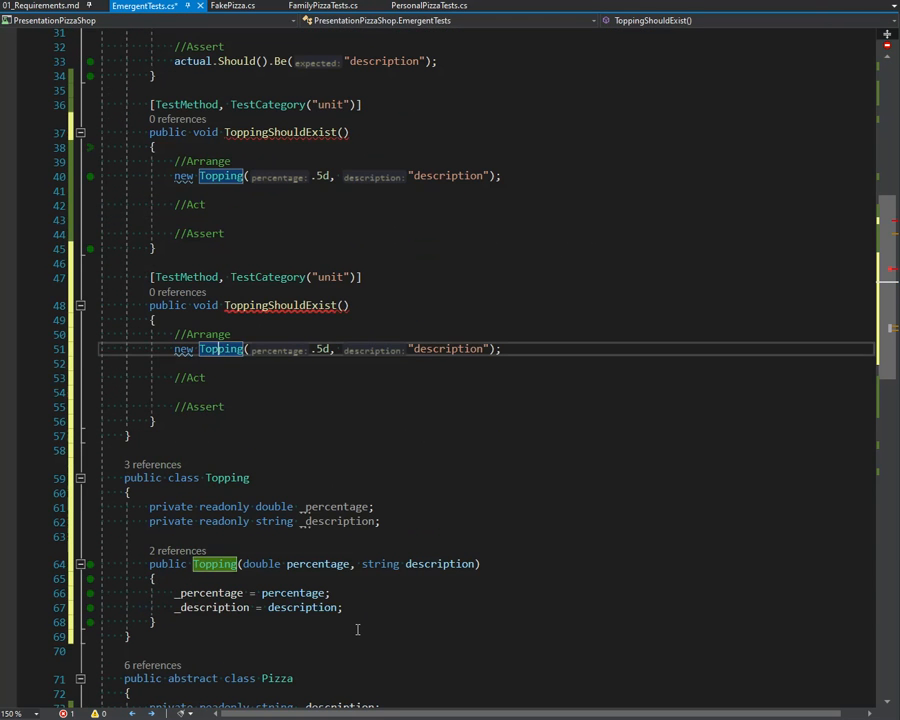
pyautogui.scroll(3)
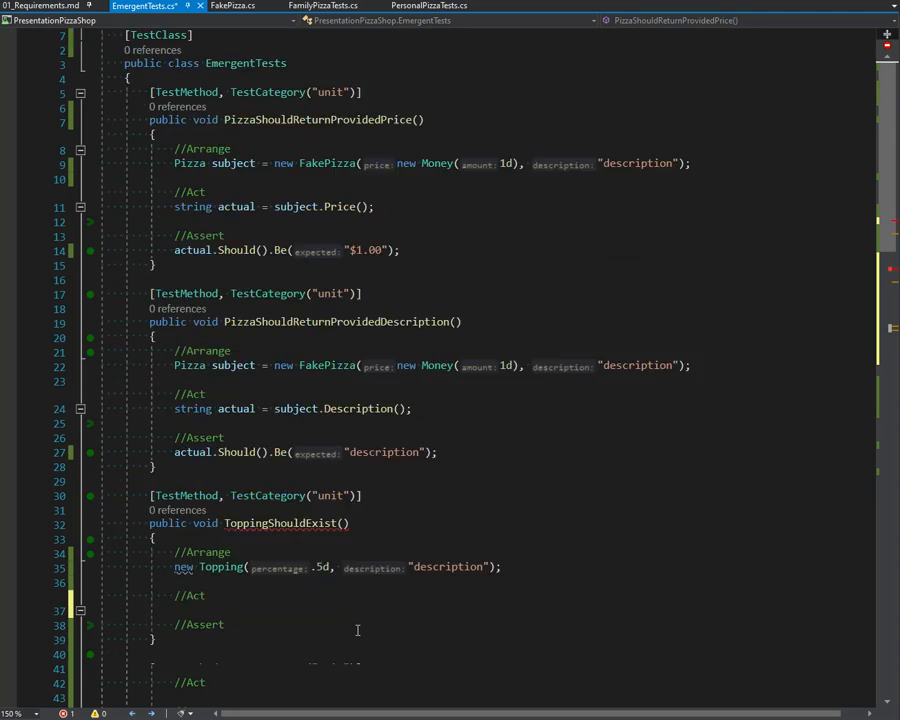
pyautogui.scroll(-3)
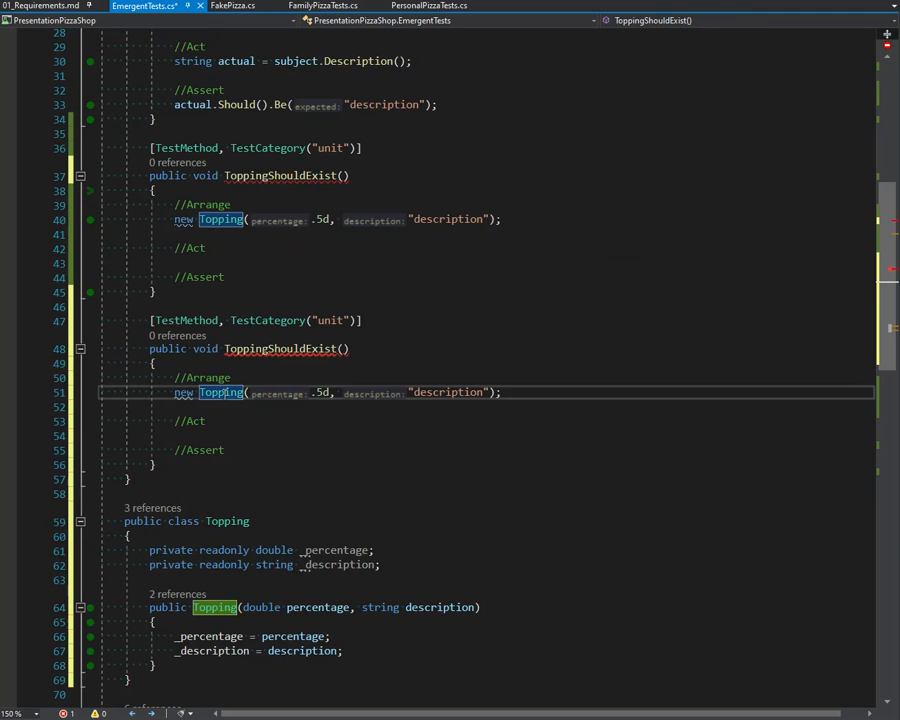
pyautogui.click(184, 392)
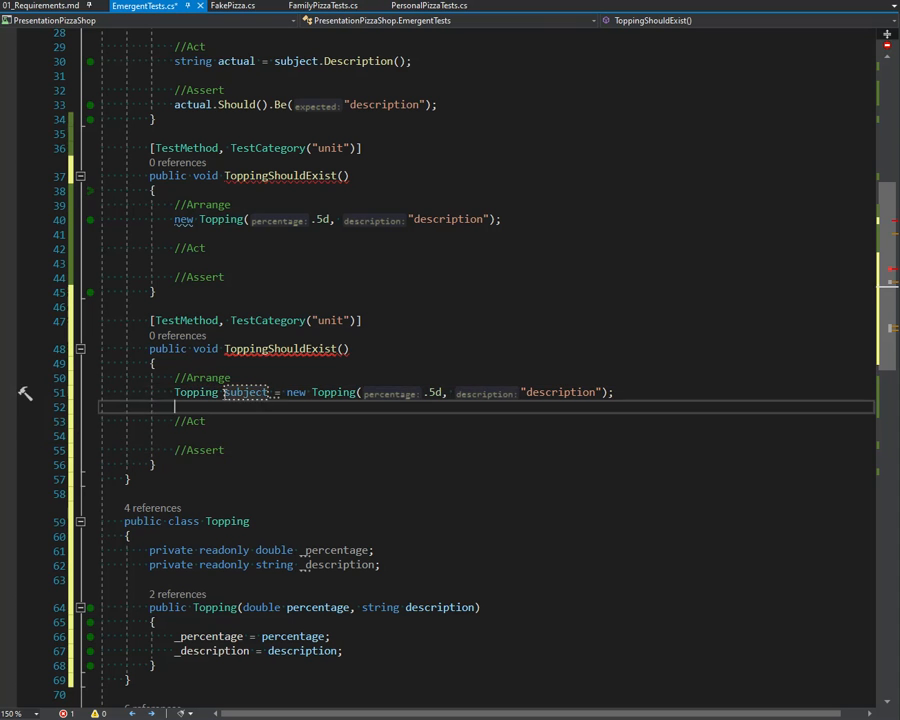
pyautogui.write('subject.Pr')
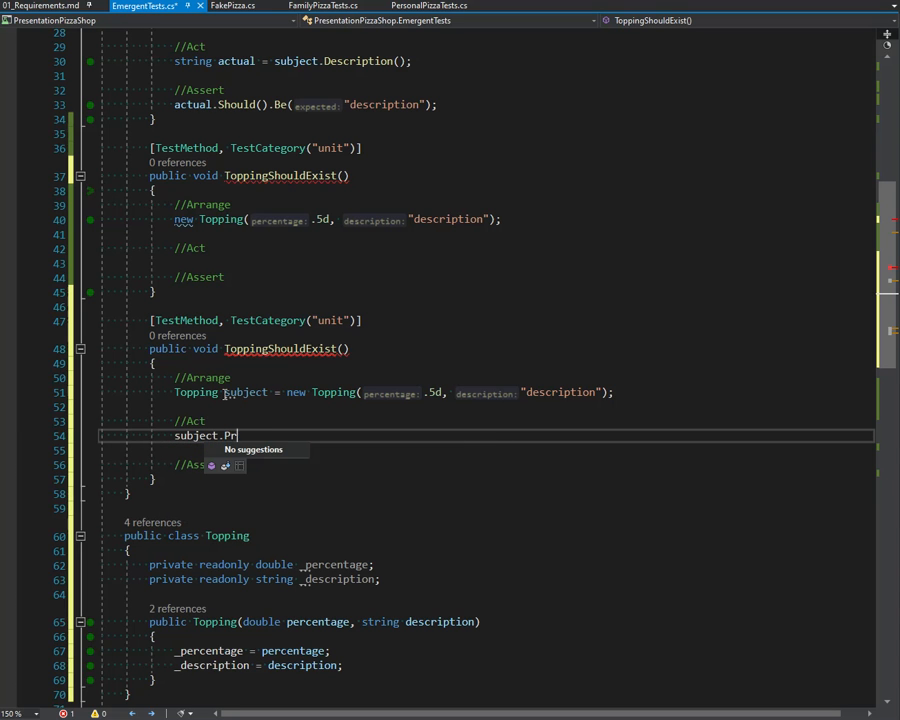
pyautogui.write('ice')
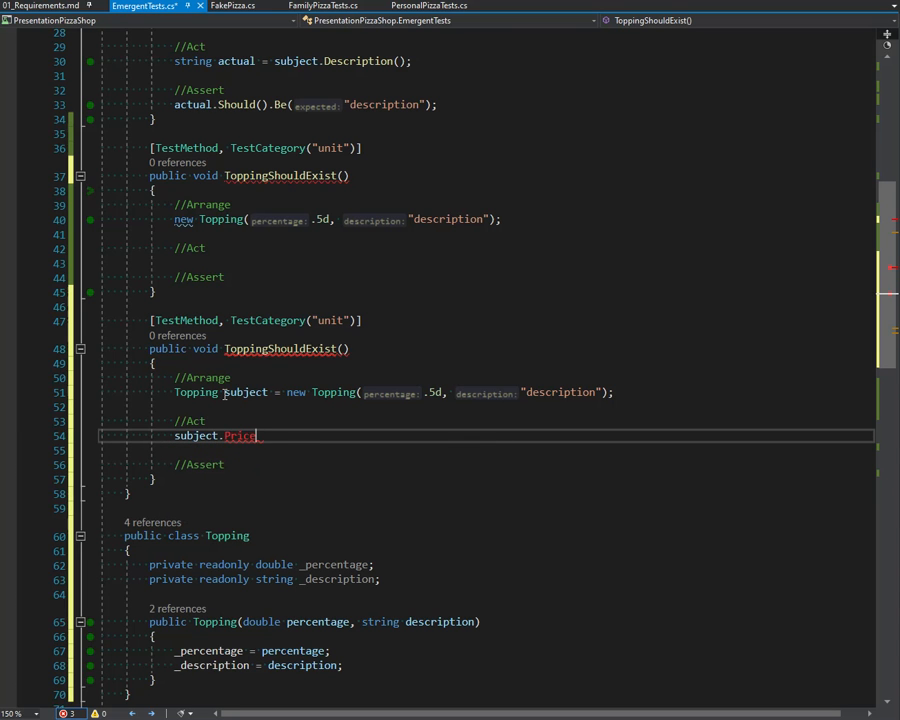
pyautogui.write('()')
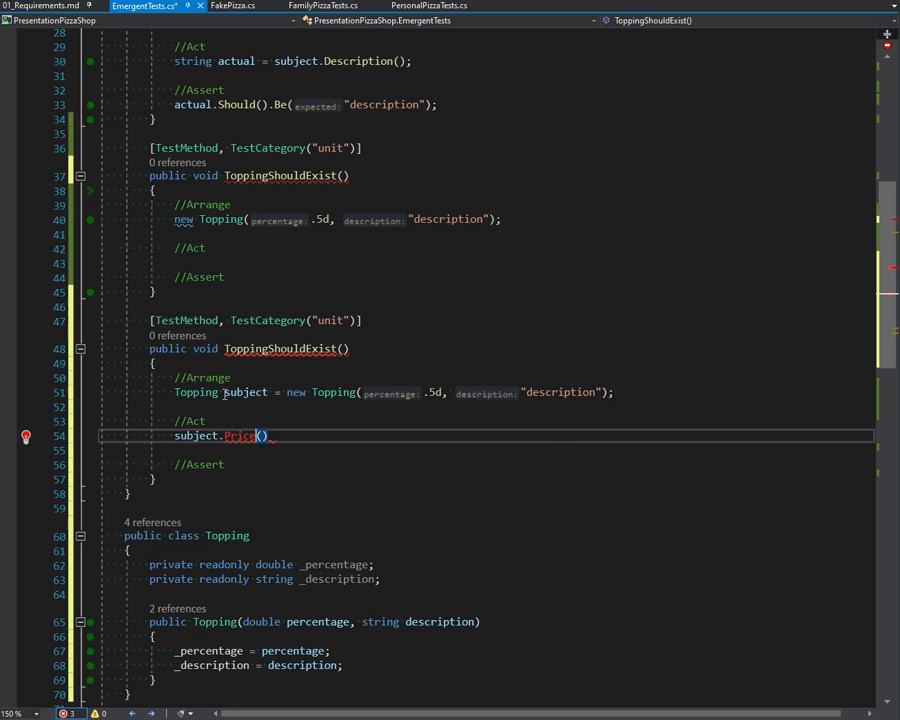
pyautogui.write('Cost(new Money')
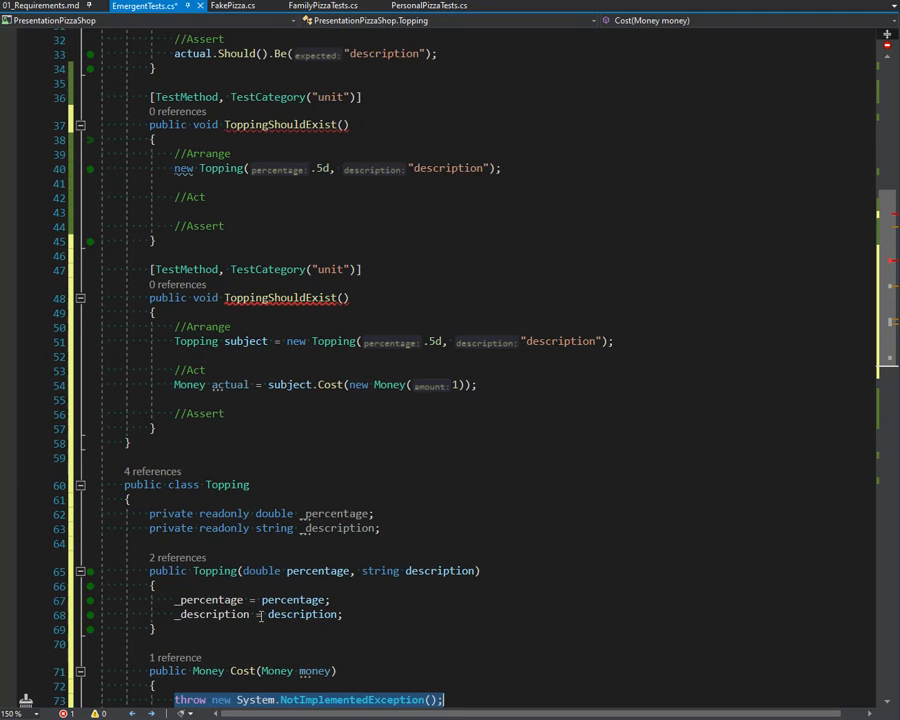
# - Assert that the cost converted to string sActual should be "$.50" in the second topping test
pyautogui.scroll(-3)
pyautogui.write('sourc')
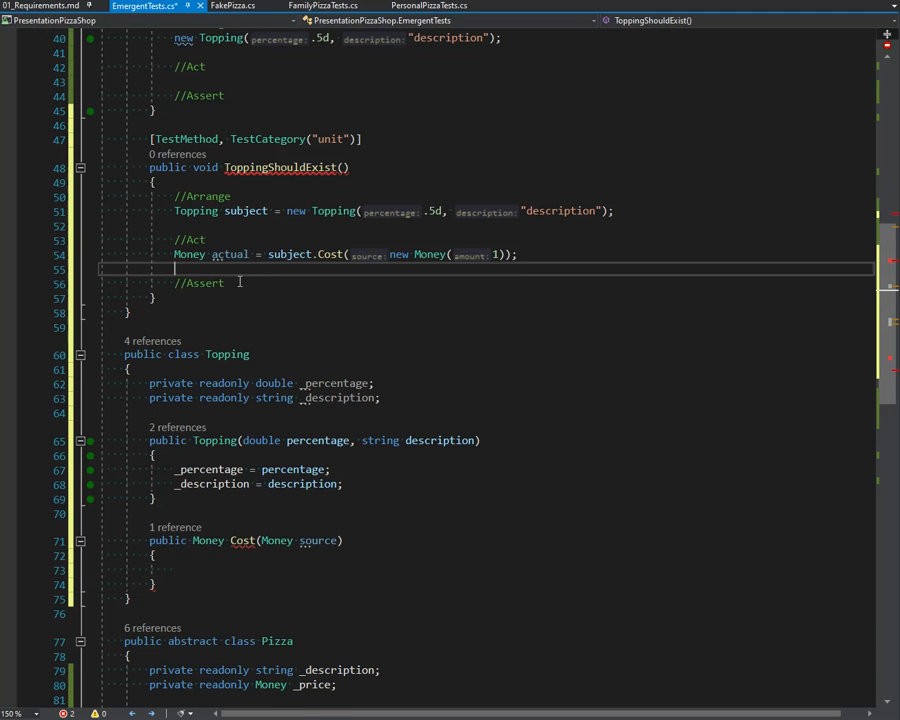
pyautogui.write('string')
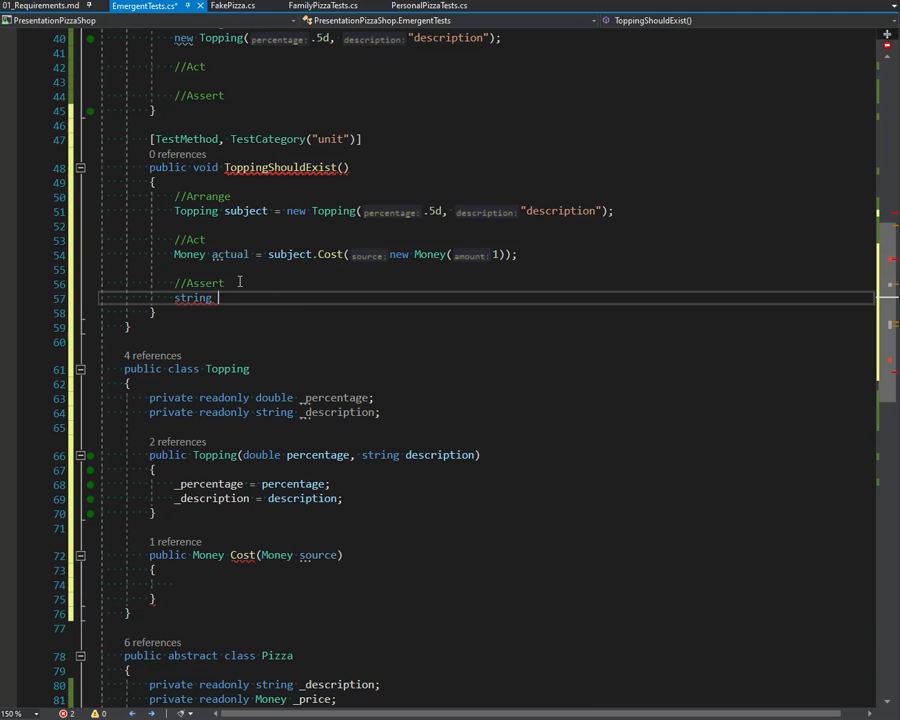
pyautogui.write('sActual =')
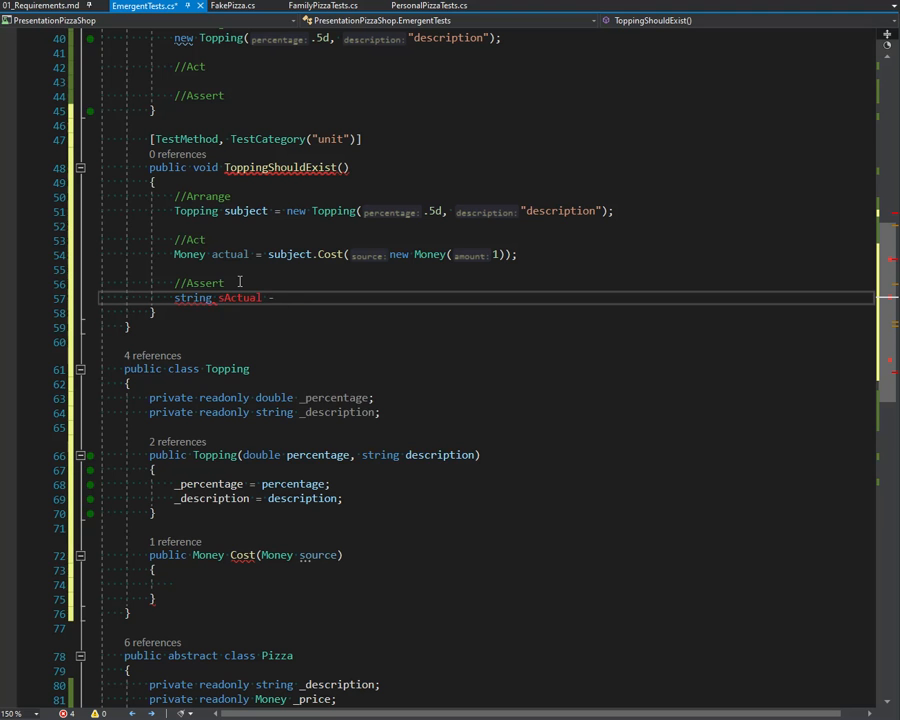
pyautogui.write('=')
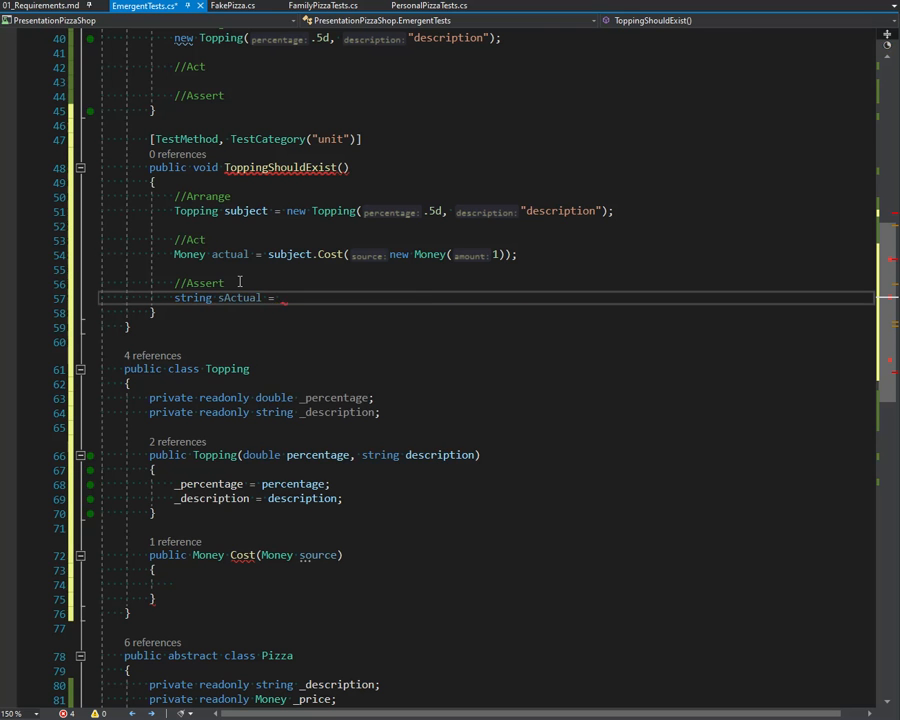
pyautogui.write('actual;')
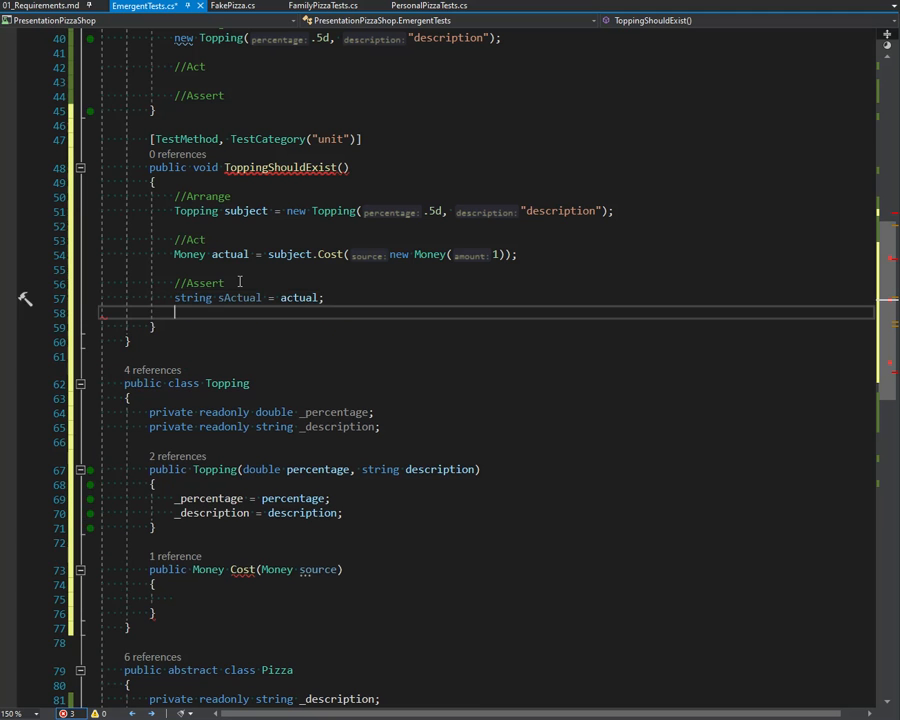
pyautogui.write('sActual.Should(')
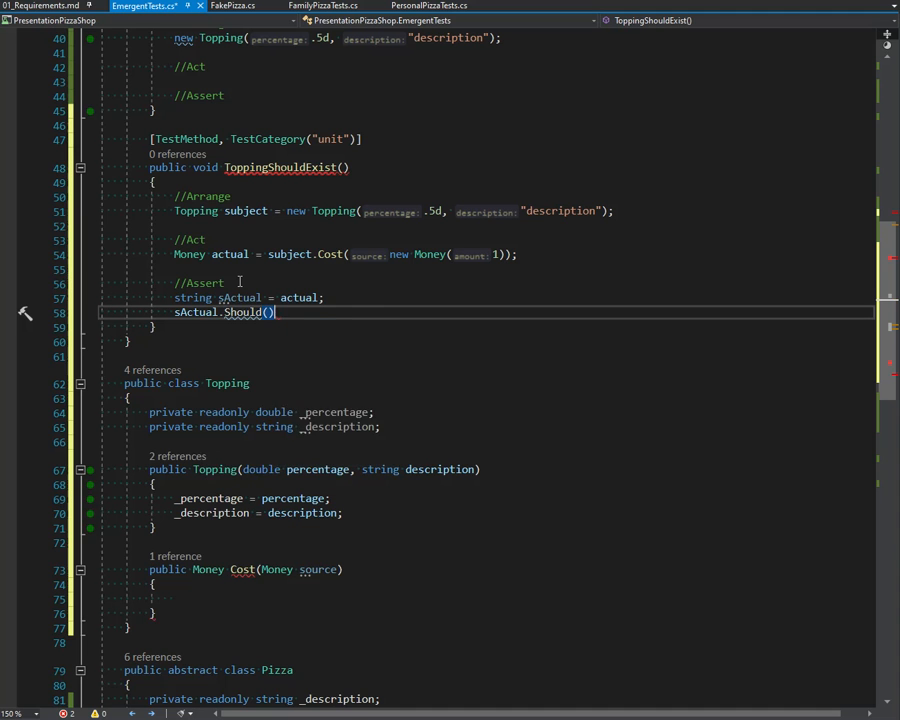
pyautogui.write('.be')
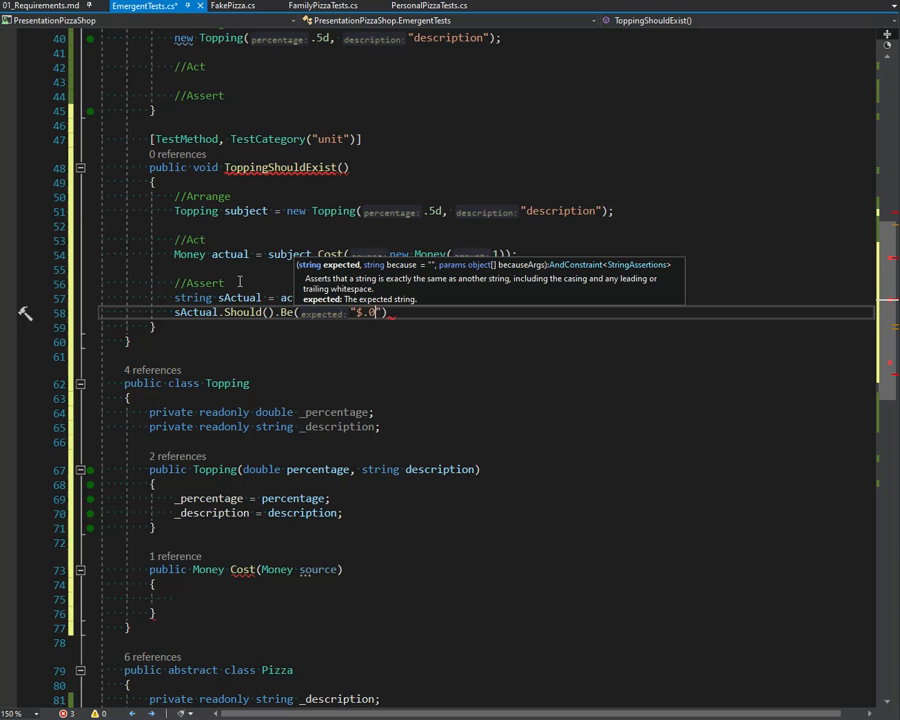
pyautogui.write('1')
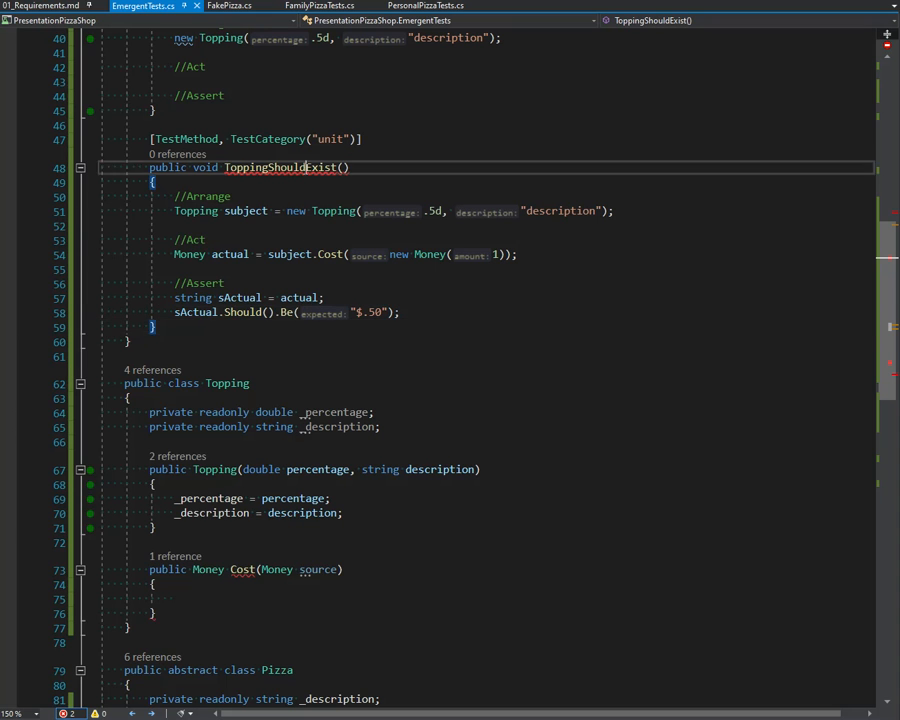
# - Select the second test's name, then return to the assertion lines
pyautogui.doubleClick(280, 168)
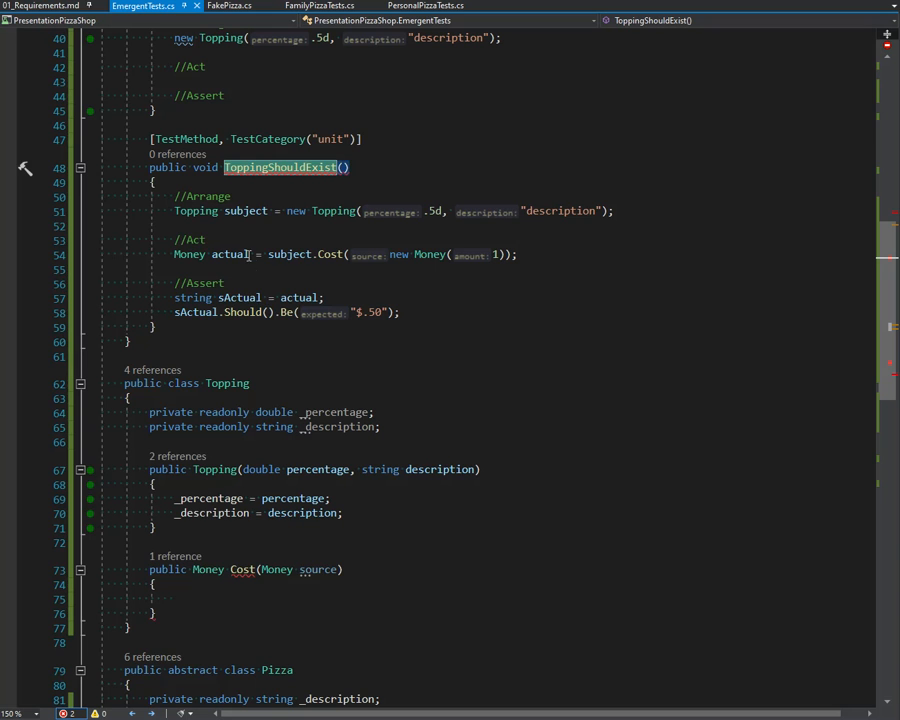
pyautogui.click(240, 296)
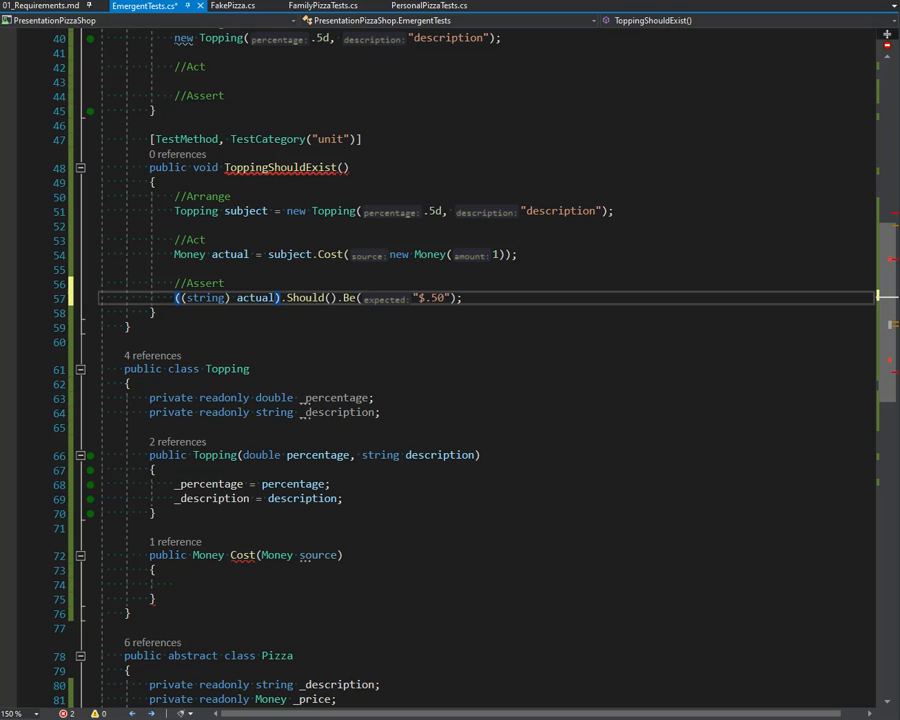
# - Write Topping's Cost body returning a new Money of .5 from the source parameter
pyautogui.click(280, 584)
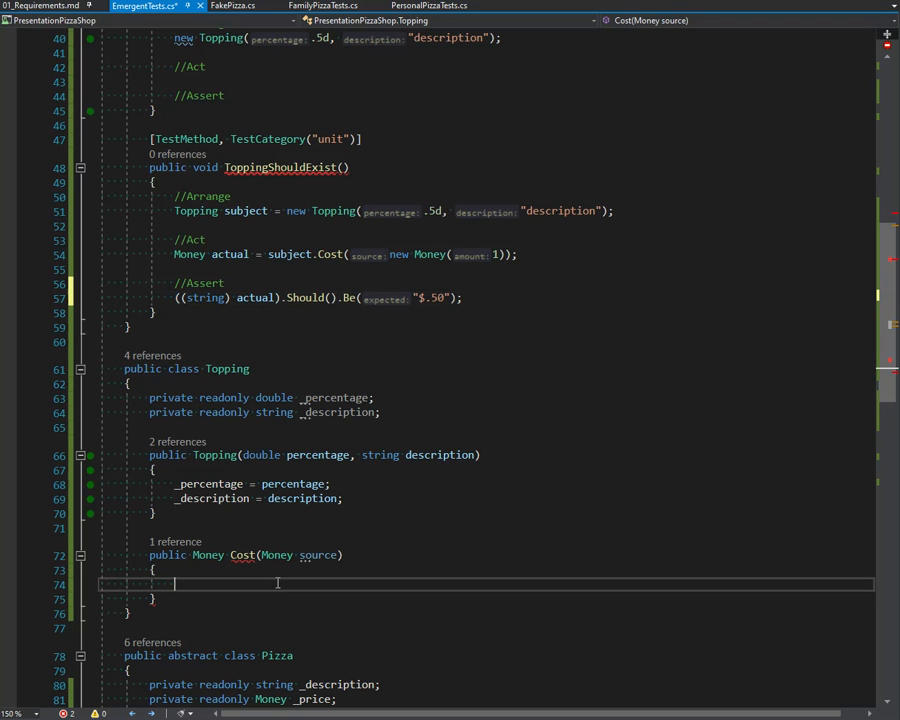
pyautogui.doubleClick(338, 412)
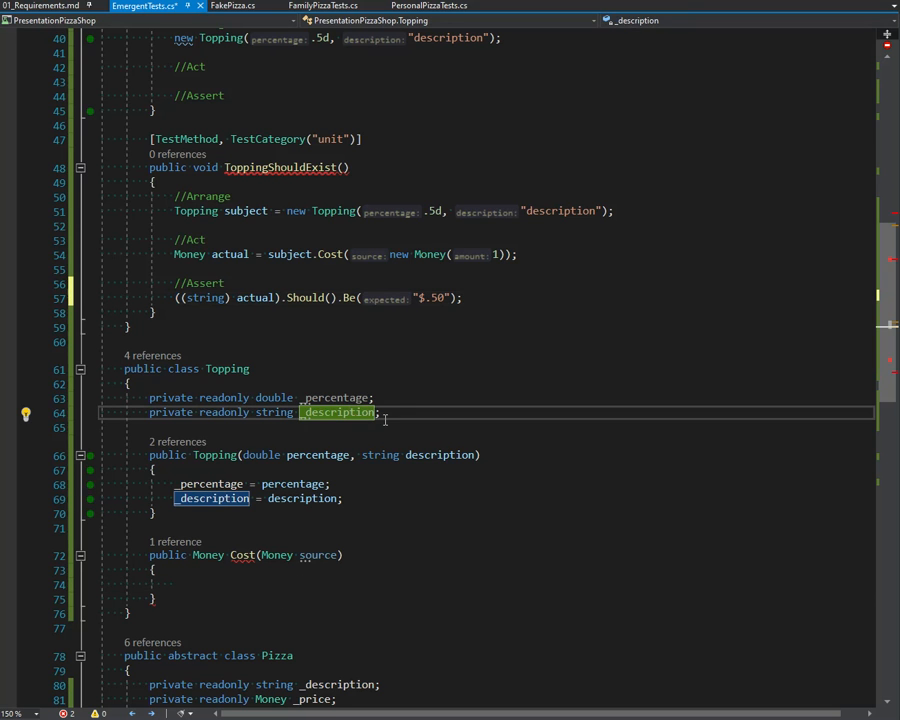
pyautogui.click(228, 584)
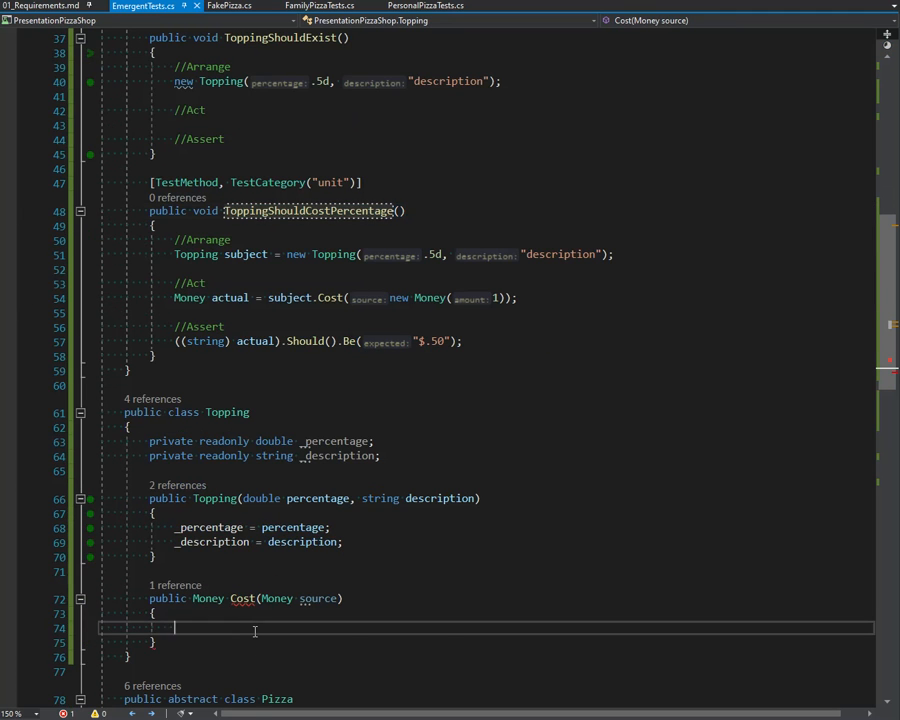
pyautogui.write('source.')
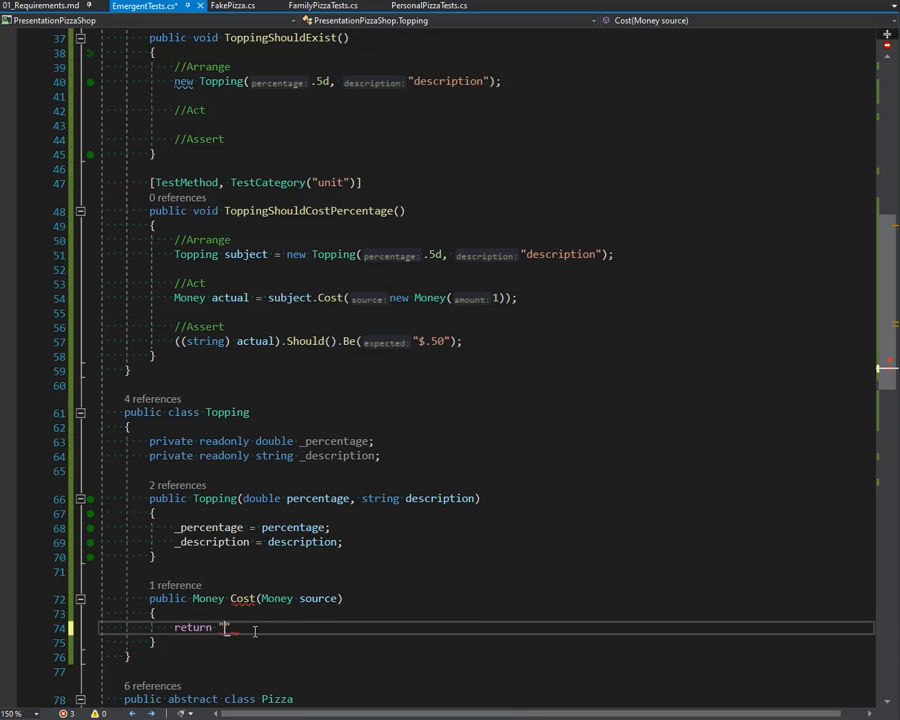
pyautogui.write('ne')
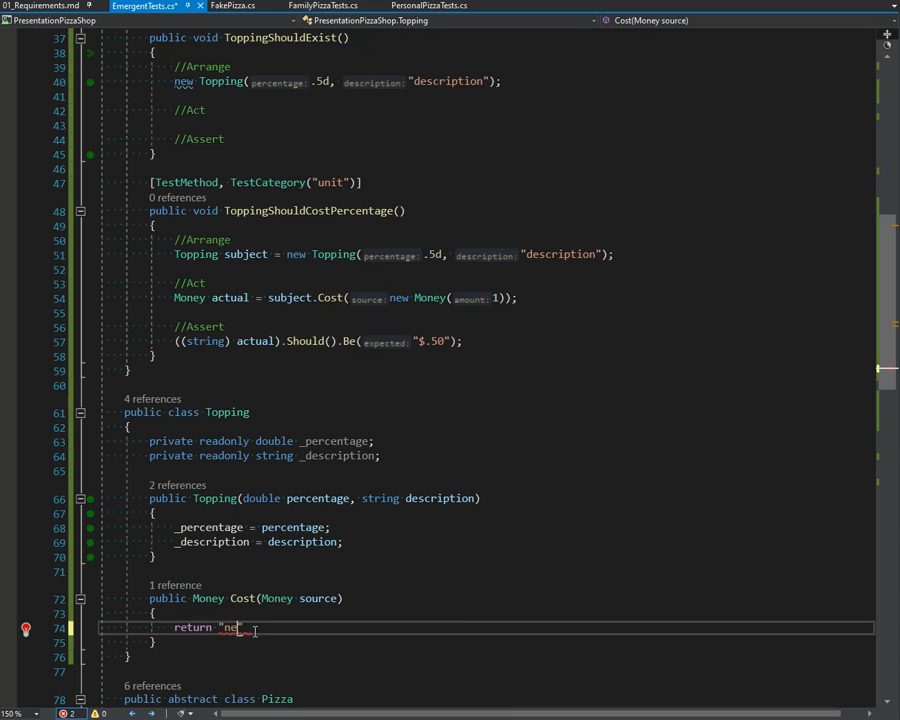
pyautogui.write('new Money(.5);')
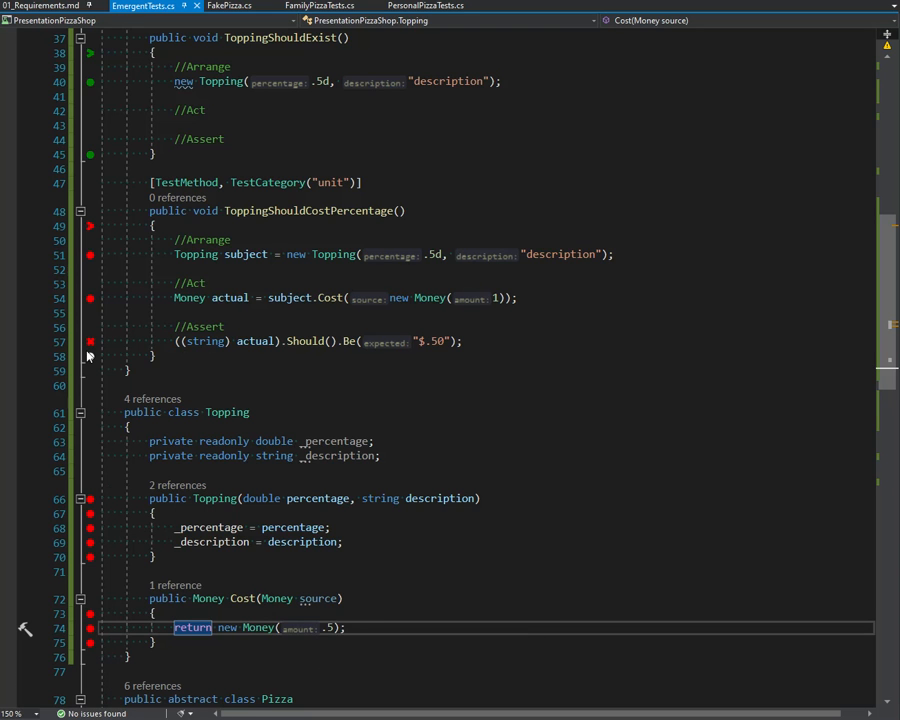
pyautogui.moveTo(88, 346)
pyautogui.write('0')
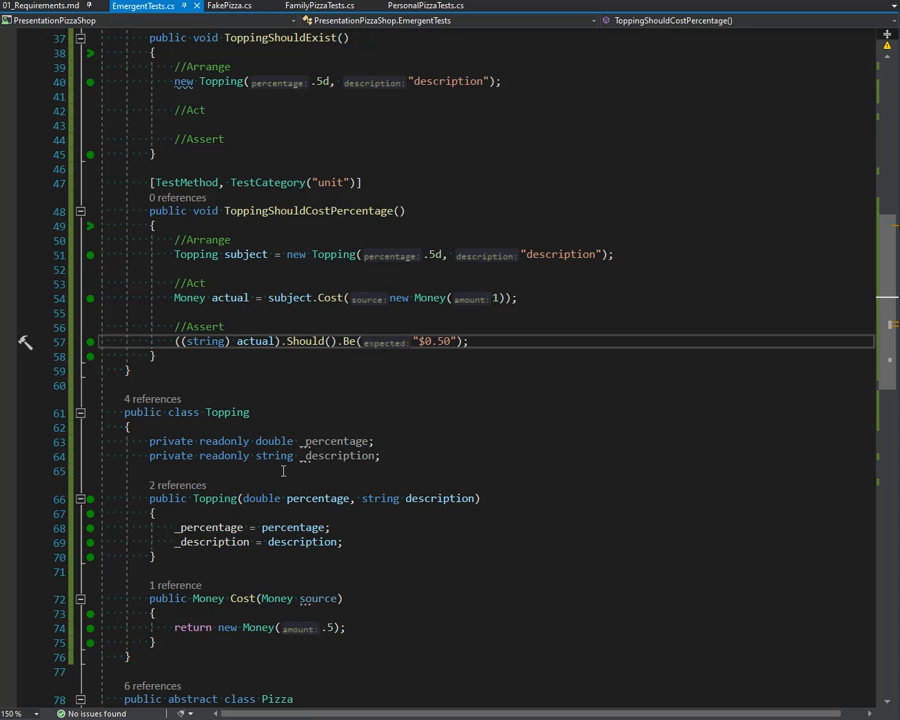
pyautogui.moveTo(364, 332)
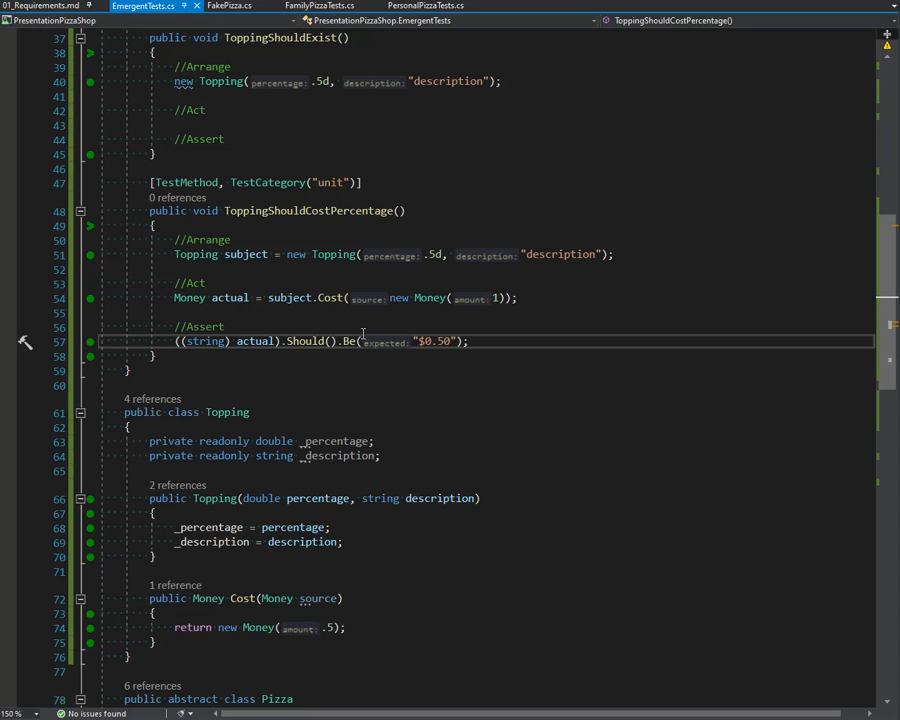
pyautogui.moveTo(520, 360)
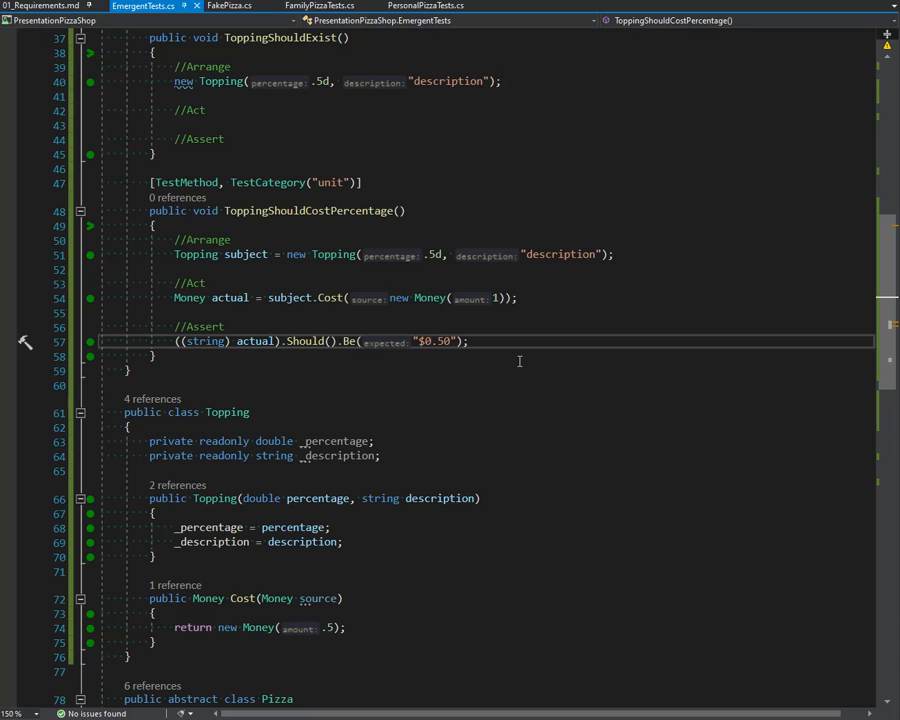
pyautogui.moveTo(568, 340)
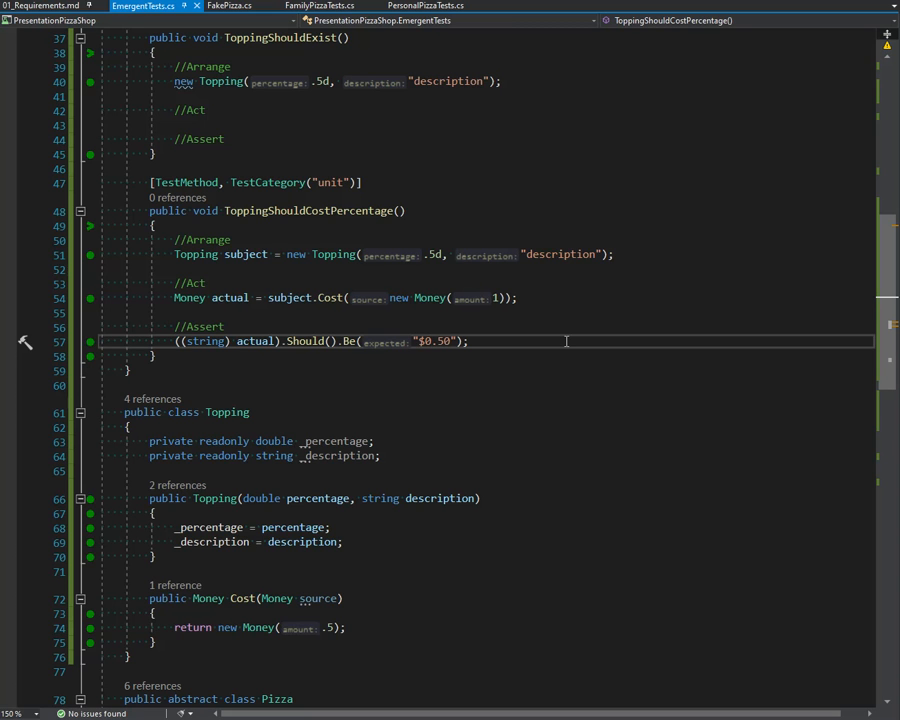
pyautogui.moveTo(304, 340)
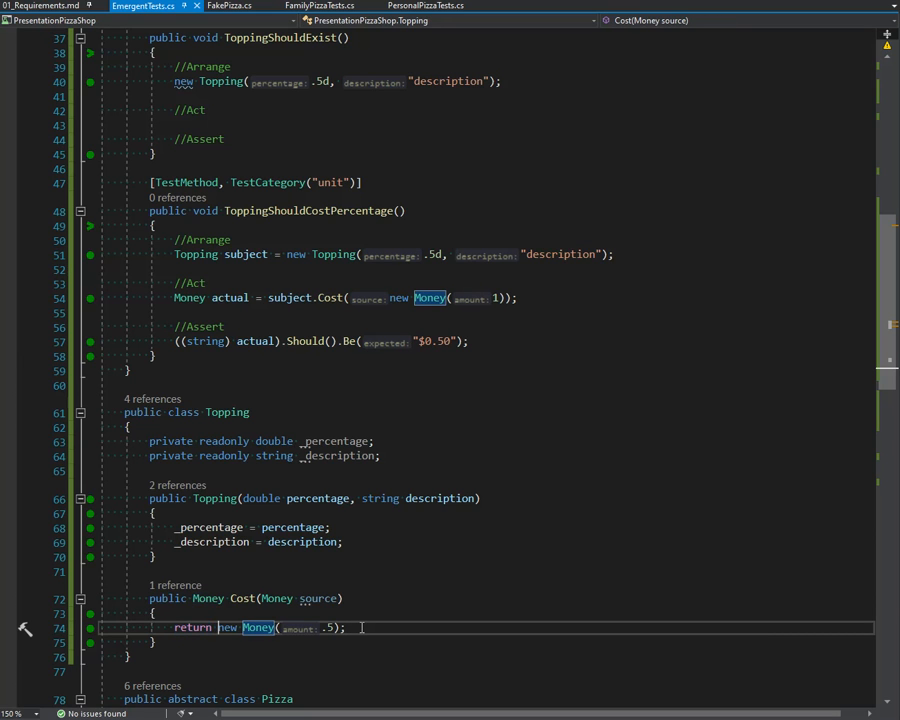
# - Delete the stray 'source' line in Topping.Cost and switch to the Money tests file
pyautogui.press('Enter')
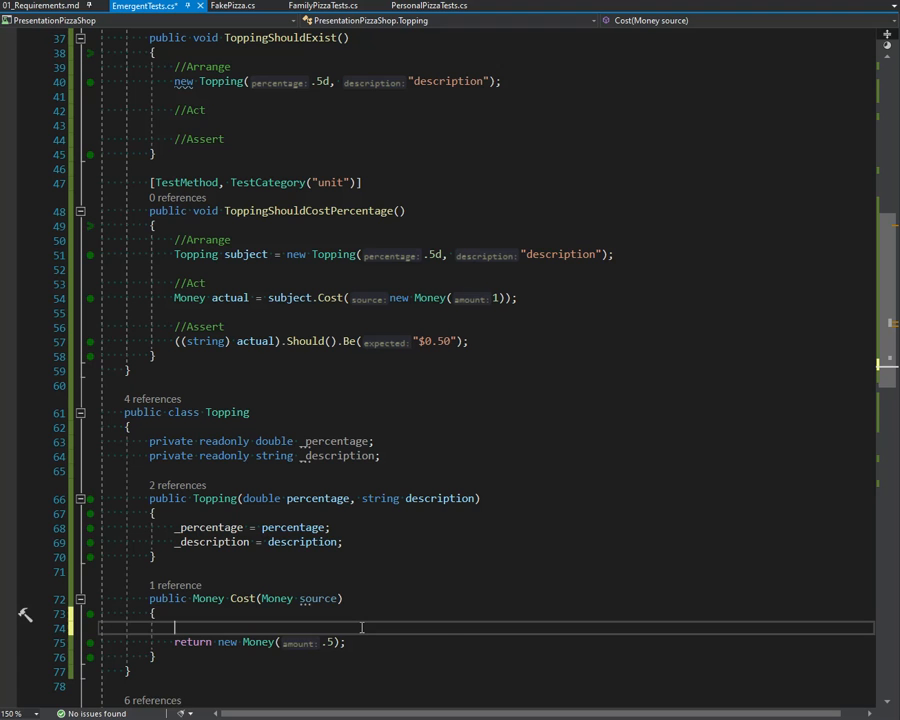
pyautogui.write('source.')
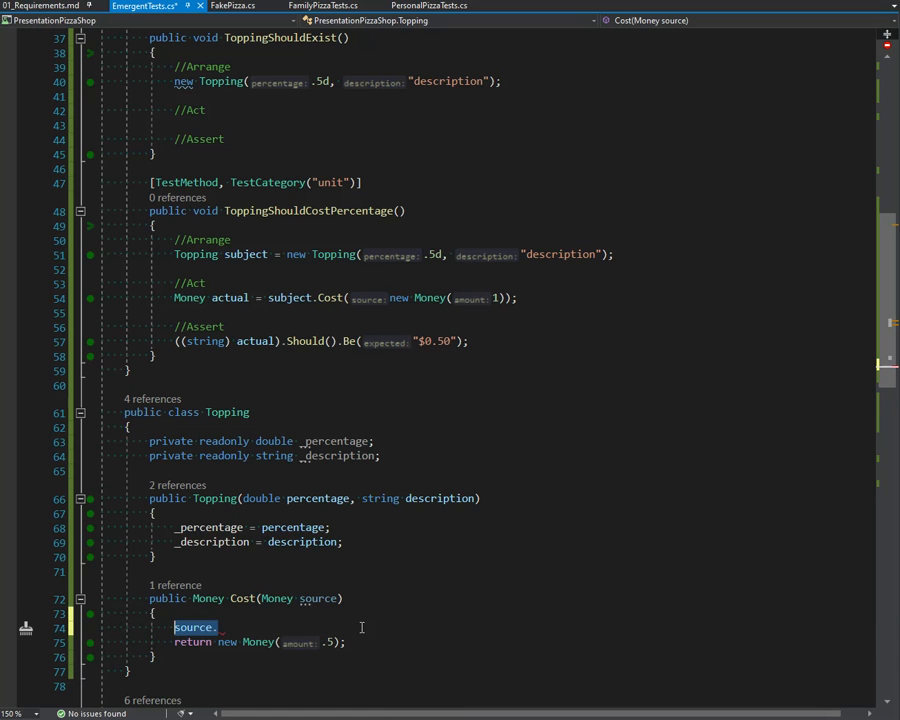
pyautogui.press('Delete')
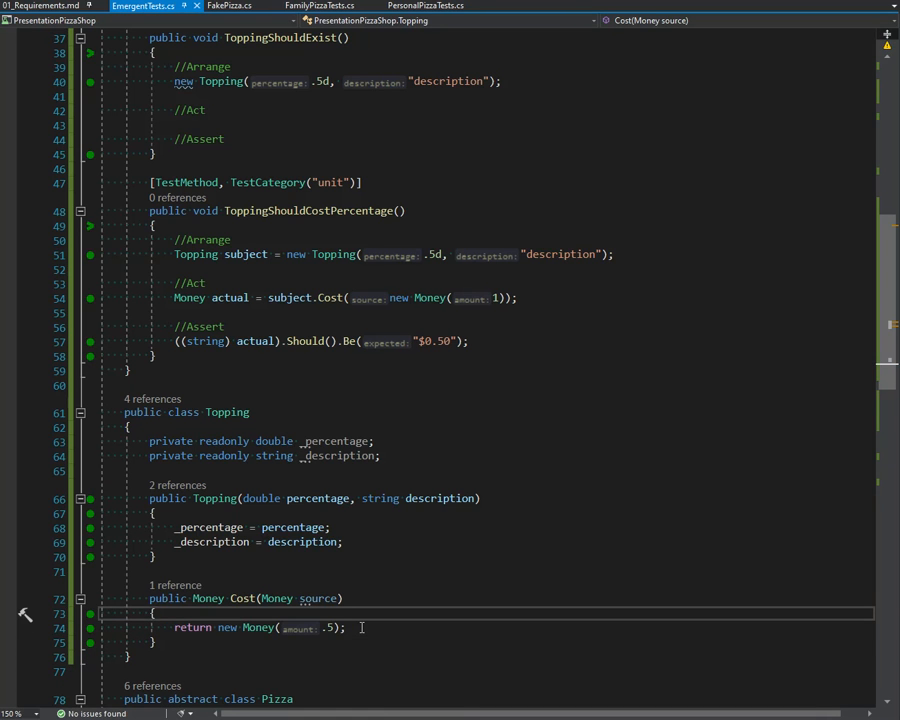
pyautogui.click(226, 6)
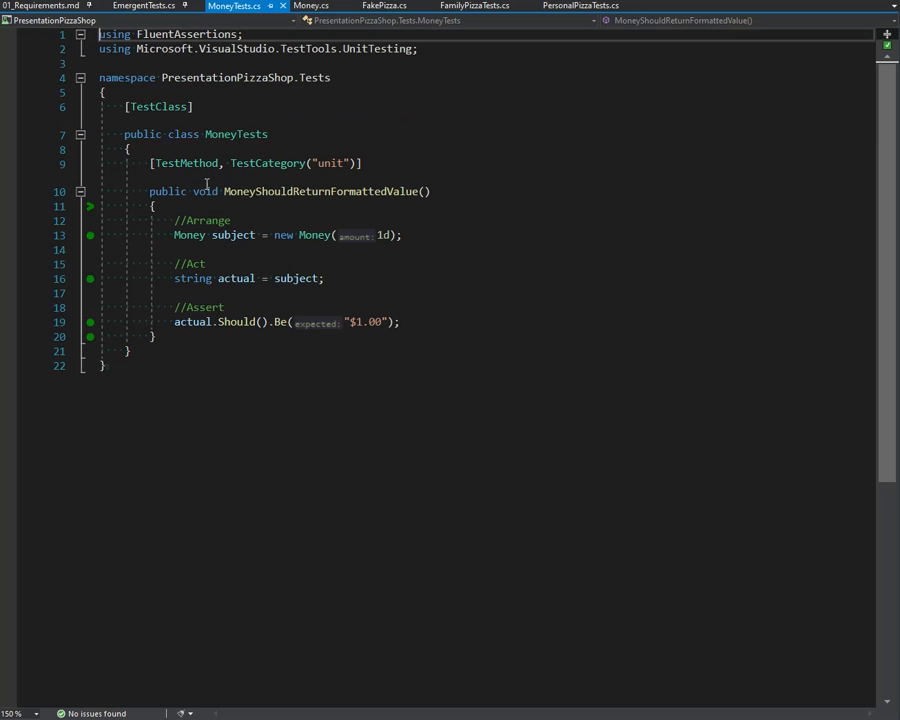
# - Add a MultiplyShouldReturnMultipliedAmount test method from the test snippet
pyautogui.write('tiplyShould_ShouldTEST(')
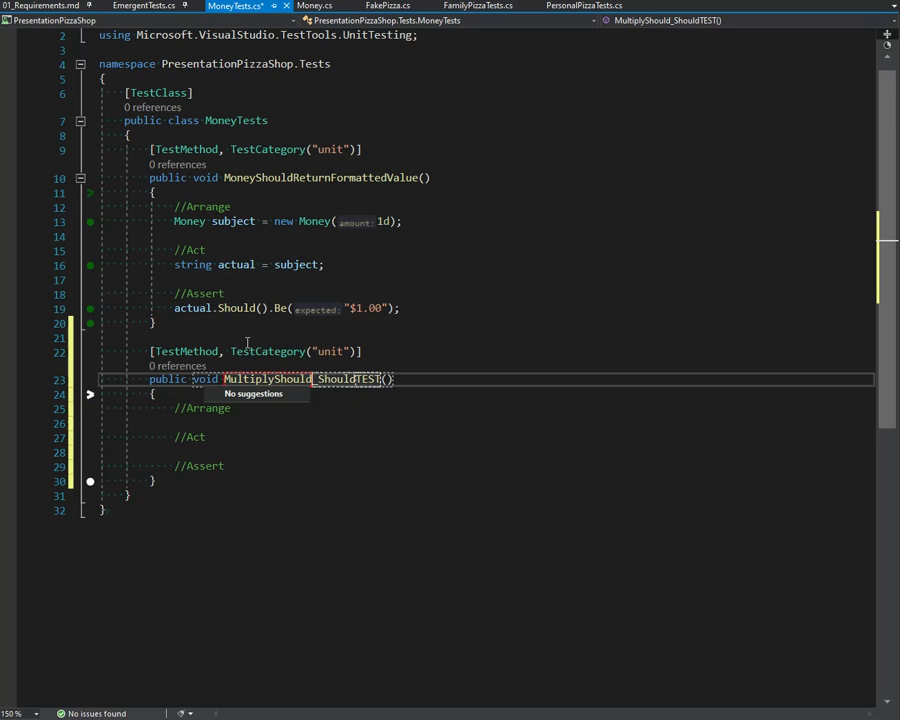
pyautogui.write('Return')
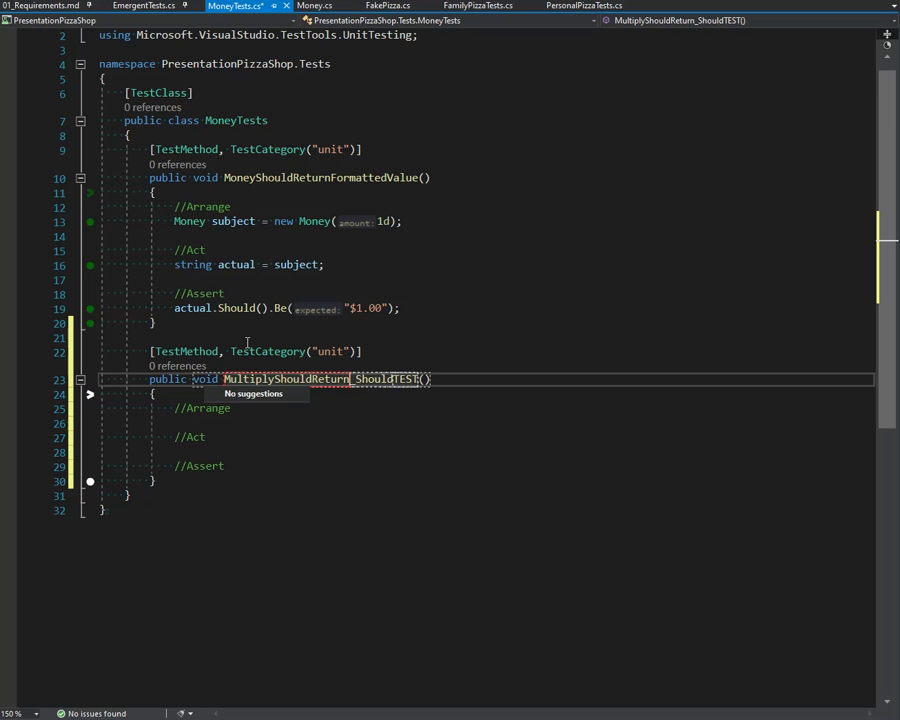
pyautogui.write('MultipliedAmount')
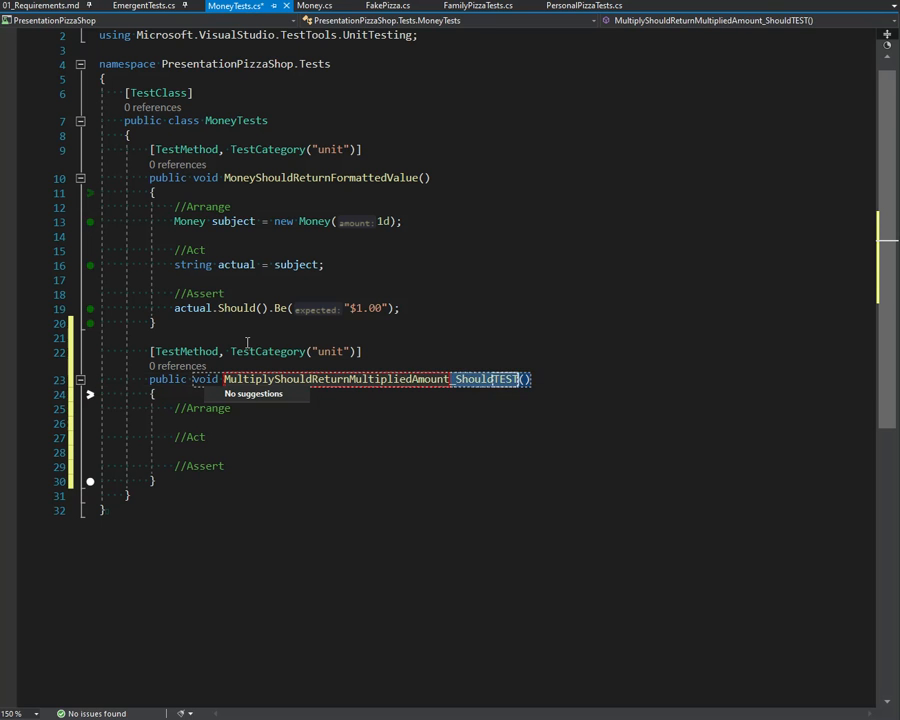
pyautogui.press('Backspace')
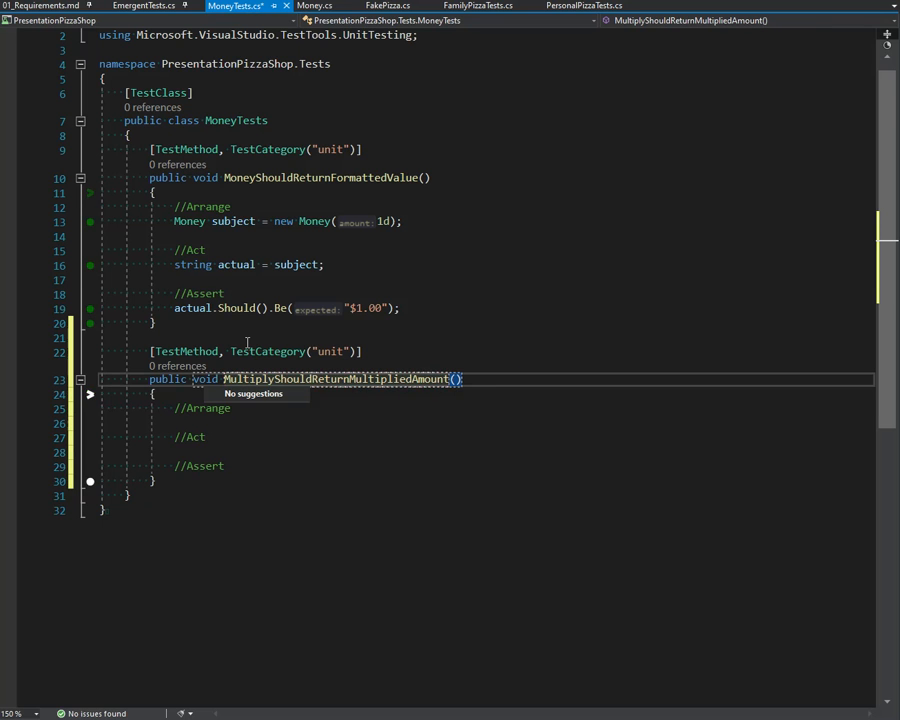
pyautogui.press('enter')
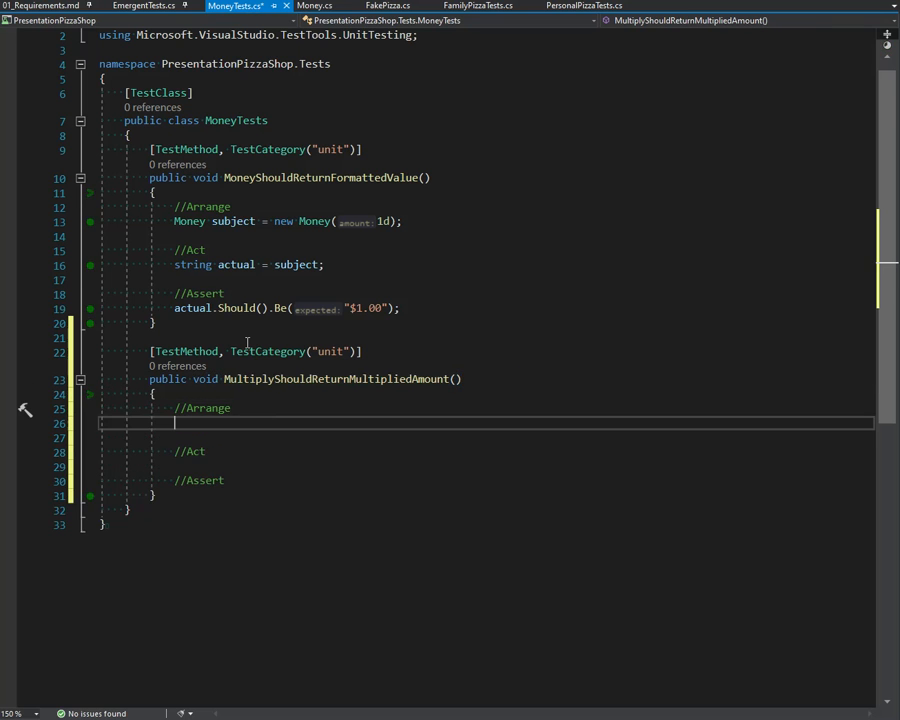
# - Arrange Money subject = new Money(1) and act with subject.Multiply(.5)
pyautogui.write('new Money(1);')
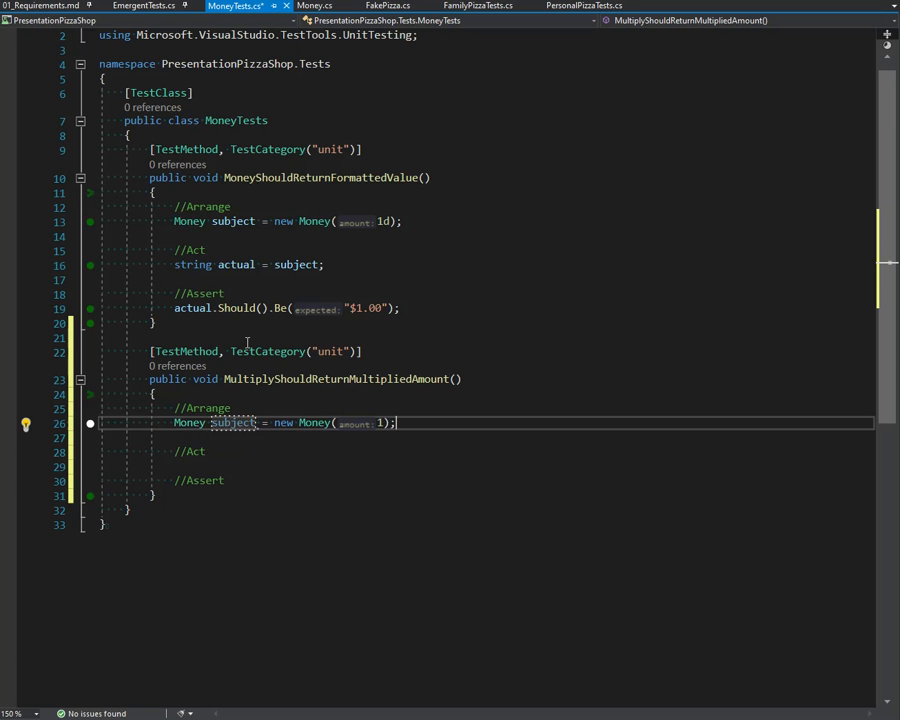
pyautogui.write('subject')
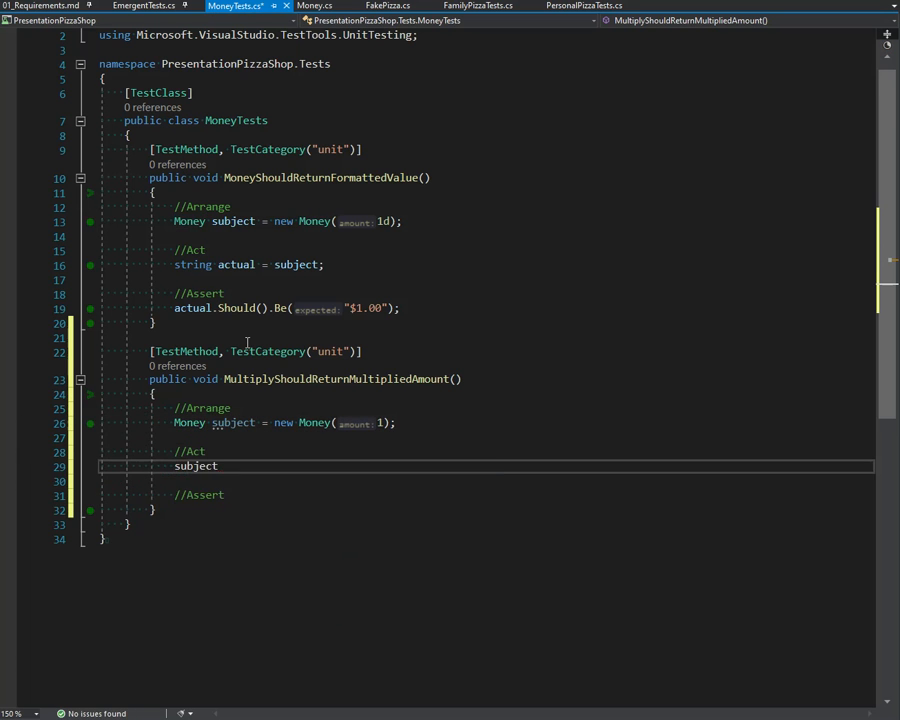
pyautogui.write('.Multiply().')
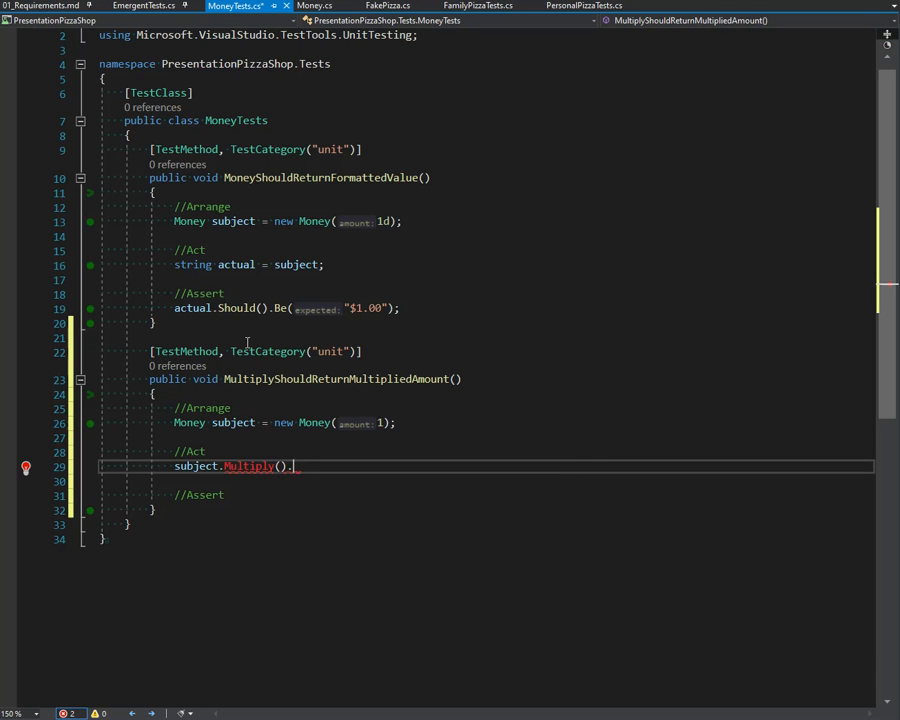
pyautogui.write('5')
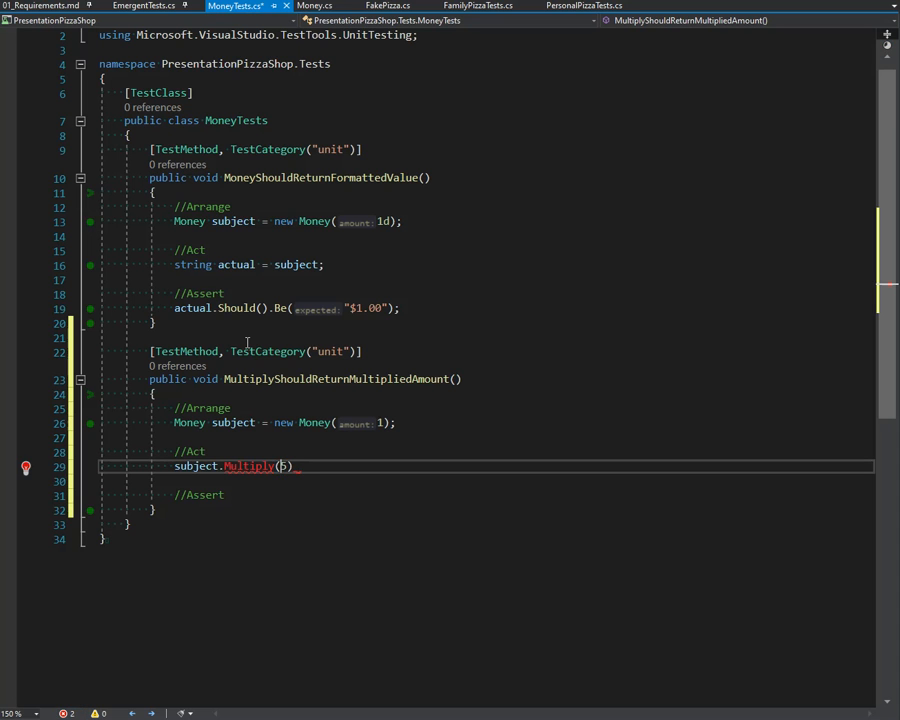
pyautogui.write('.5);')
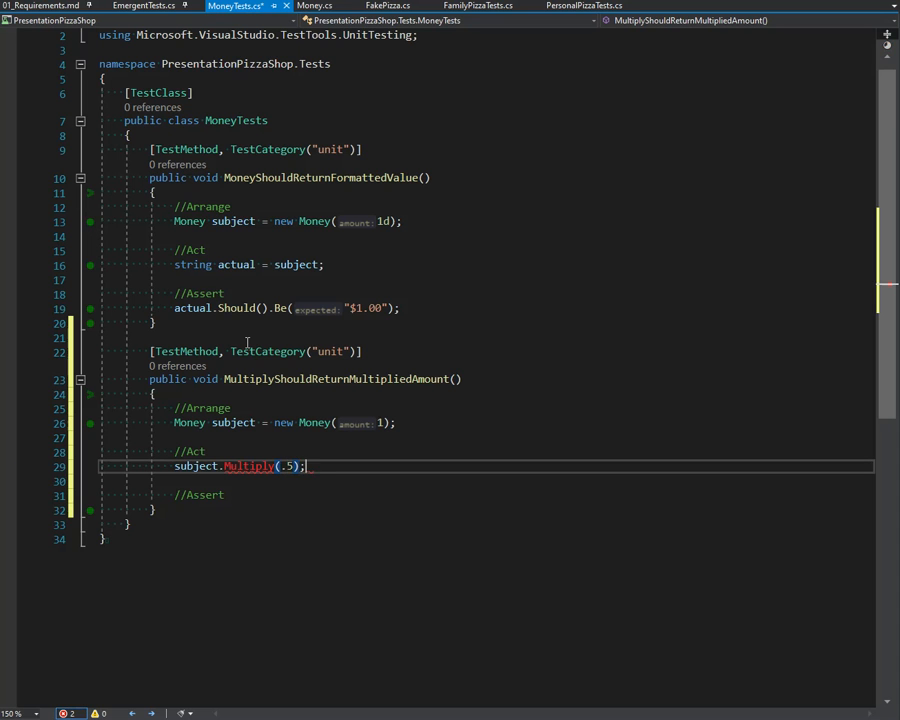
pyautogui.write('Mop')
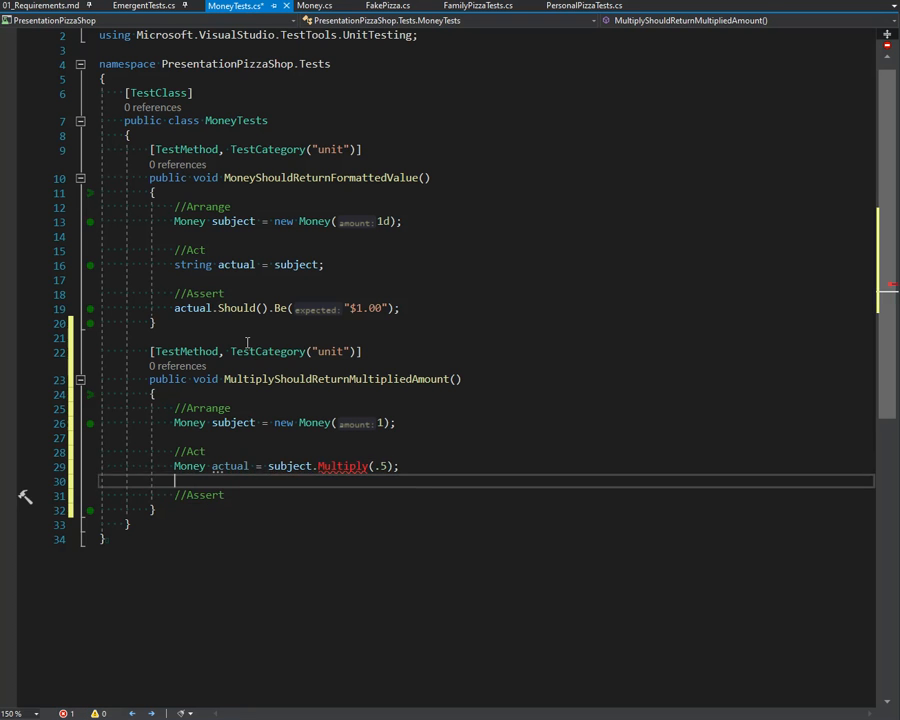
# - Assert that string sActual = actual should be "$0.50" in the multiply test
pyautogui.press('enter')
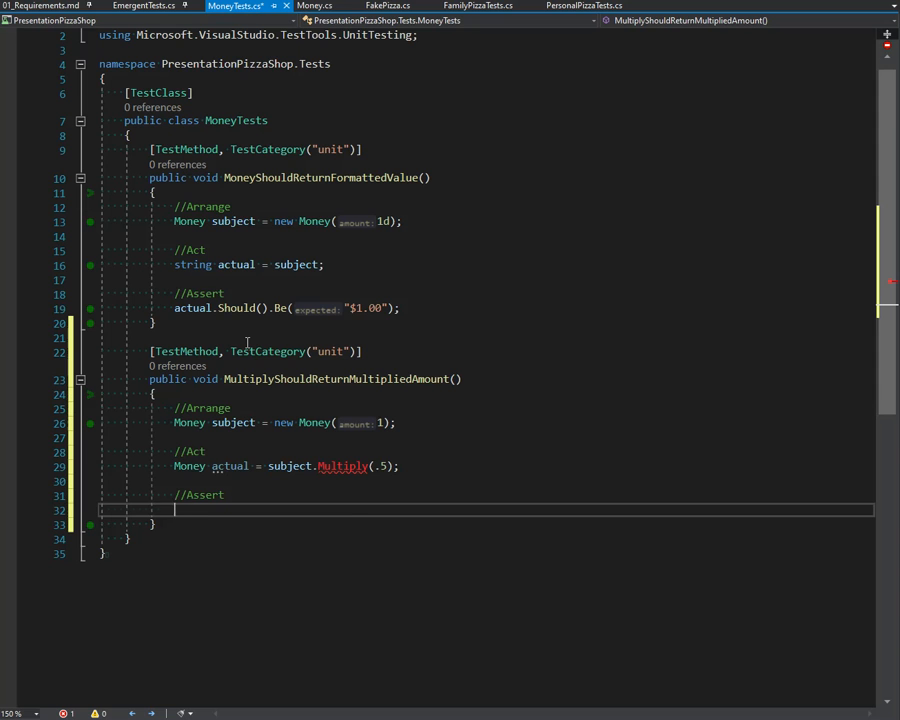
pyautogui.write('string sAmone')
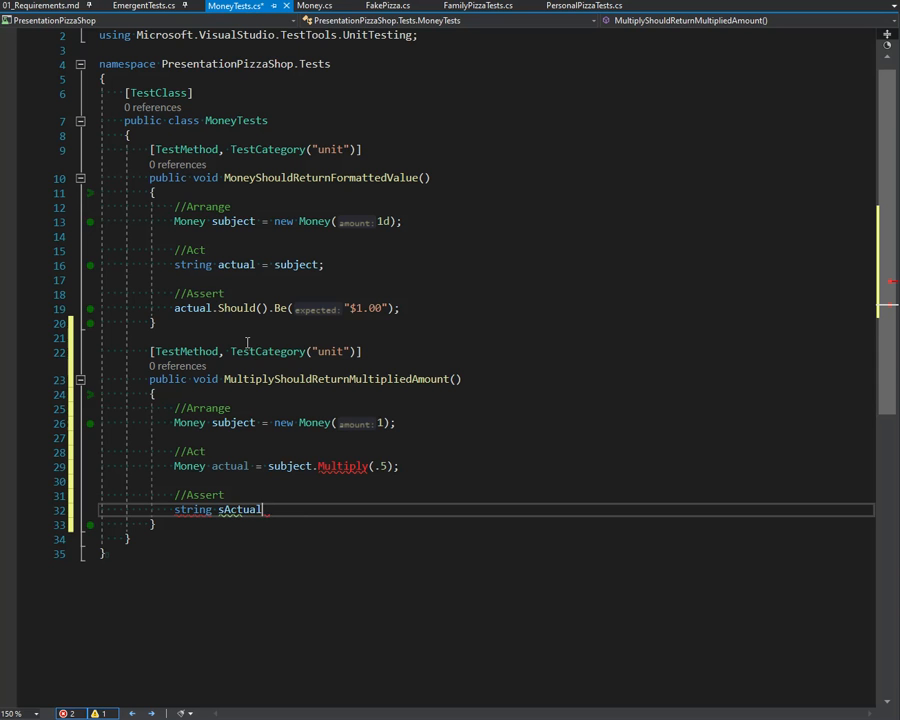
pyautogui.write('= actual;')
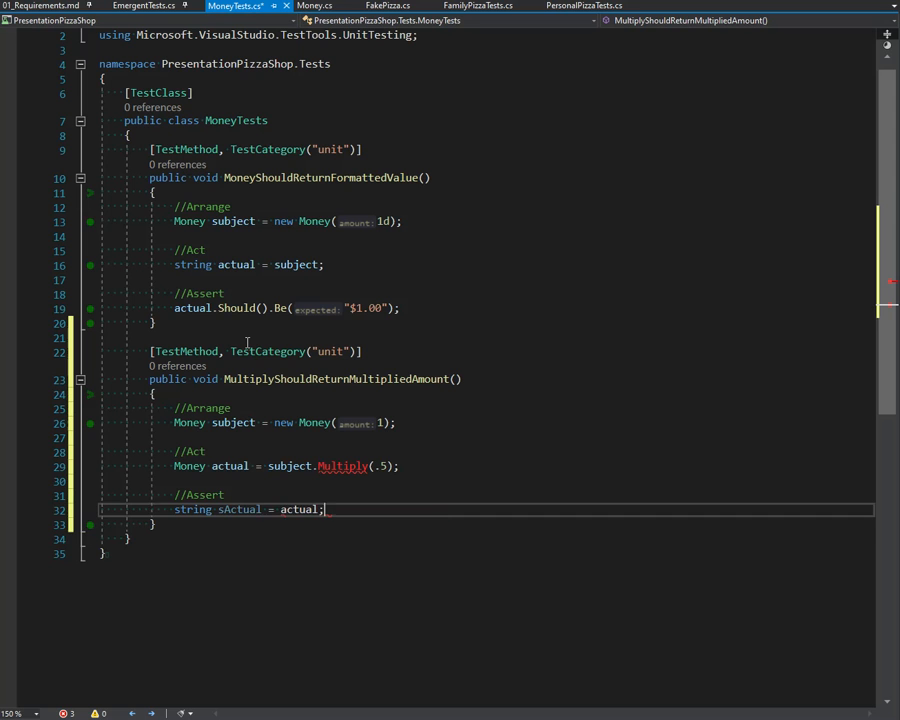
pyautogui.write('s')
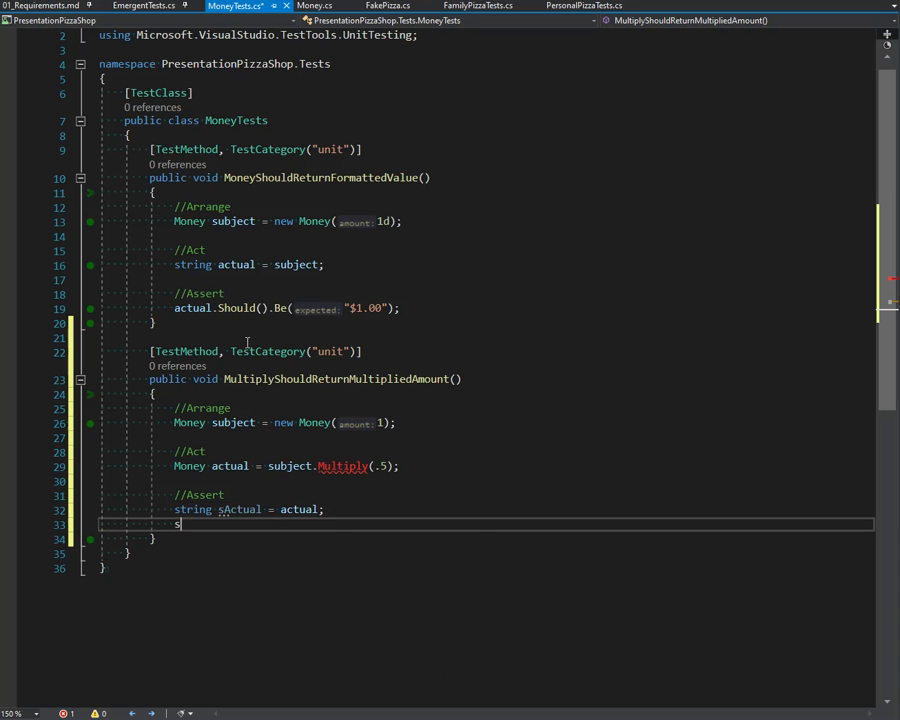
pyautogui.write('Actual.sh')
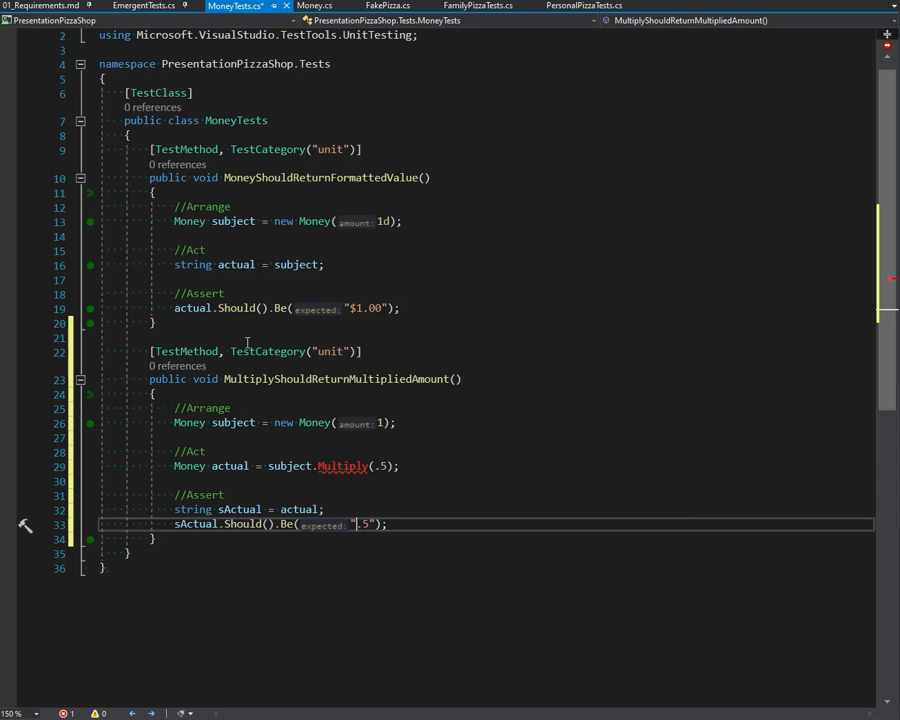
pyautogui.write('$0.')
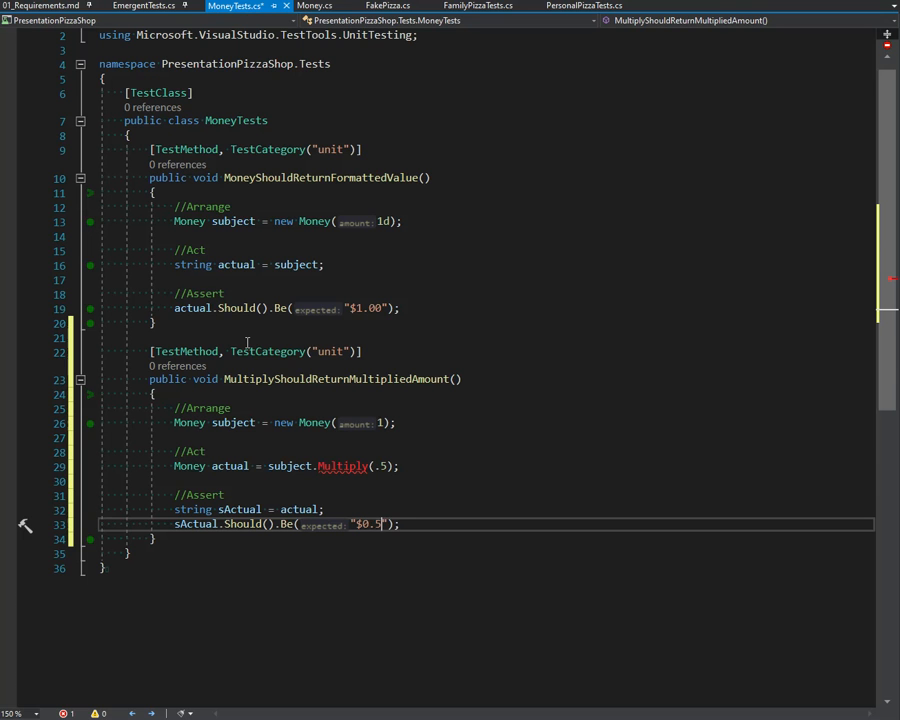
pyautogui.write('0')
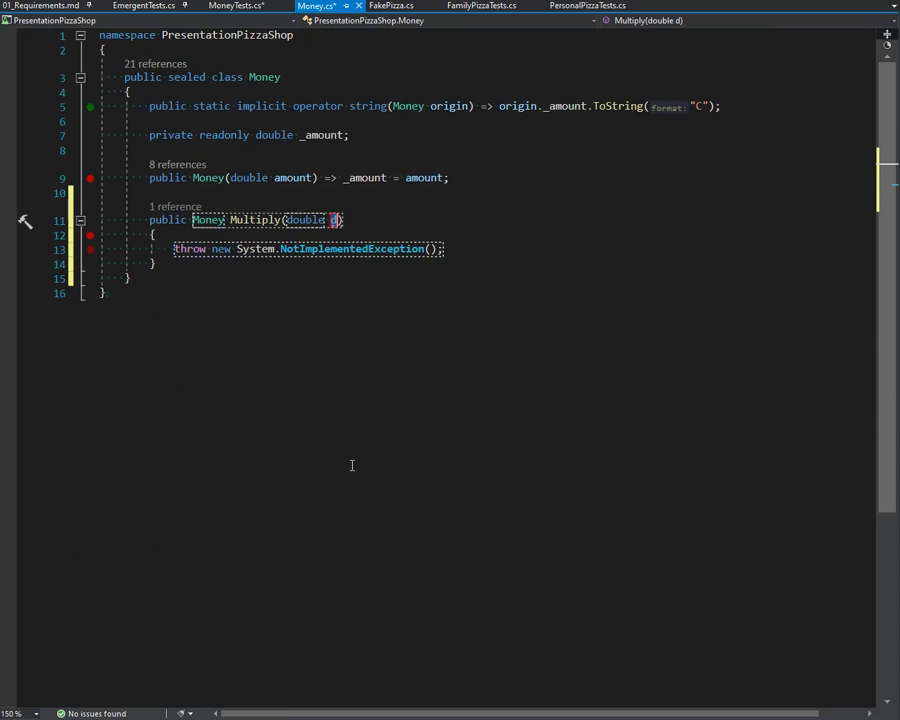
# - Make Money.Multiply return new Money(_amount * multiple), then switch back to the Topping tests
pyautogui.write('perb')
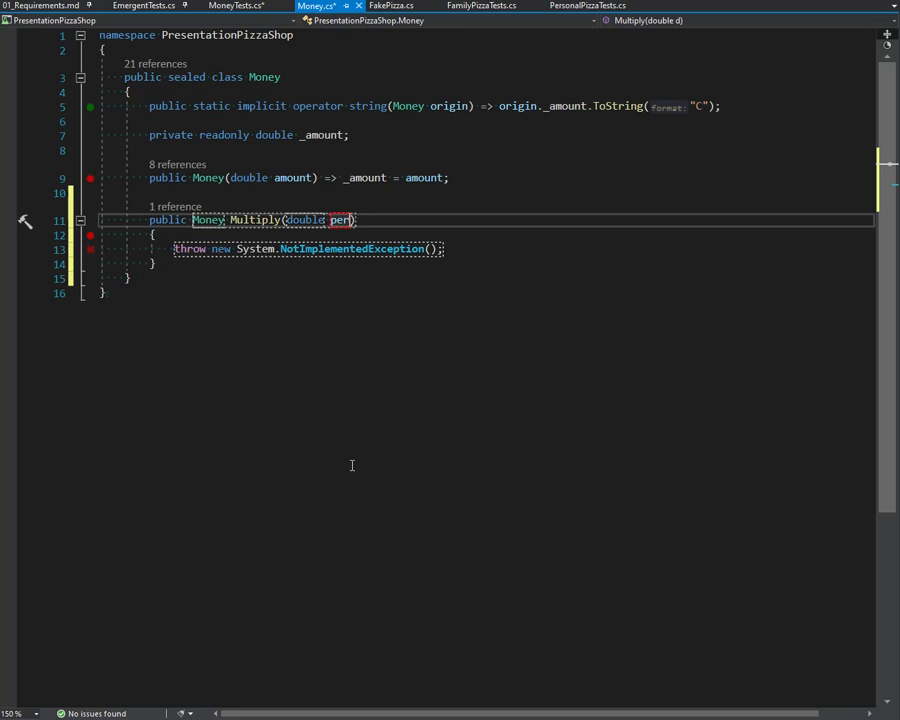
pyautogui.write('multipl')
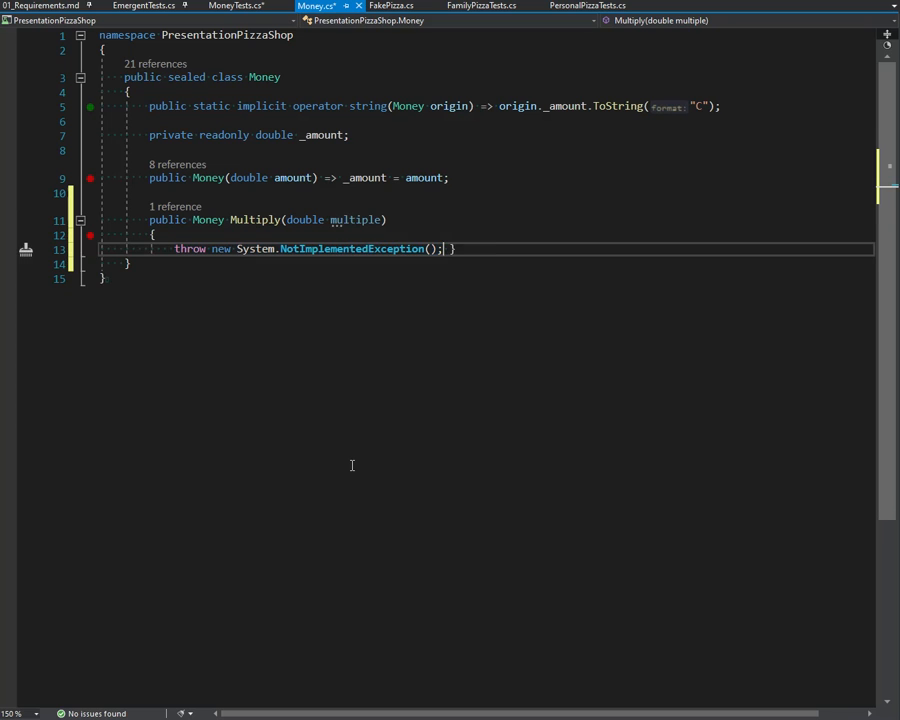
pyautogui.press('enter')
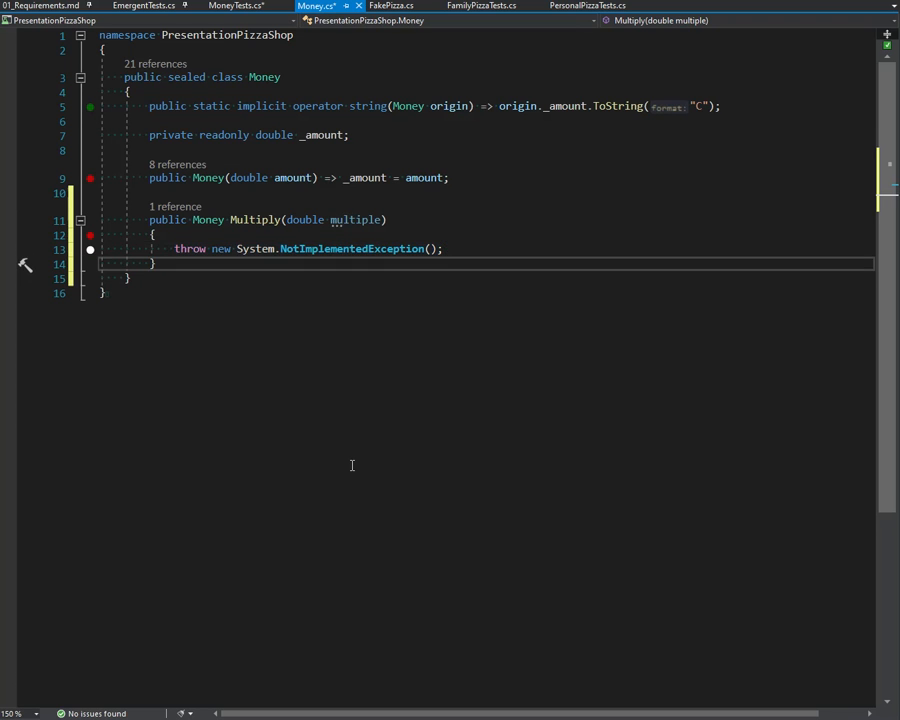
pyautogui.write('return new Money();')
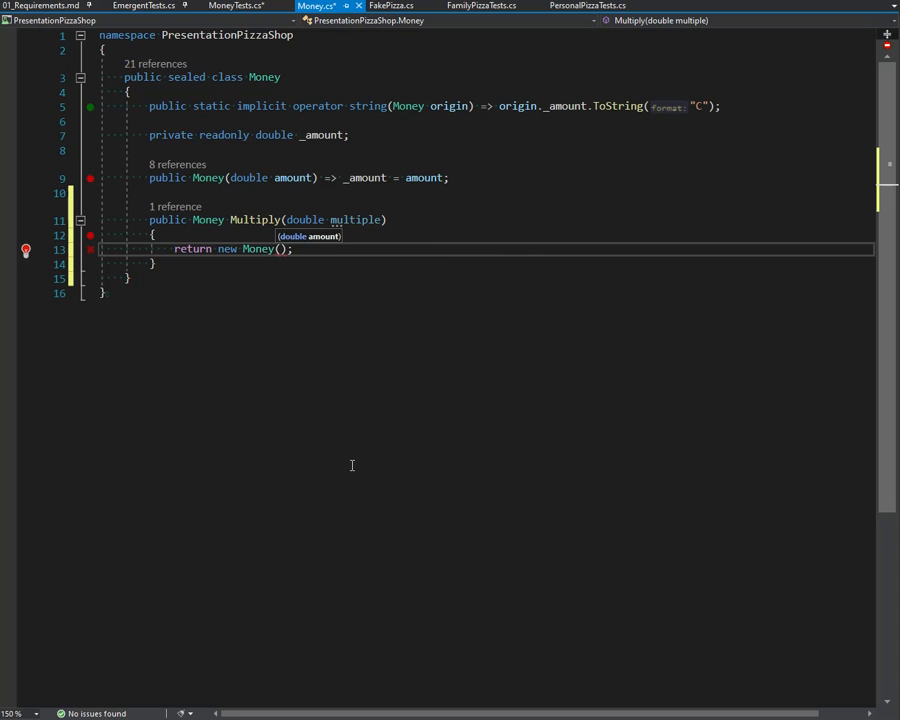
pyautogui.write('_amount * multiple')
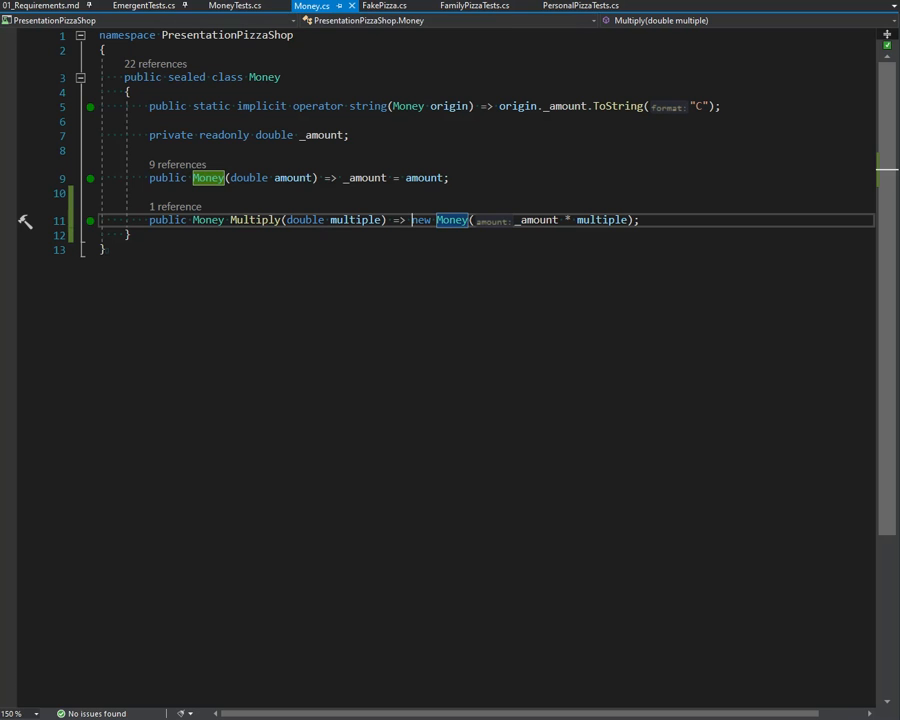
pyautogui.moveTo(228, 14)
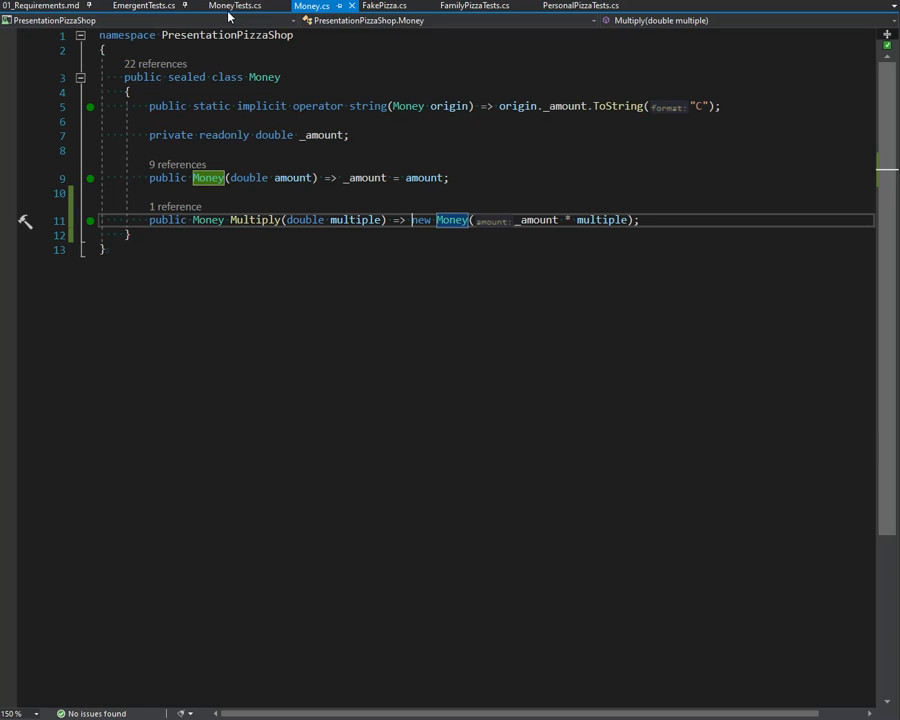
pyautogui.click(236, 6)
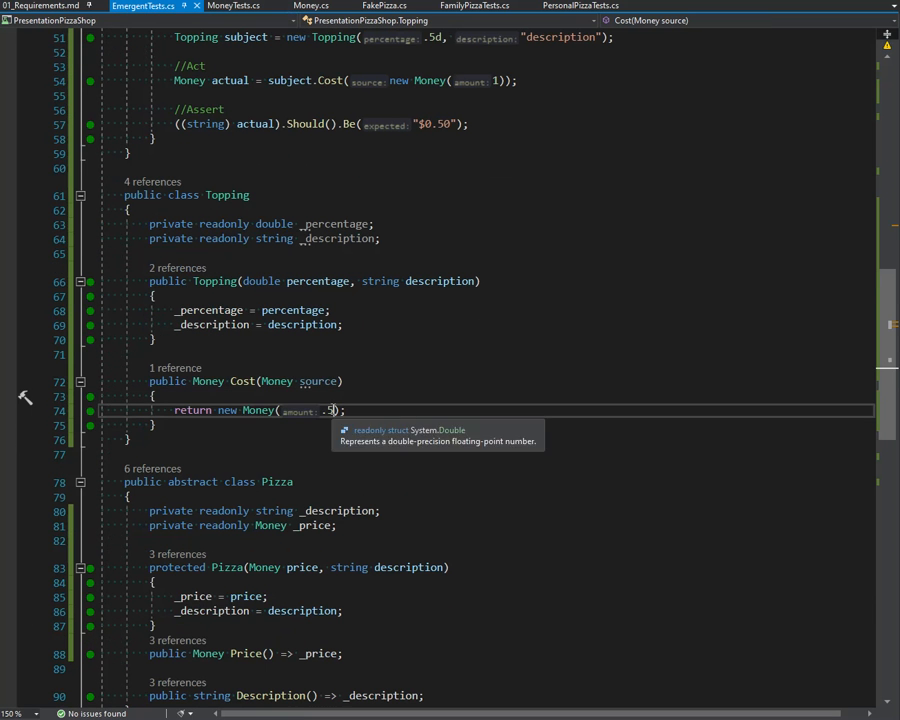
pyautogui.moveTo(424, 476)
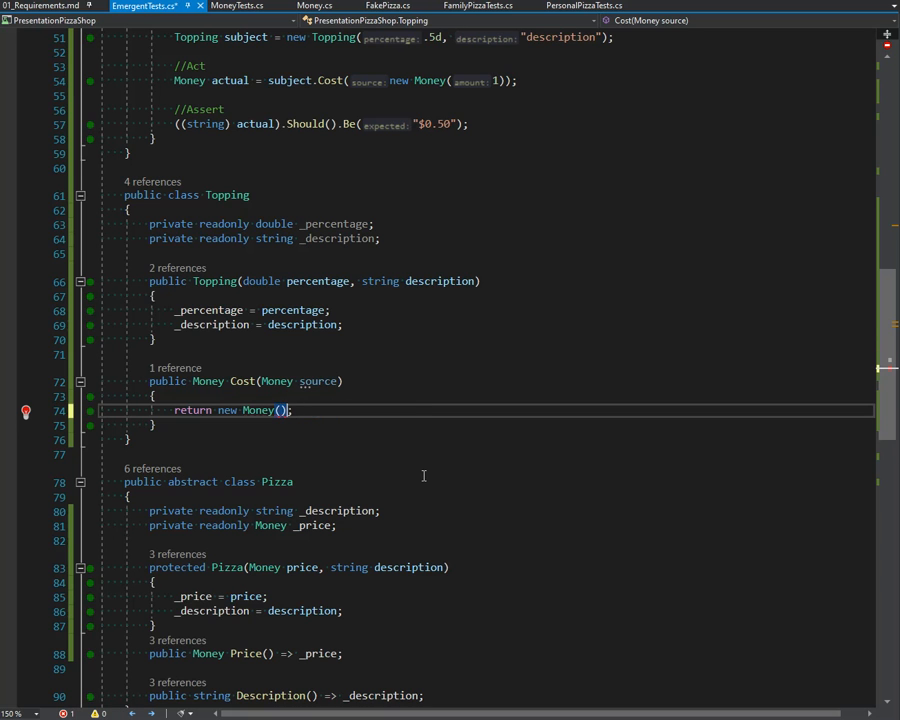
# - Make Topping.Cost an expression body returning source.Multiply(_percentage)
pyautogui.write('source.Multiply(_percentage);')
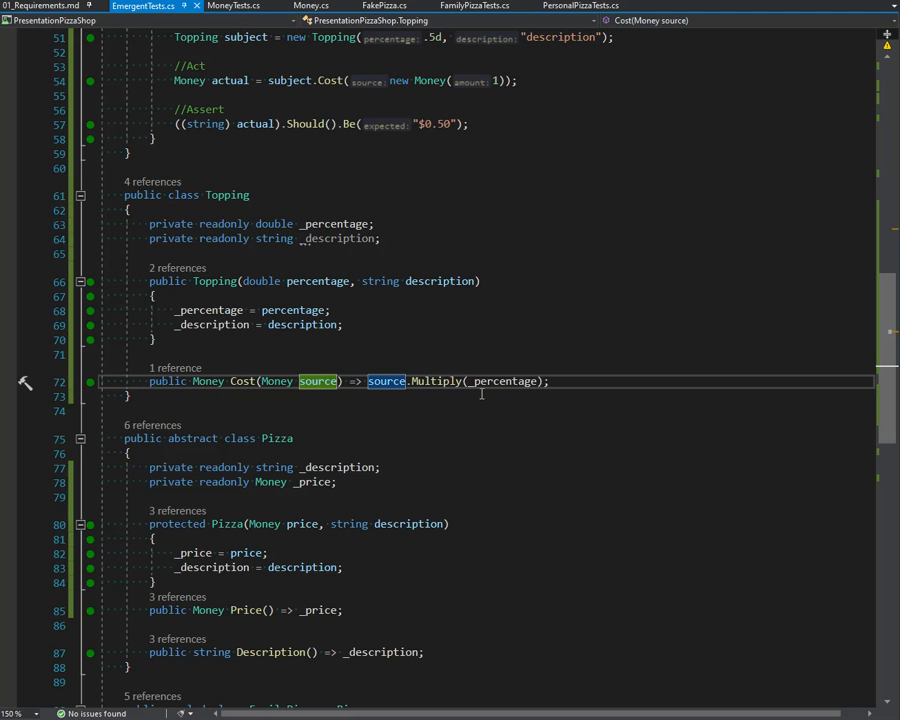
pyautogui.scroll(3)
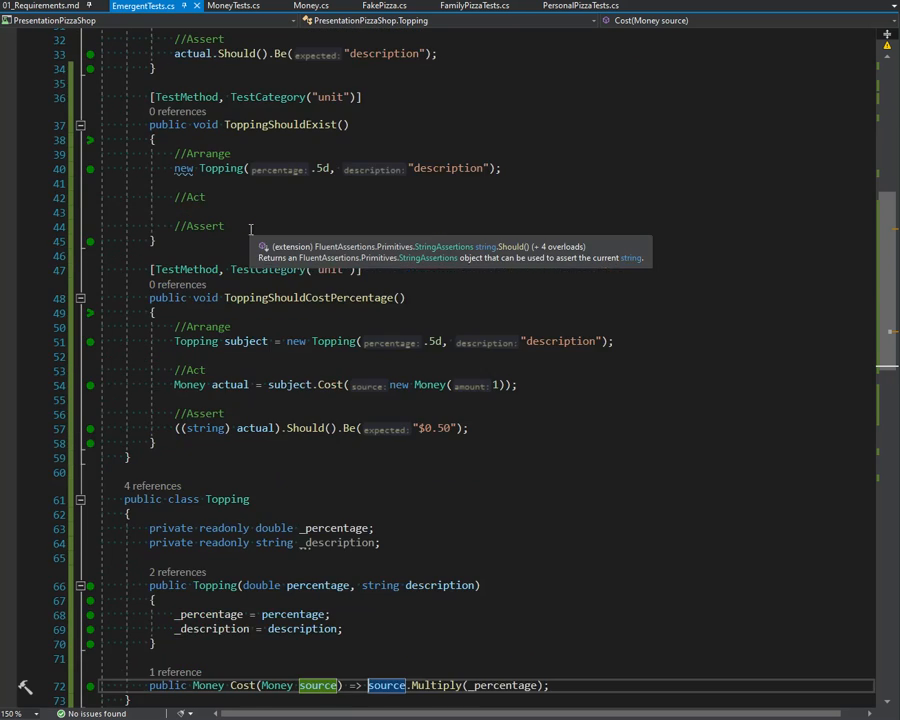
# - Select the ToppingShouldCostPercentage test name to open its refactoring options
pyautogui.scroll(-3)
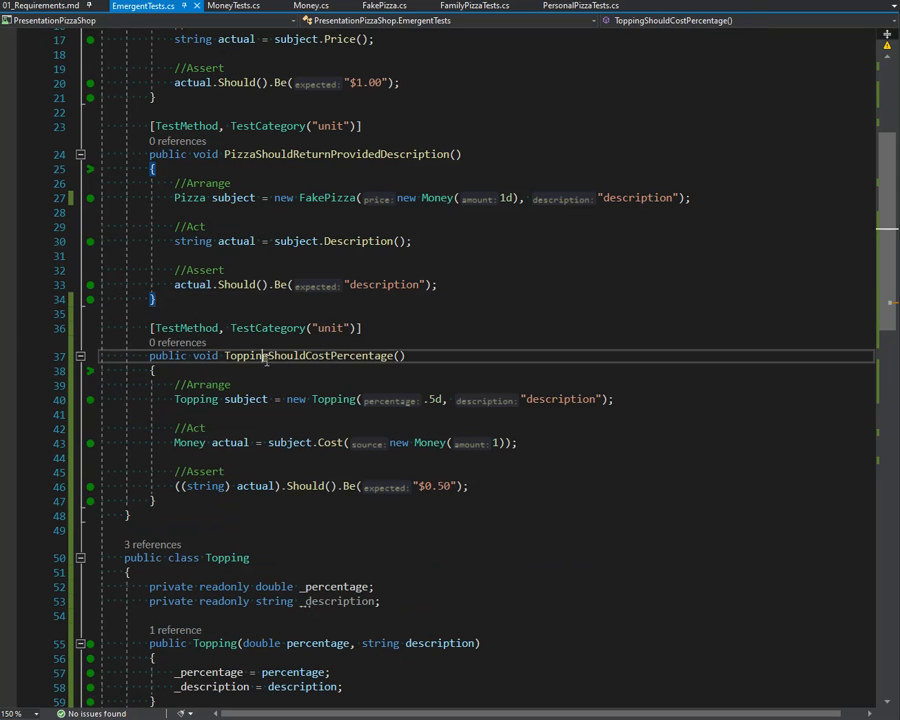
pyautogui.doubleClick(308, 356)
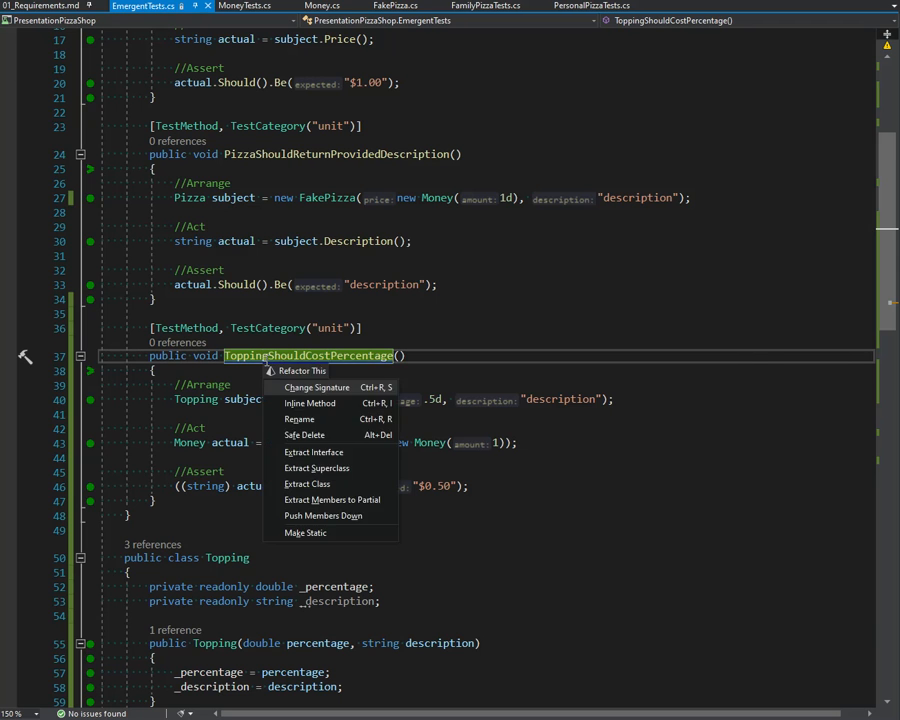
# - Extract the test into a new ToppingTests class and mark it with [TestClass]
pyautogui.click(308, 484)
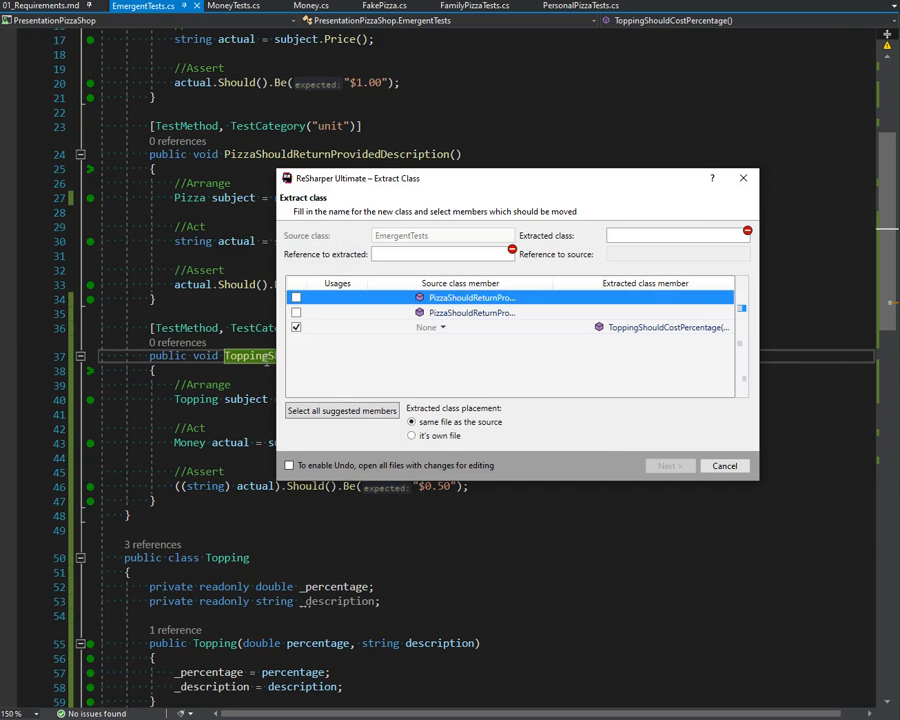
pyautogui.click(678, 236)
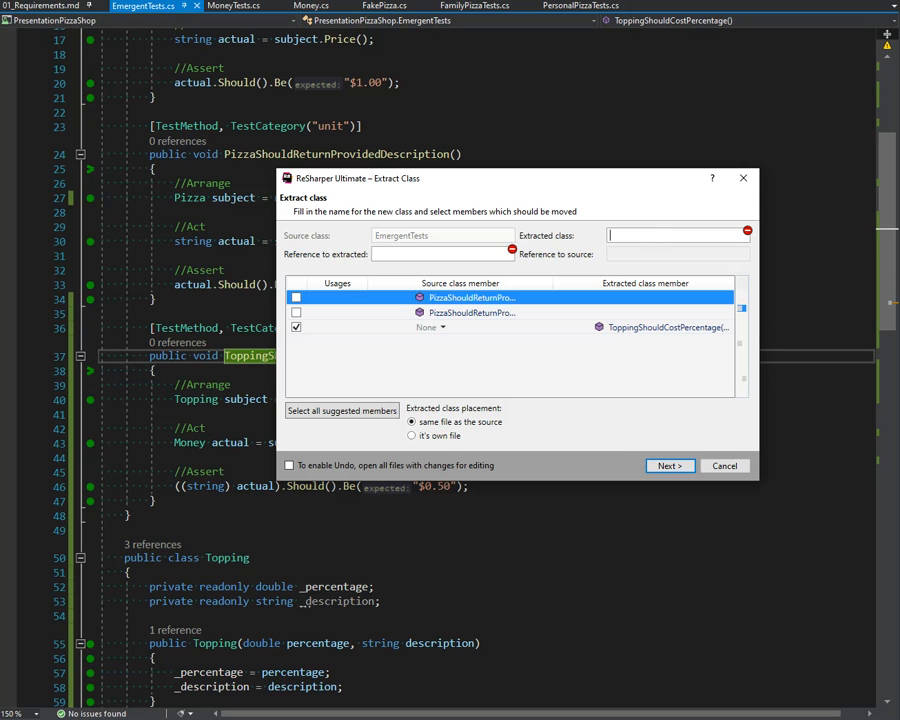
pyautogui.write('Toppings')
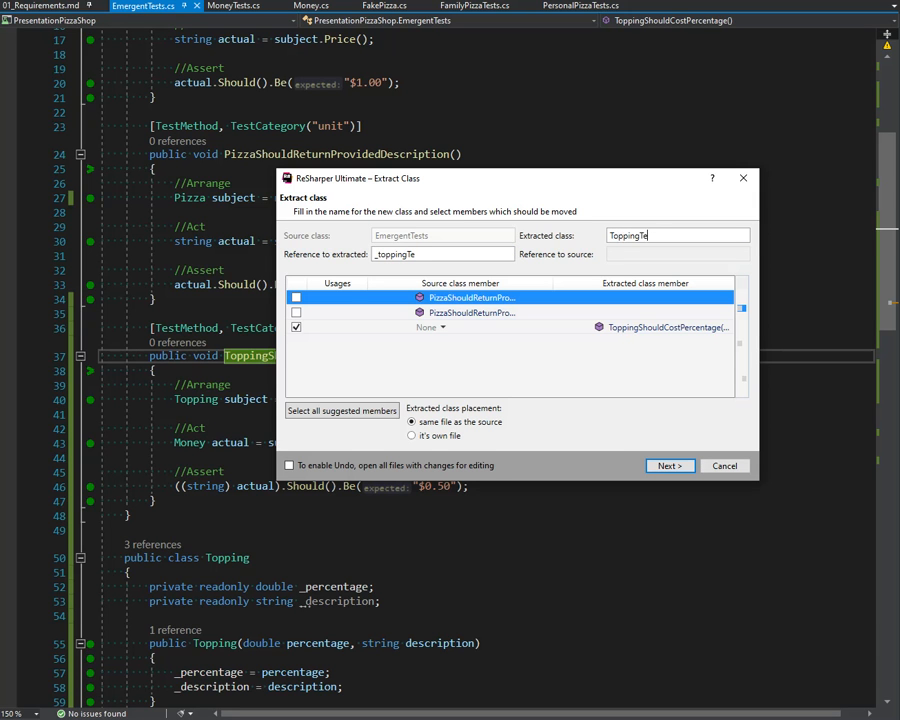
pyautogui.write('sts')
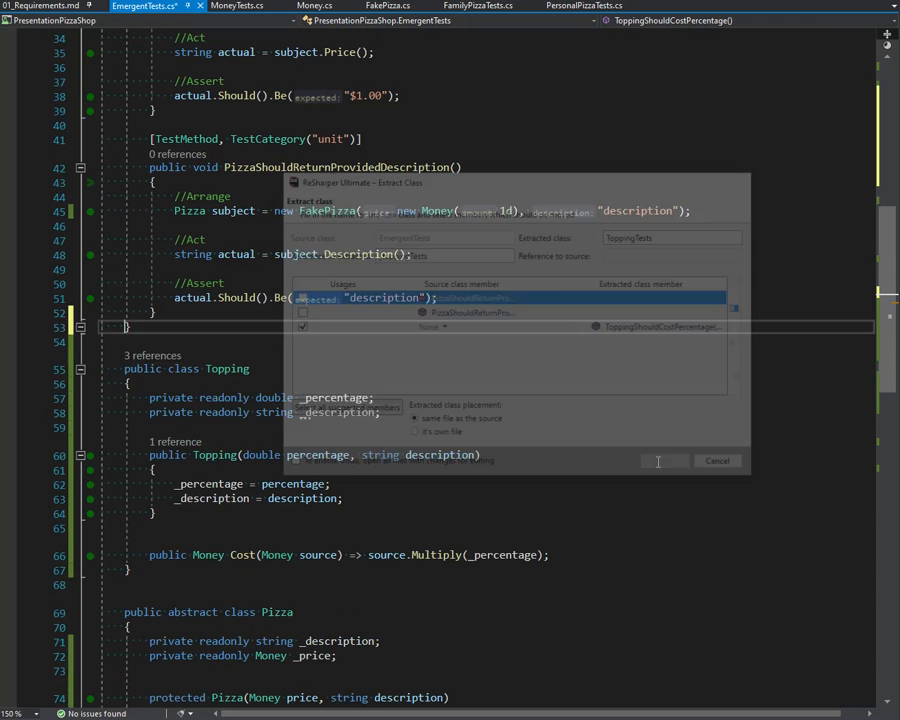
pyautogui.click(716, 460)
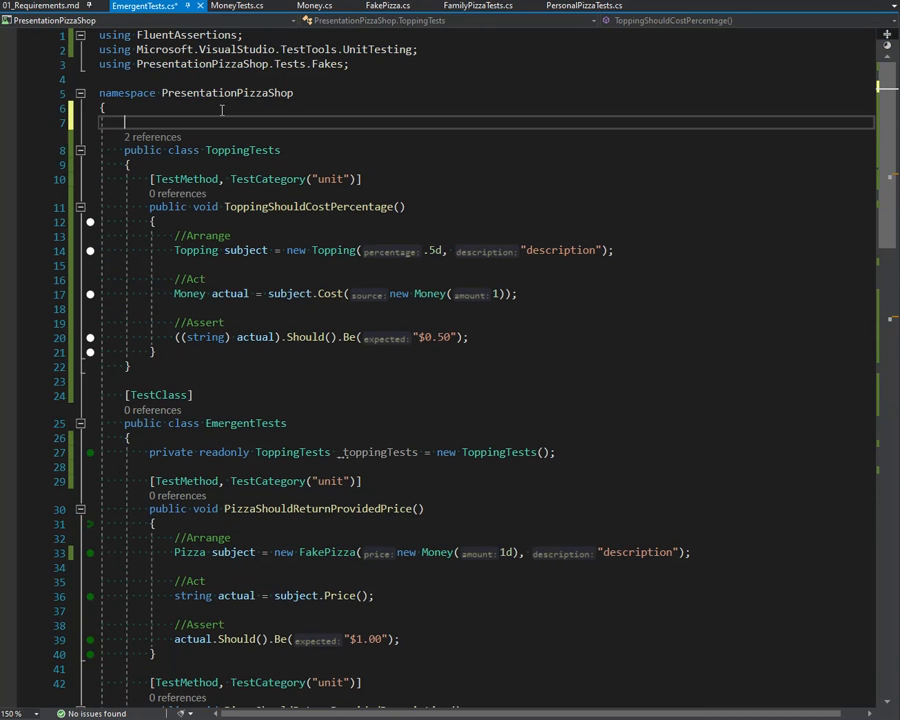
pyautogui.write('[TestClass')
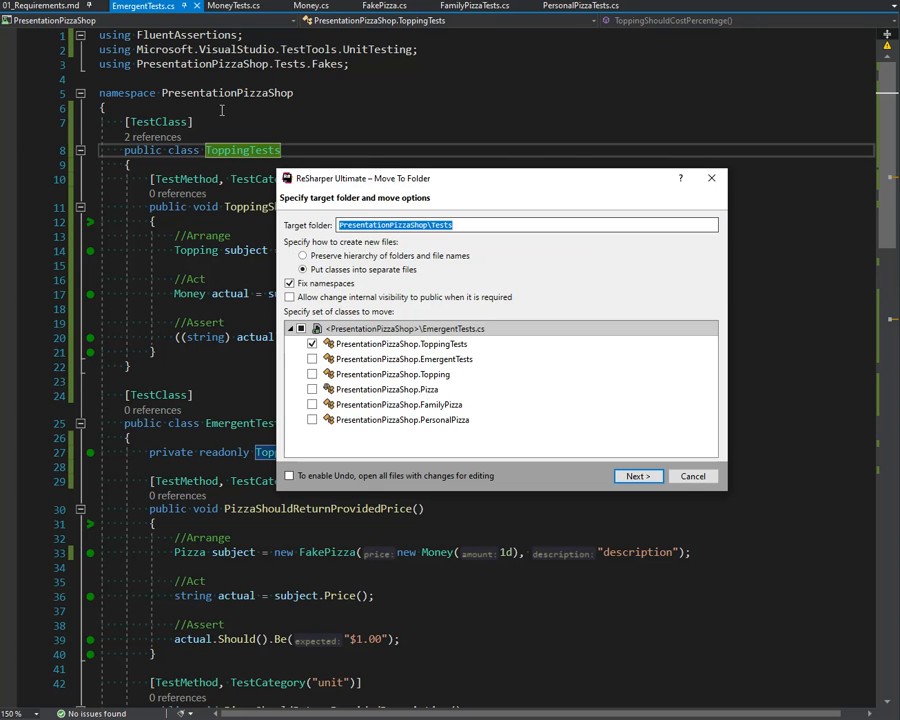
# - Confirm moving ToppingTests to its own file and scroll to the description test
pyautogui.click(638, 476)
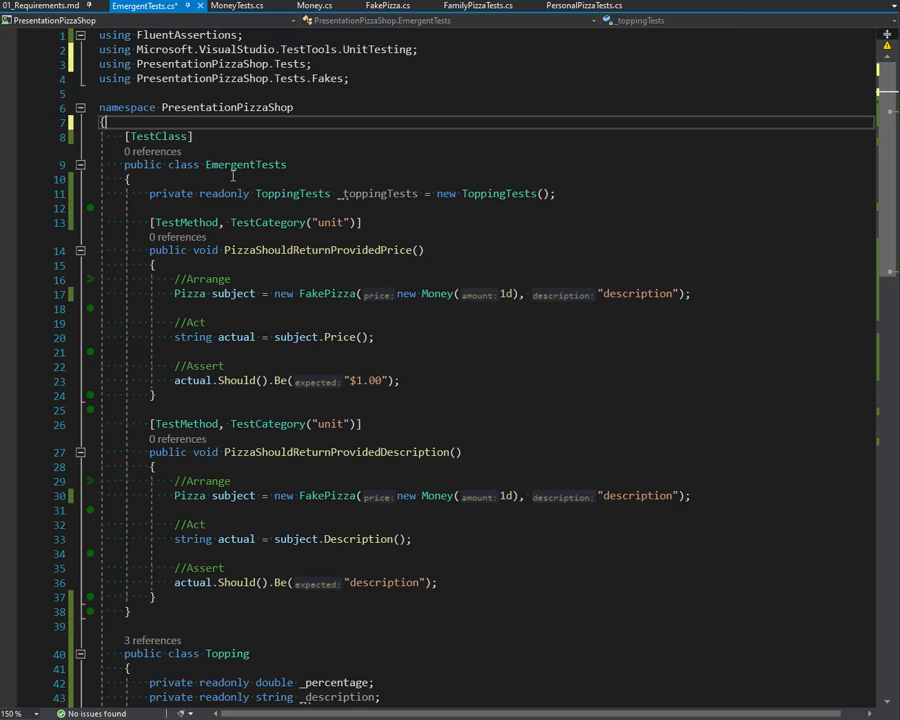
pyautogui.scroll(-3)
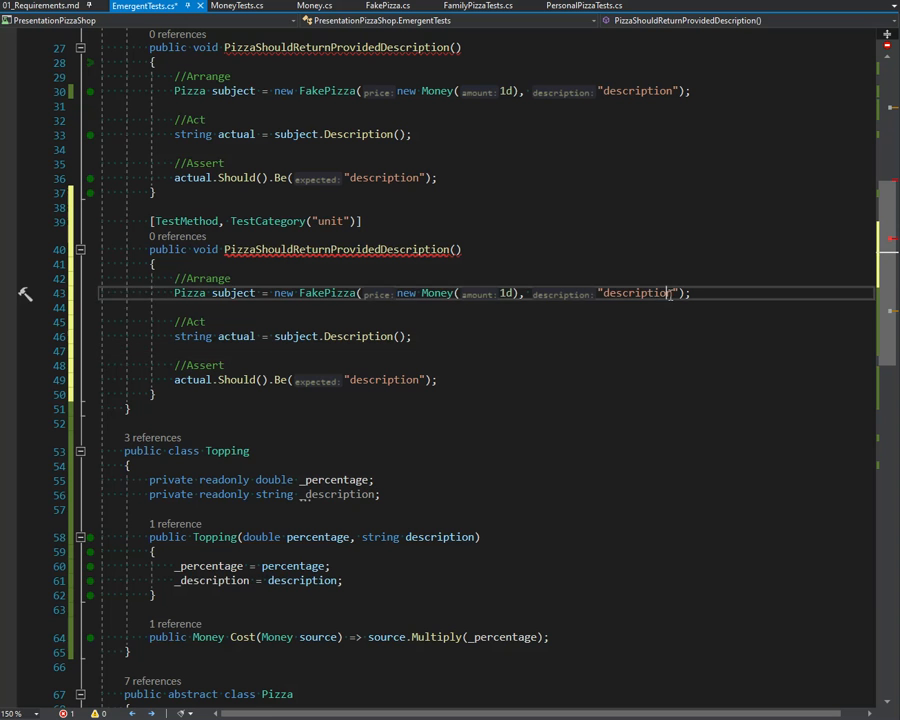
# - Have the copied test call subject.AddTopping(new Topping(.4, ...))
pyautogui.write('subject.AddTopping(')
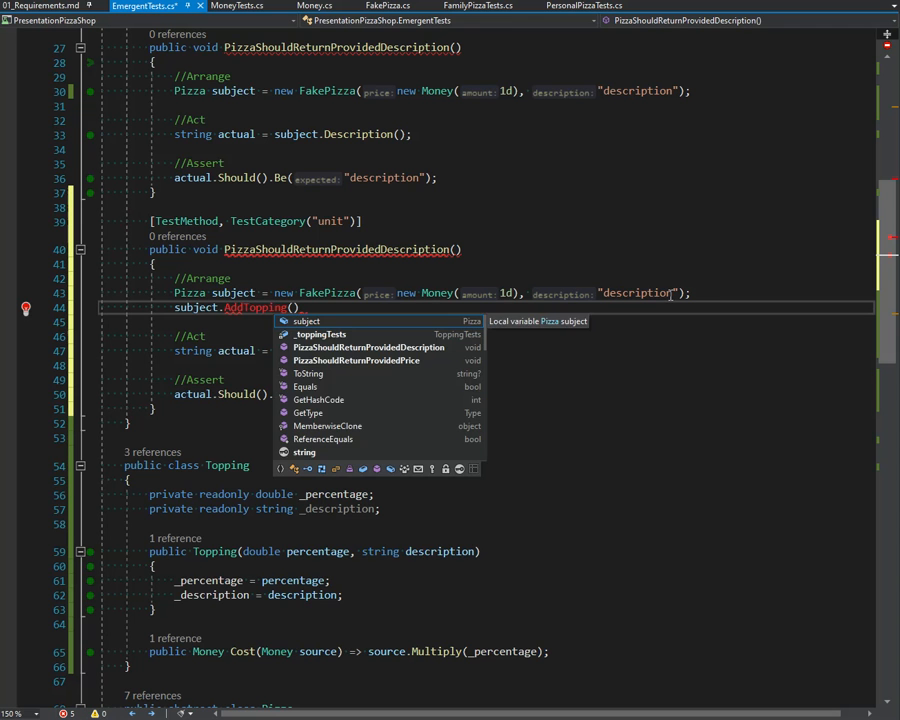
pyautogui.write('new Topping(')
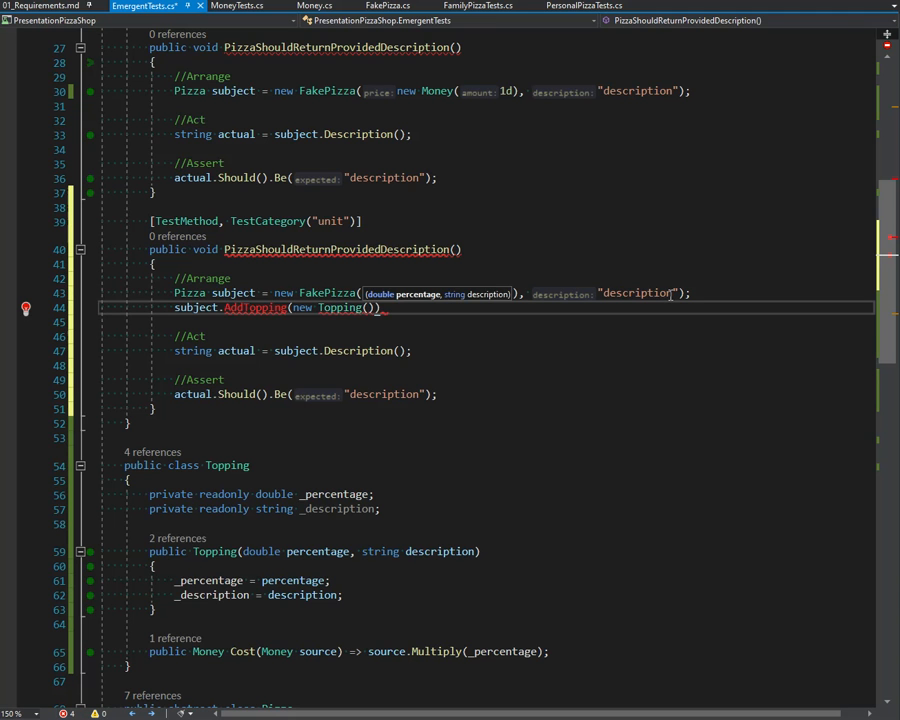
pyautogui.write('.4')
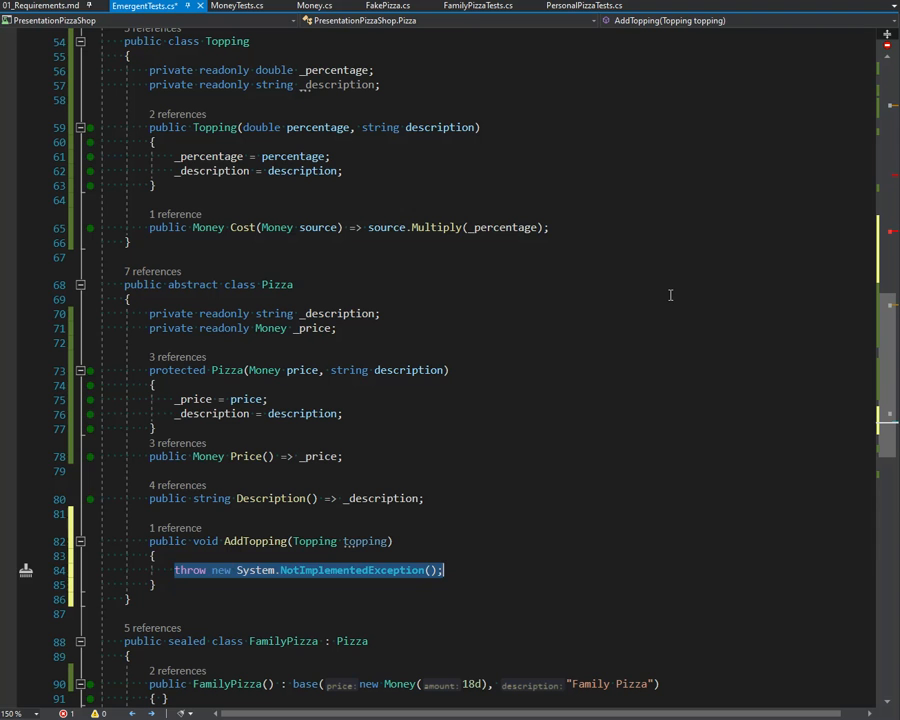
# - Replace AddTopping's placeholder with _toppings.Add(topping) and generate a List<Topping> _toppings field initialised with new
pyautogui.press('Delete')
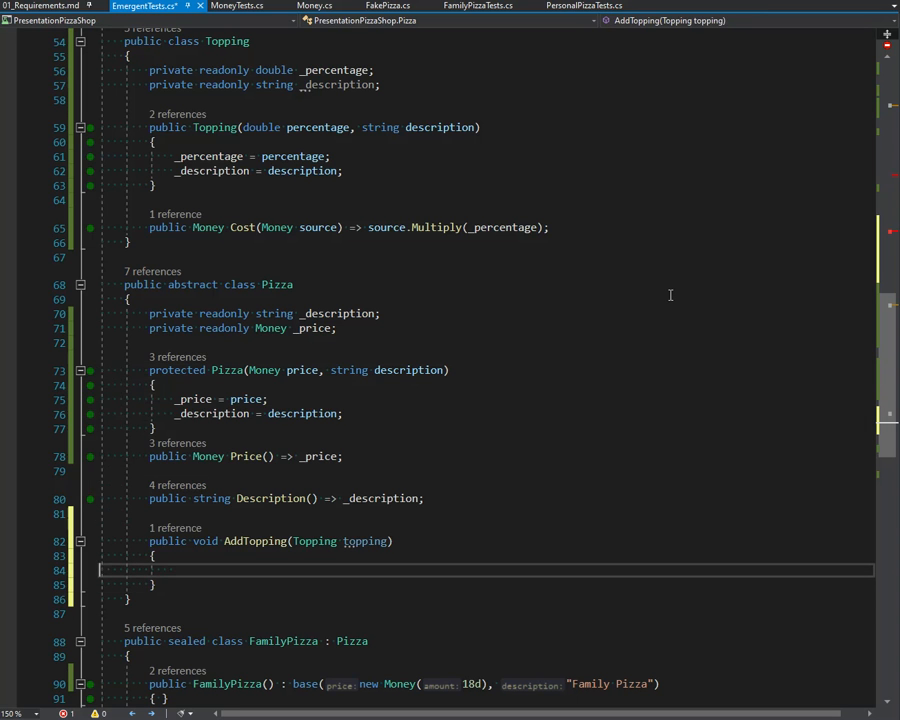
pyautogui.write('_list<')
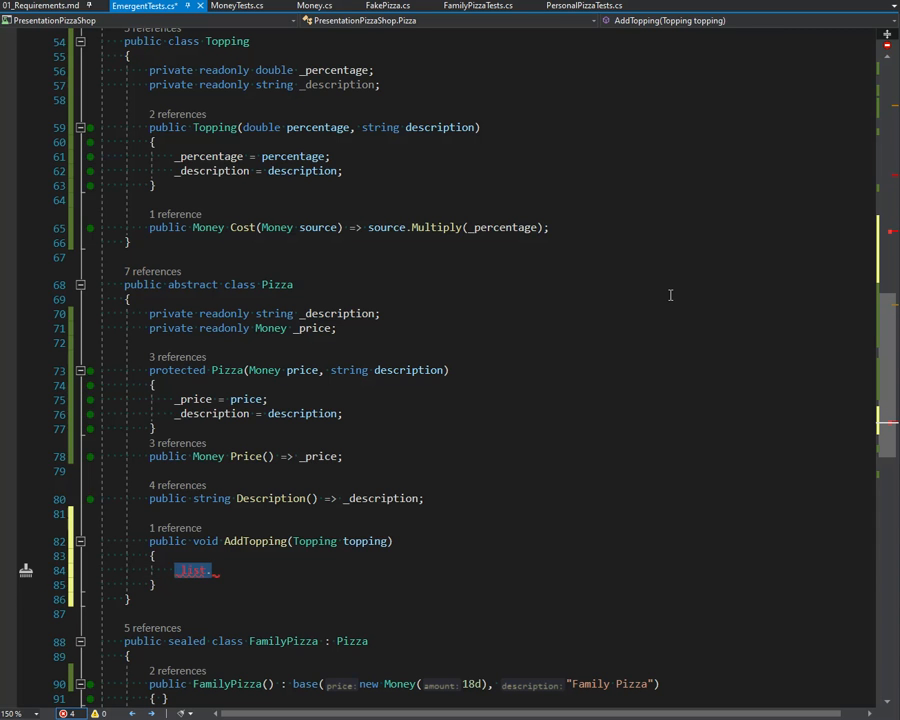
pyautogui.write('_toppings')
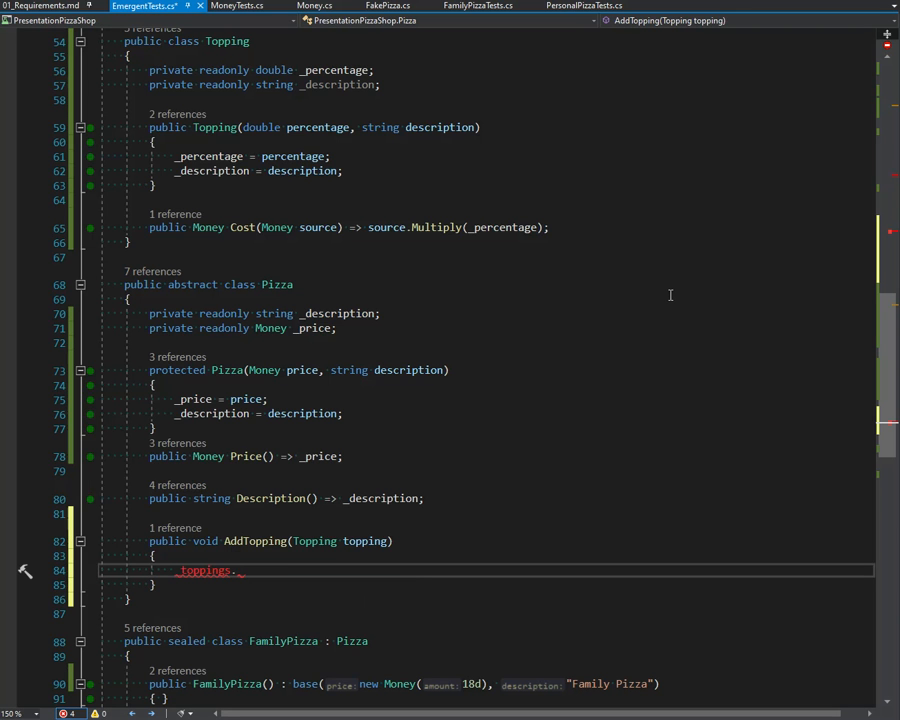
pyautogui.write('.Add(toi')
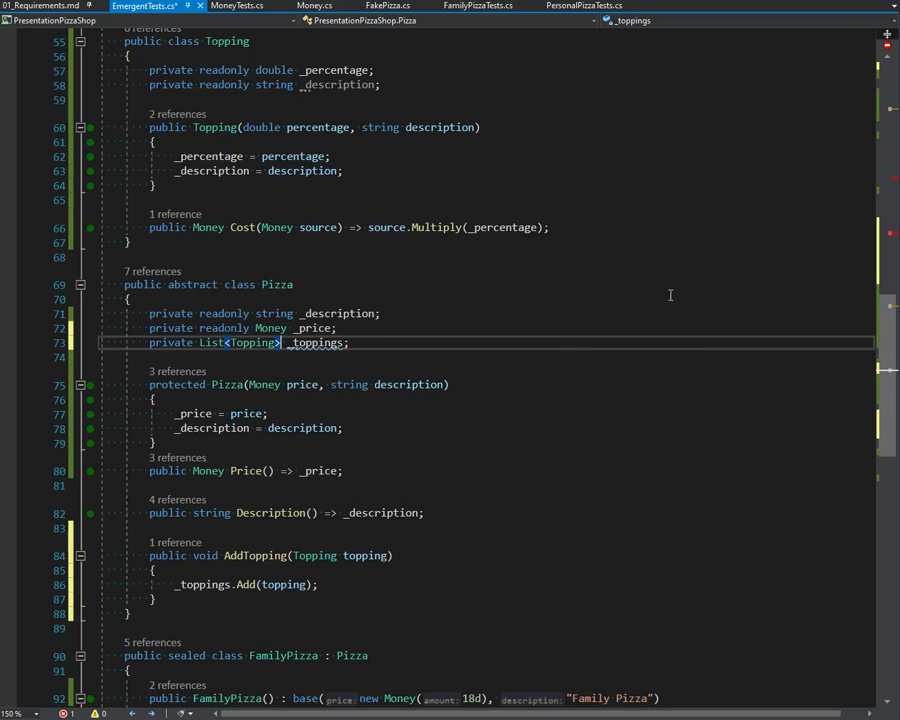
pyautogui.write('= new List<Topping>(')
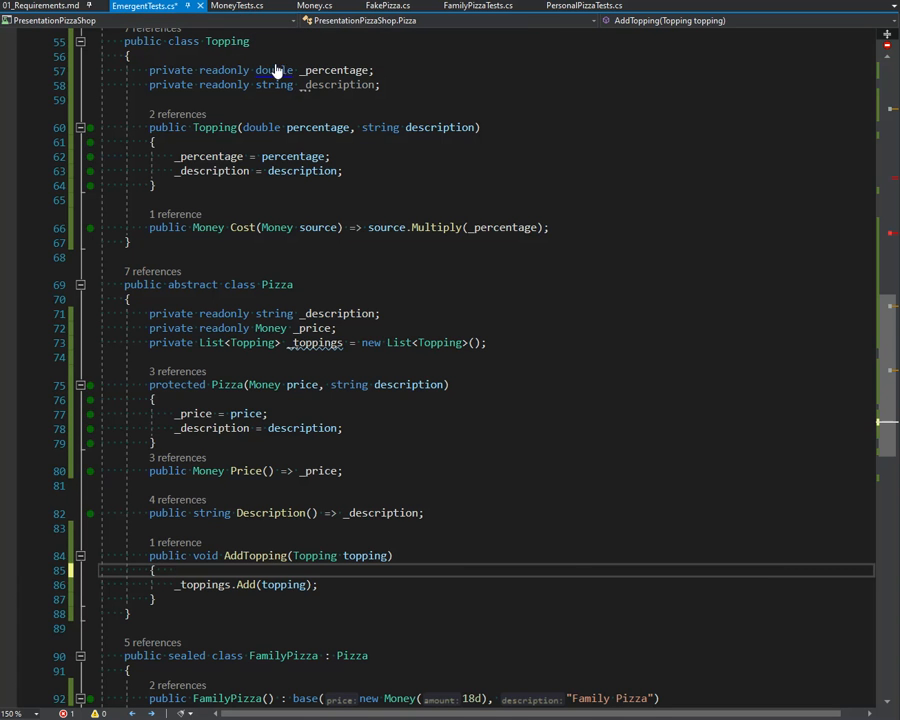
pyautogui.click(234, 4)
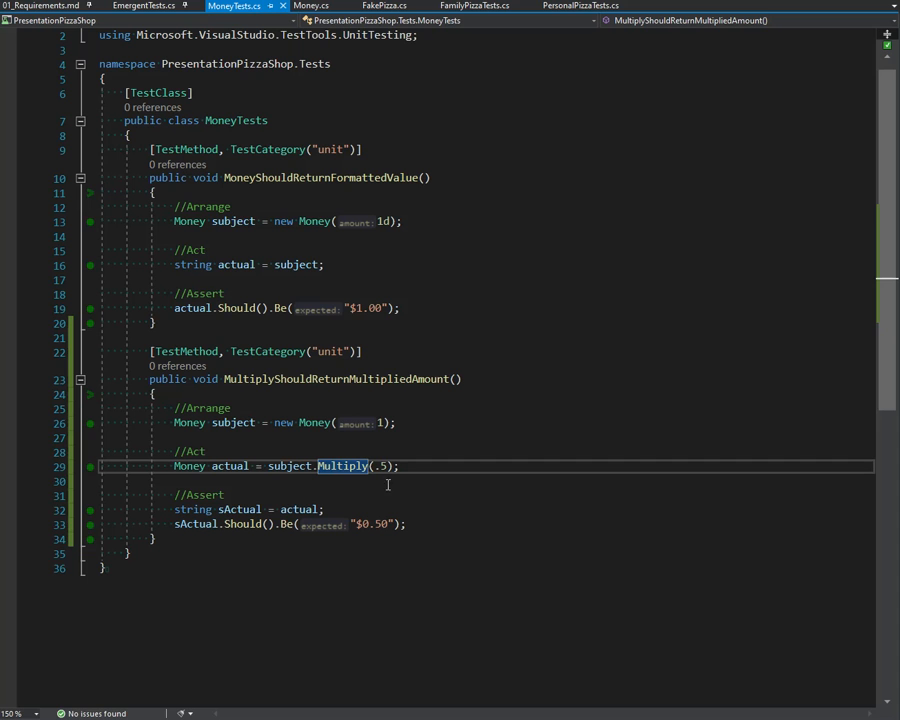
pyautogui.moveTo(144, 6)
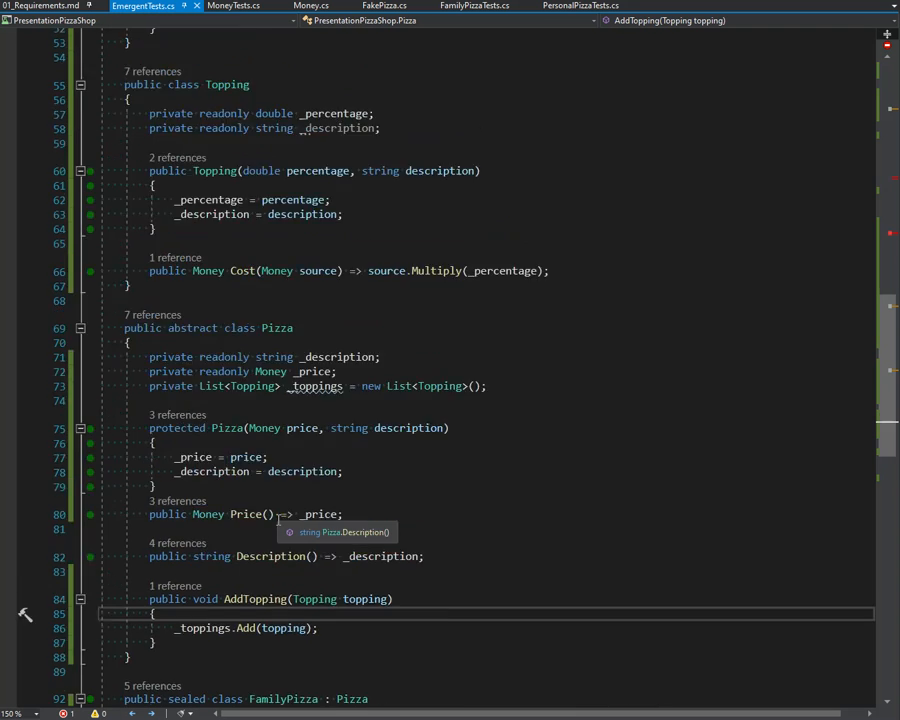
# - Copy the description test so a Money(2) pizza gets a .1 topping and Price() is asserted as "$1.20"
pyautogui.scroll(3)
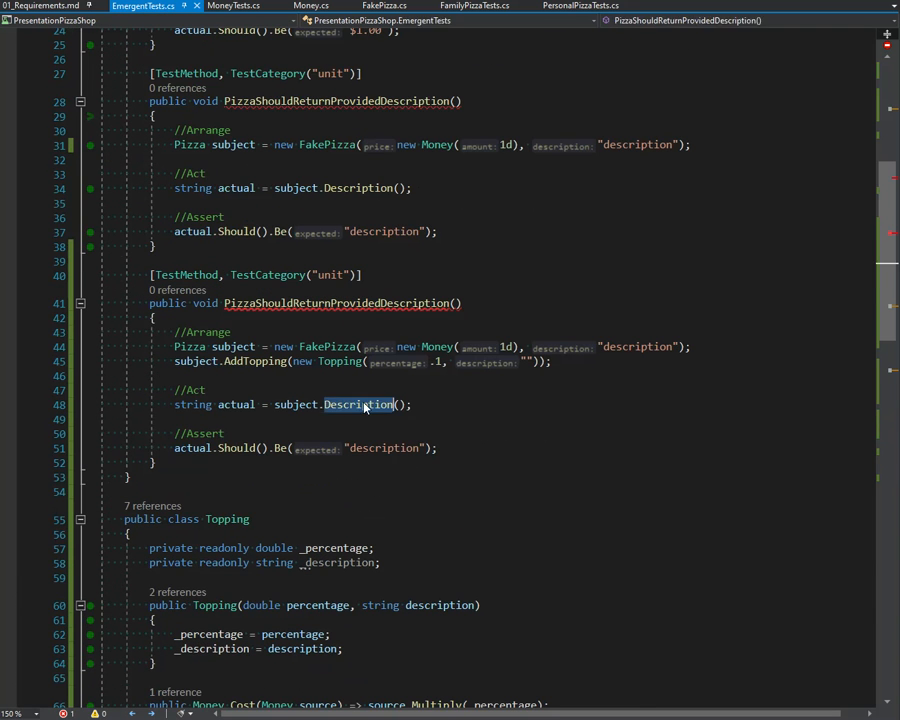
pyautogui.write('Price')
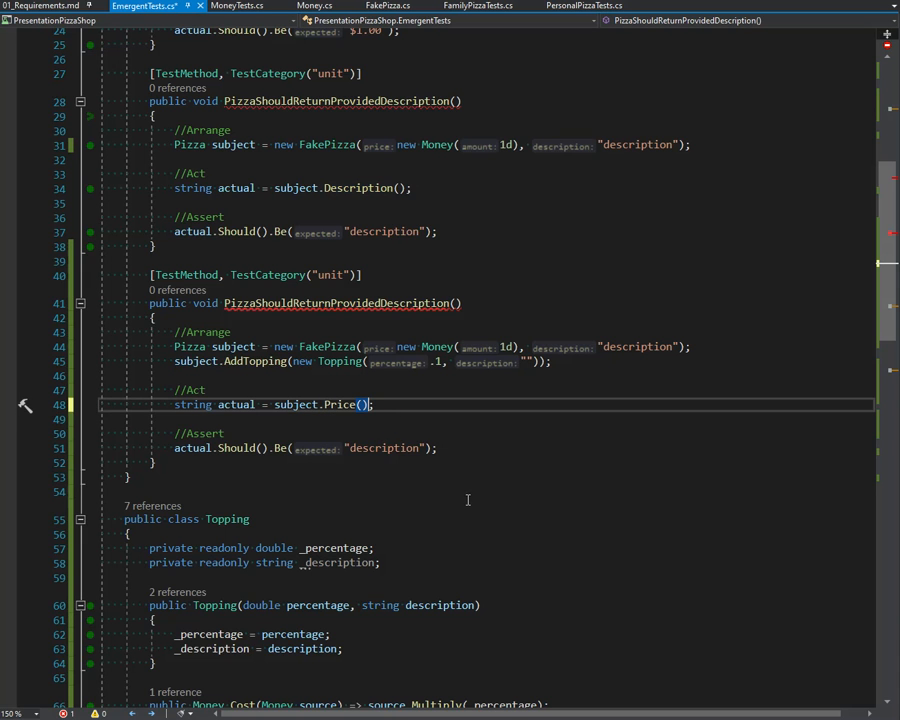
pyautogui.moveTo(342, 404)
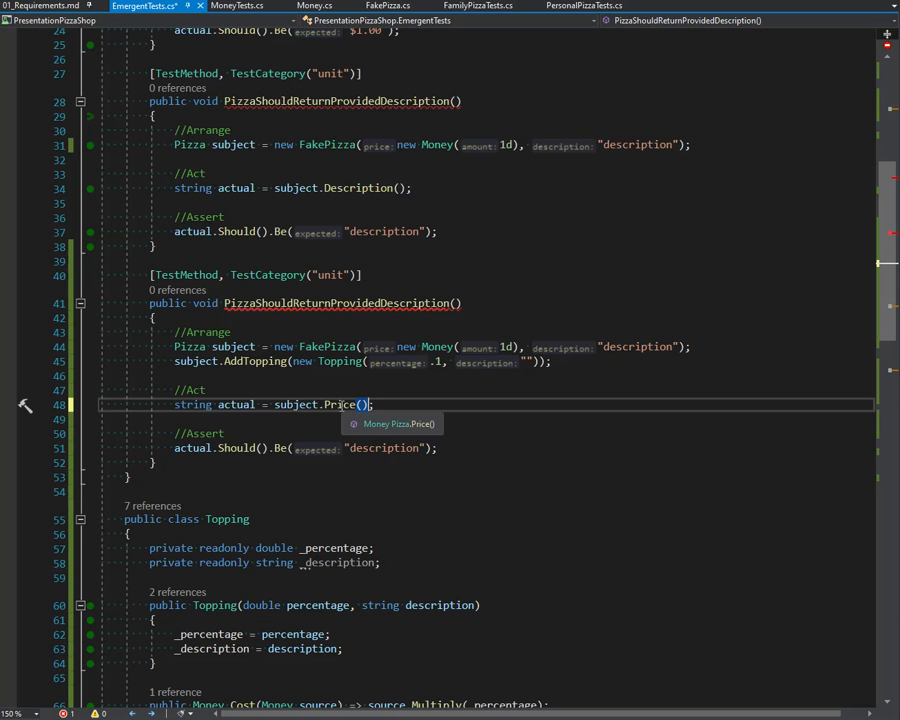
pyautogui.doubleClick(236, 404)
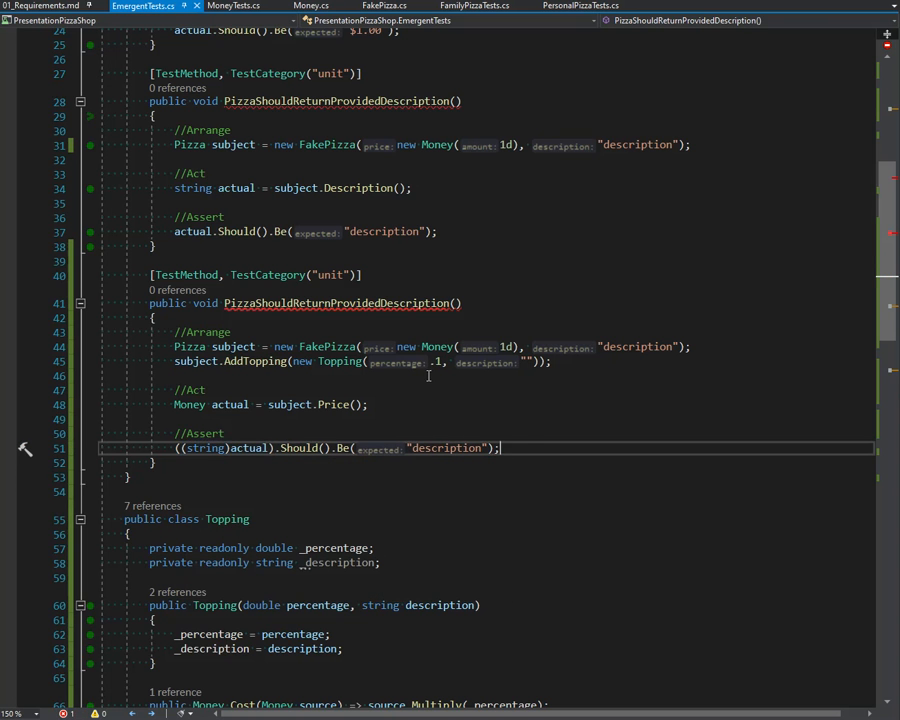
pyautogui.write('$')
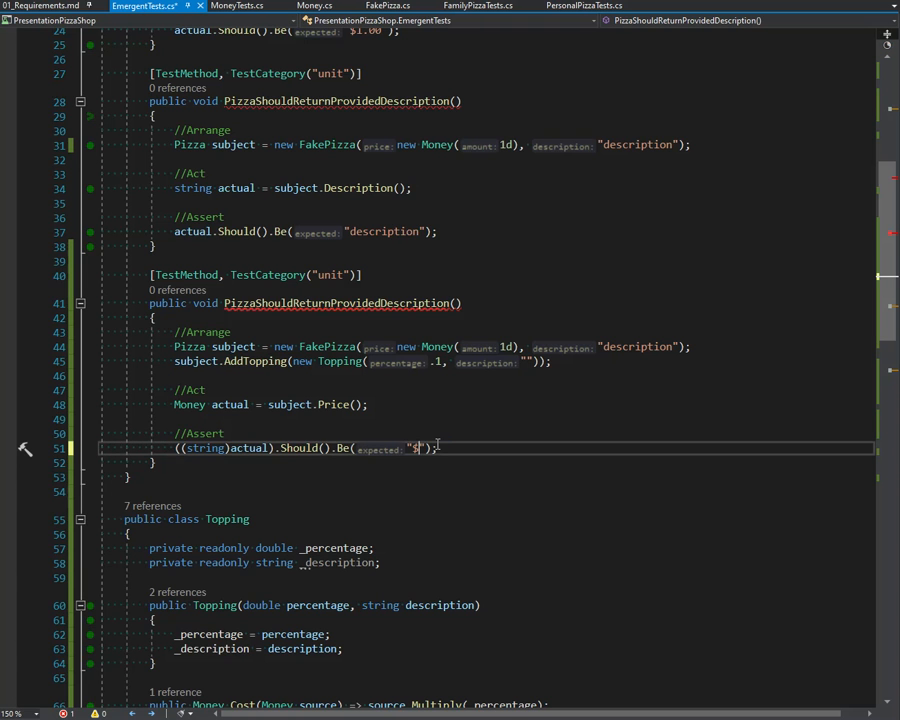
pyautogui.write('1.10')
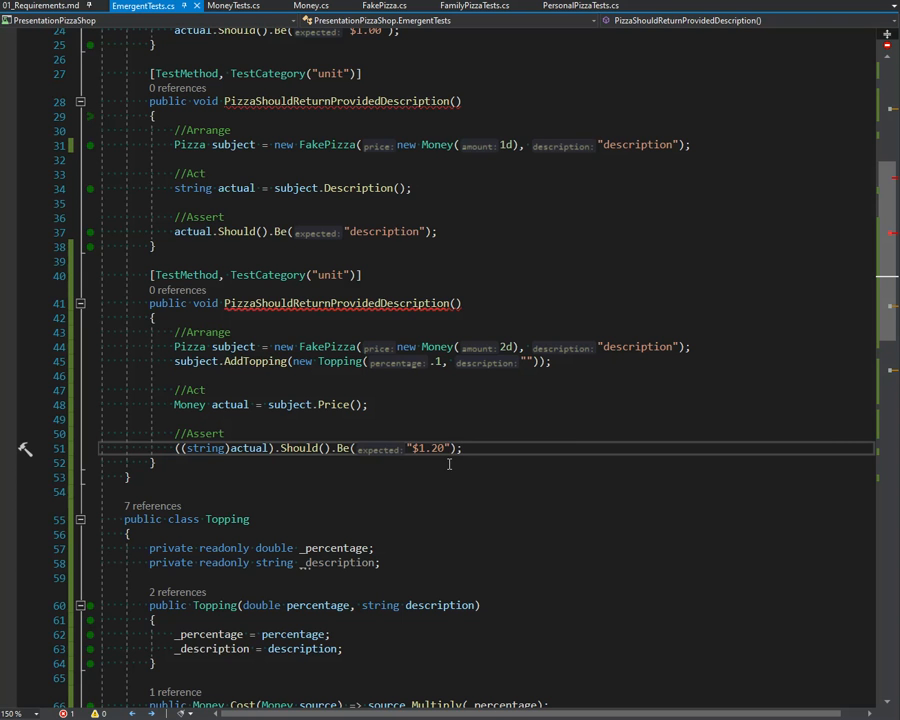
pyautogui.moveTo(482, 444)
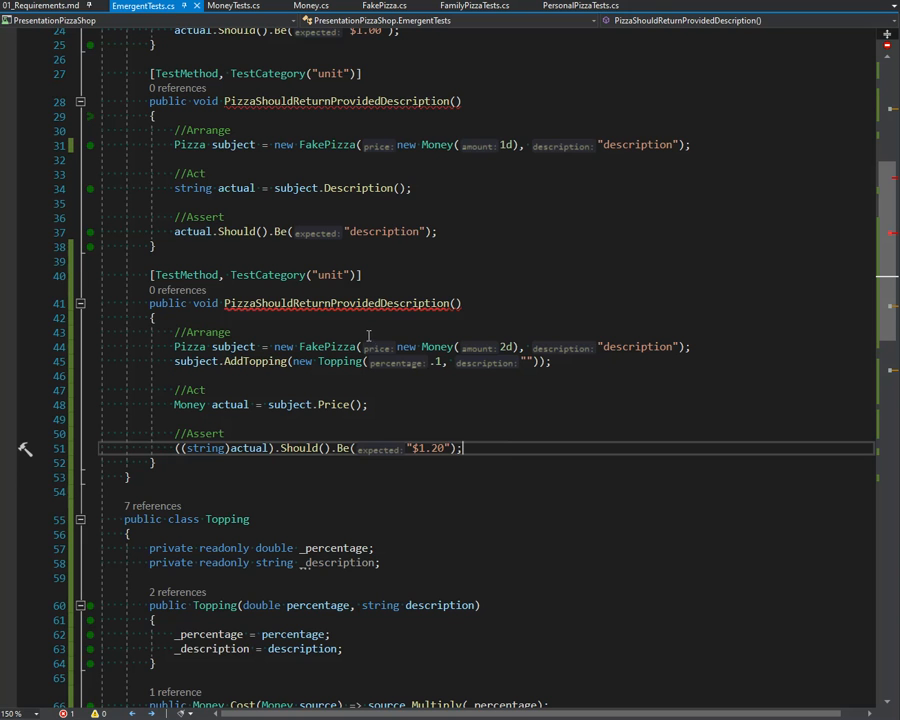
pyautogui.doubleClick(336, 304)
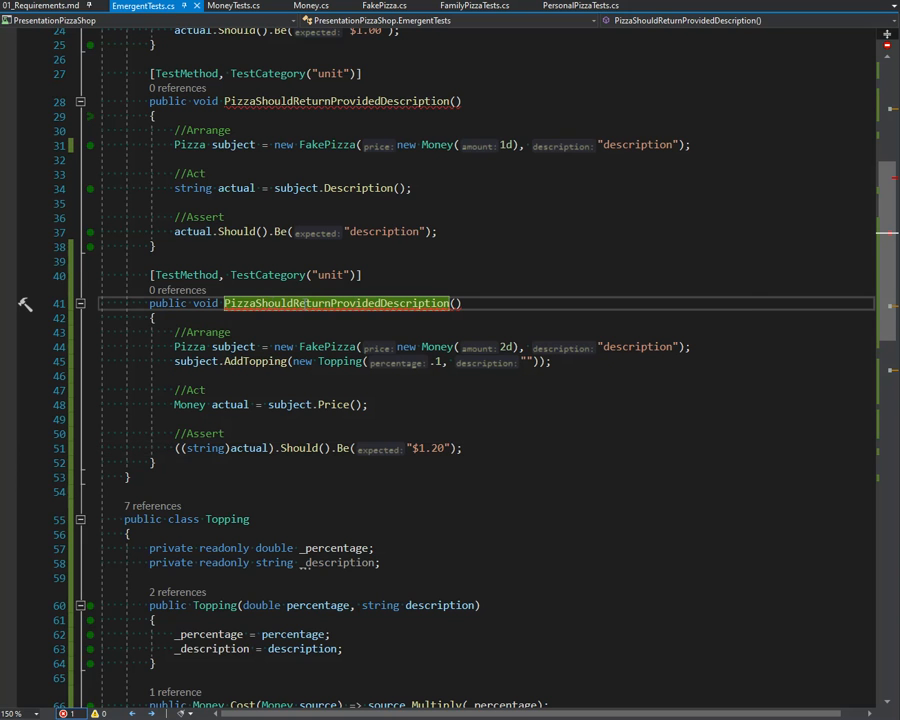
pyautogui.moveTo(336, 304)
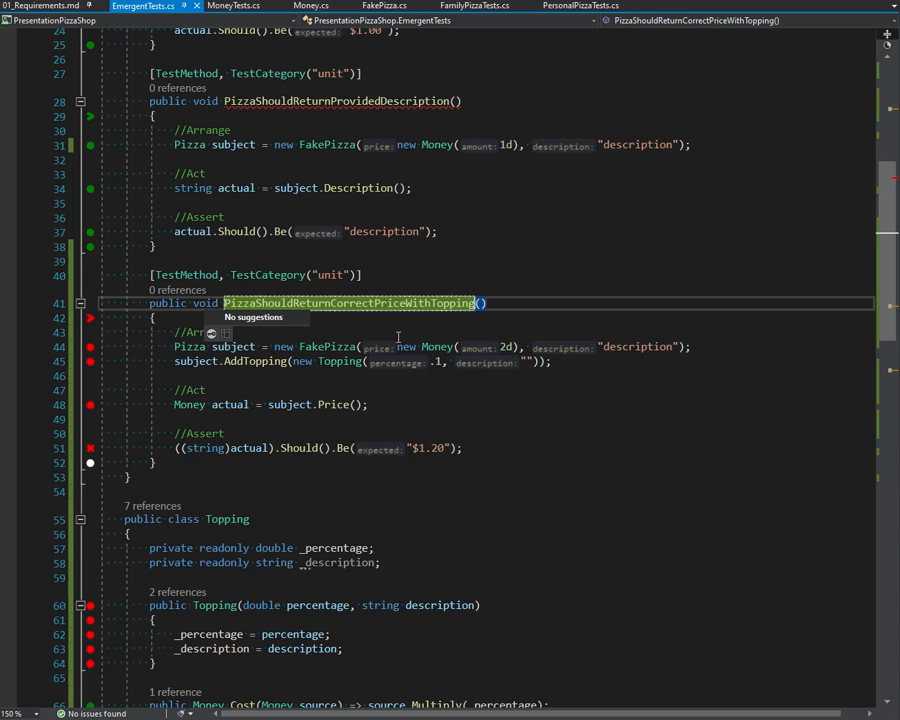
# - Rename the test PizzaShouldReturnCorrectPriceWithTopping, correct its expected price, and view pending changes in GitHub Desktop
pyautogui.scroll(3)
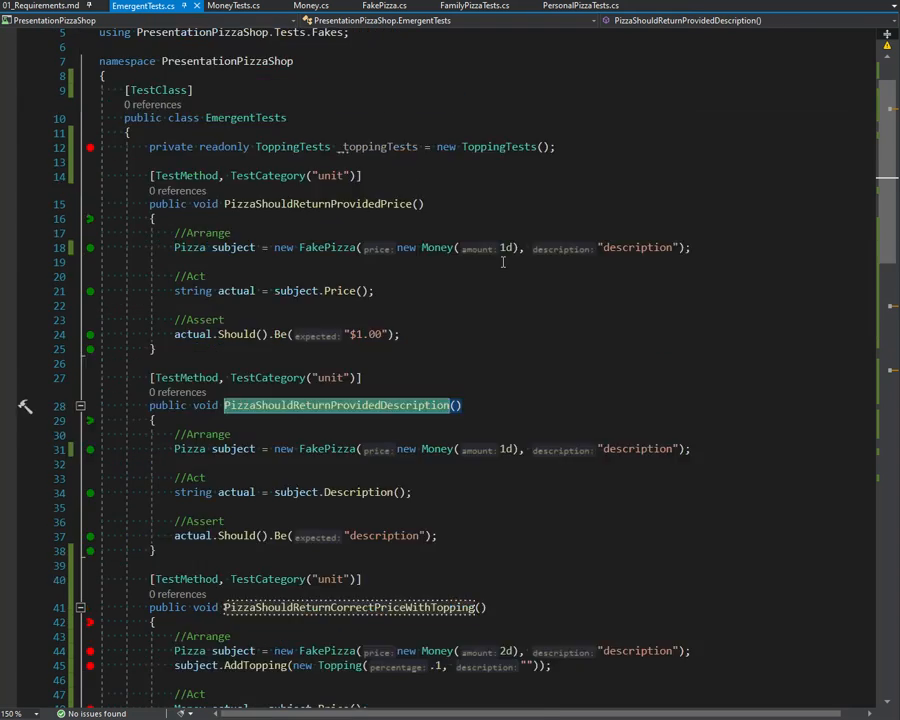
pyautogui.scroll(-3)
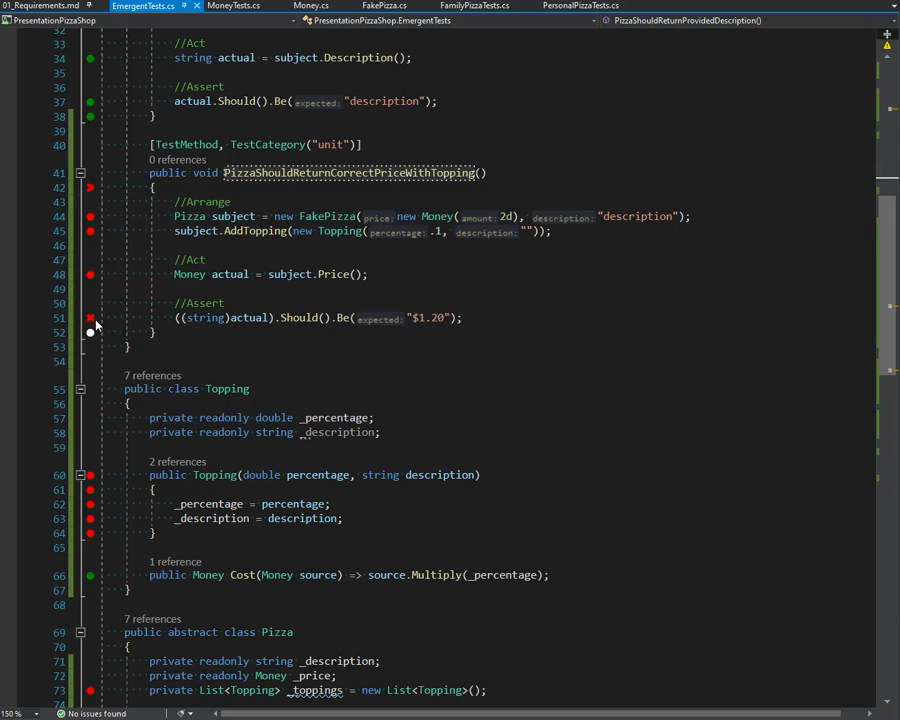
pyautogui.moveTo(92, 322)
pyautogui.write('2')
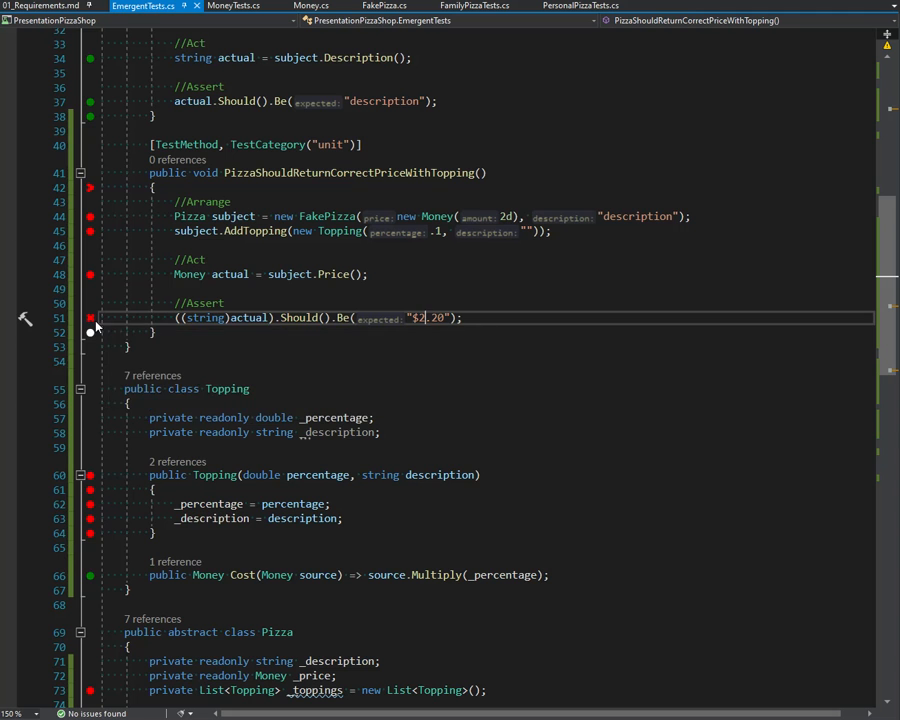
pyautogui.scroll(-3)
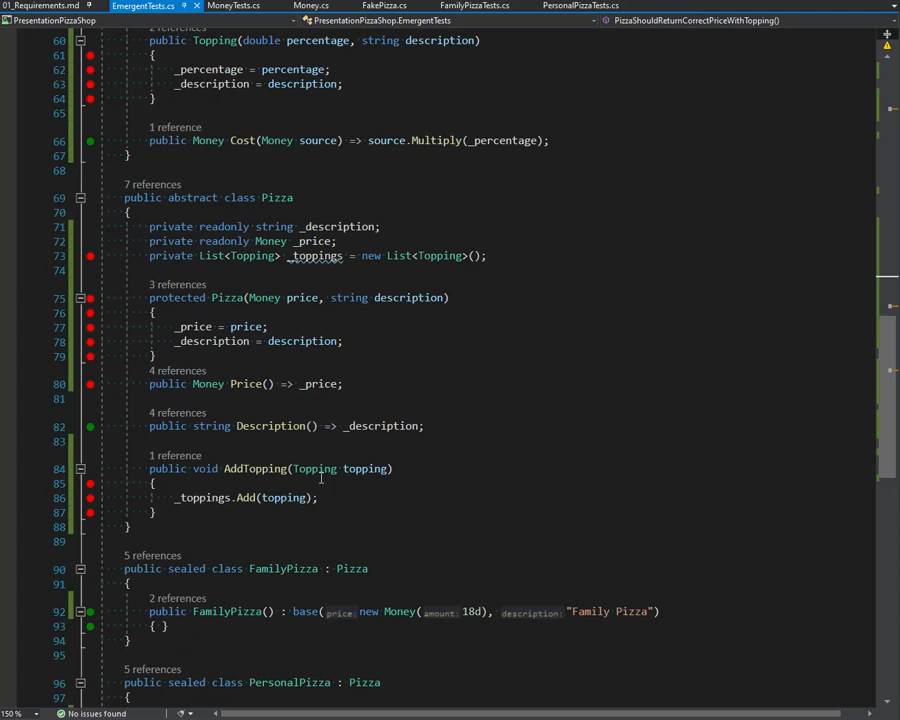
pyautogui.doubleClick(318, 384)
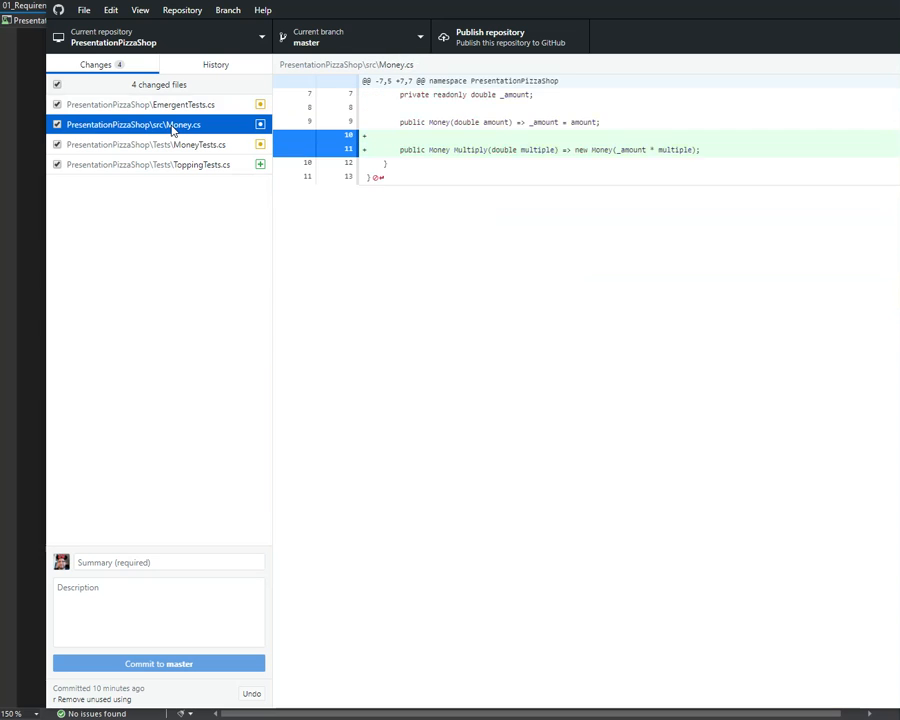
# - Commit only Money.cs and MoneyTests.cs with summary 'Add Multiply function to Money'
pyautogui.click(146, 144)
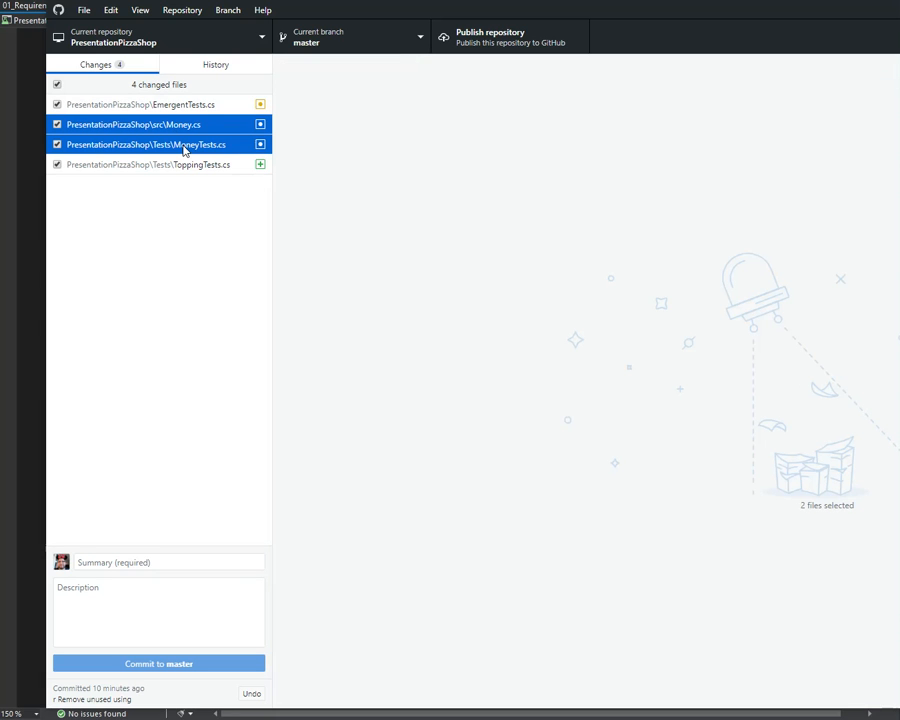
pyautogui.rightClick(148, 144)
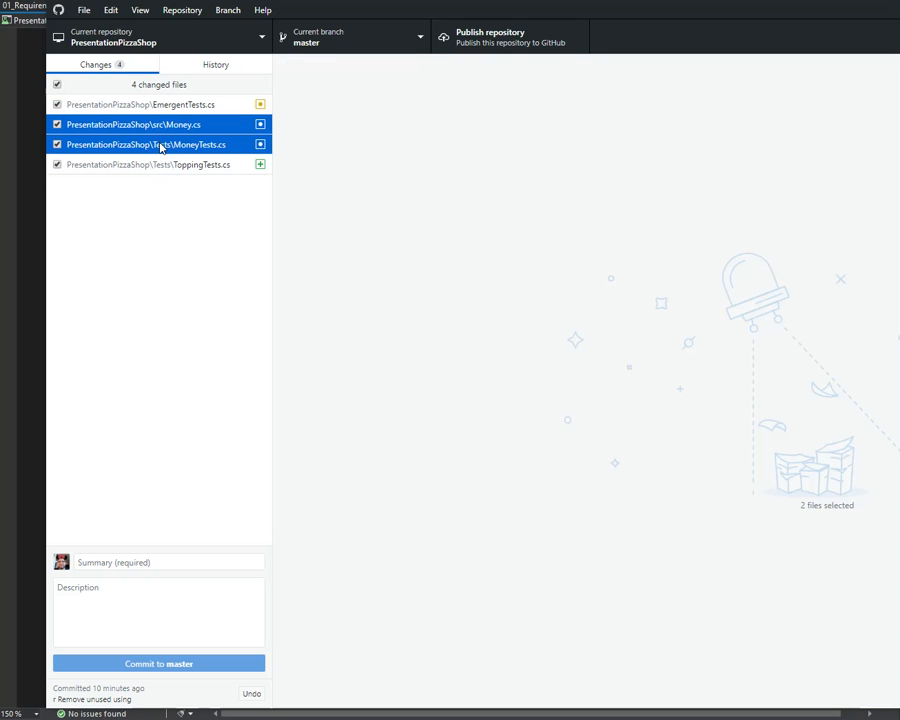
pyautogui.rightClick(148, 144)
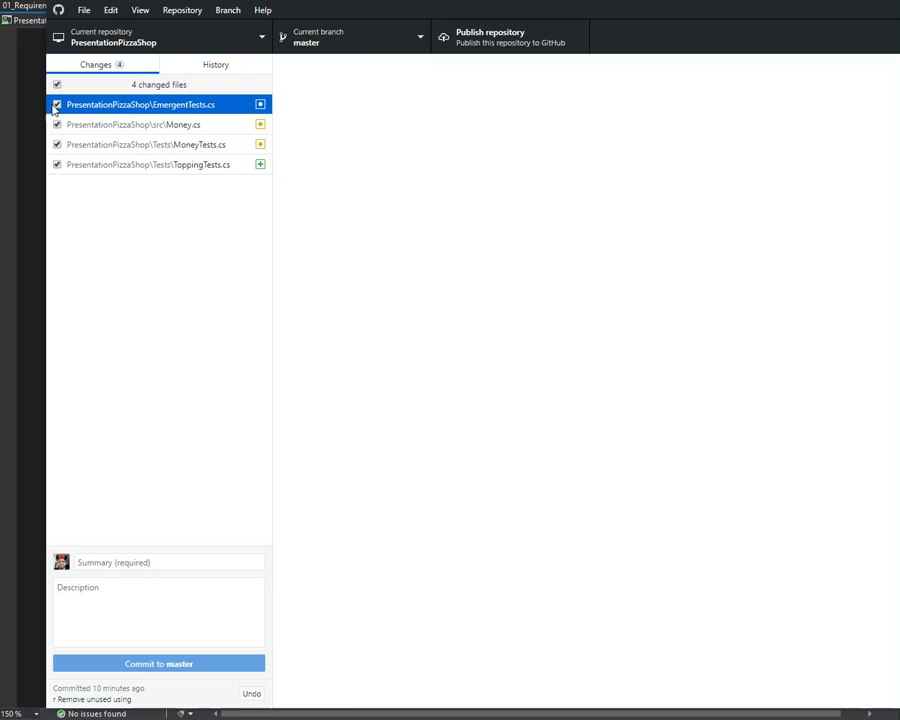
pyautogui.click(148, 144)
pyautogui.write('F Add Mult')
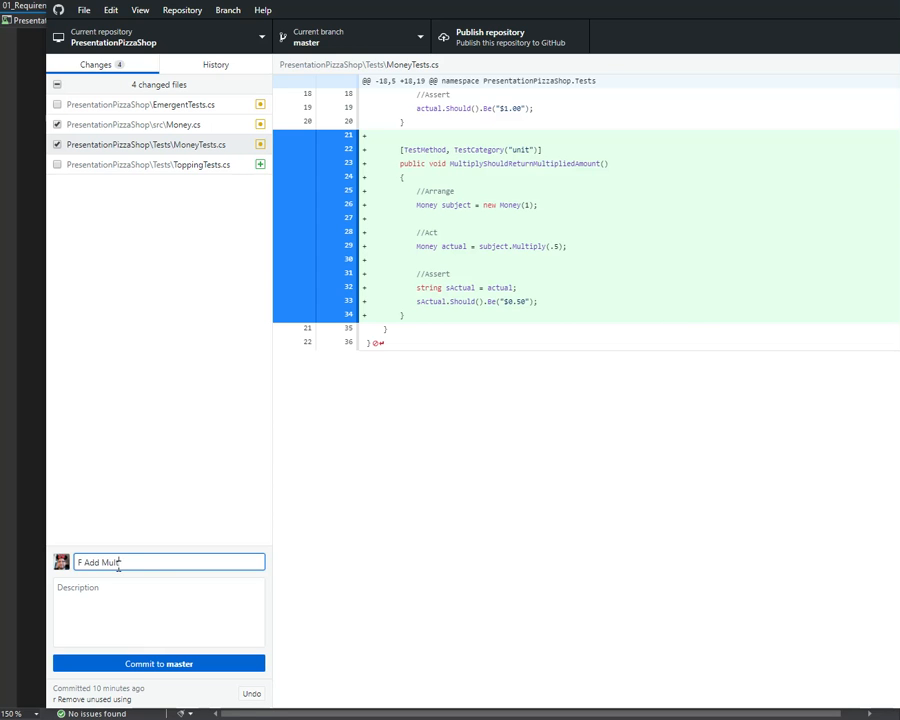
pyautogui.write('iply')
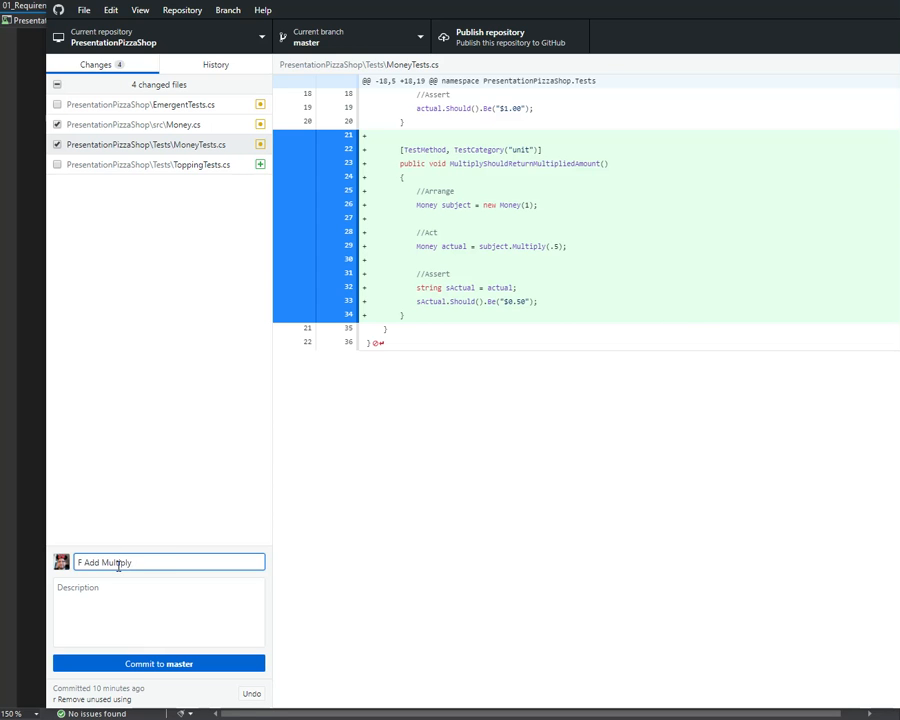
pyautogui.write('function to M')
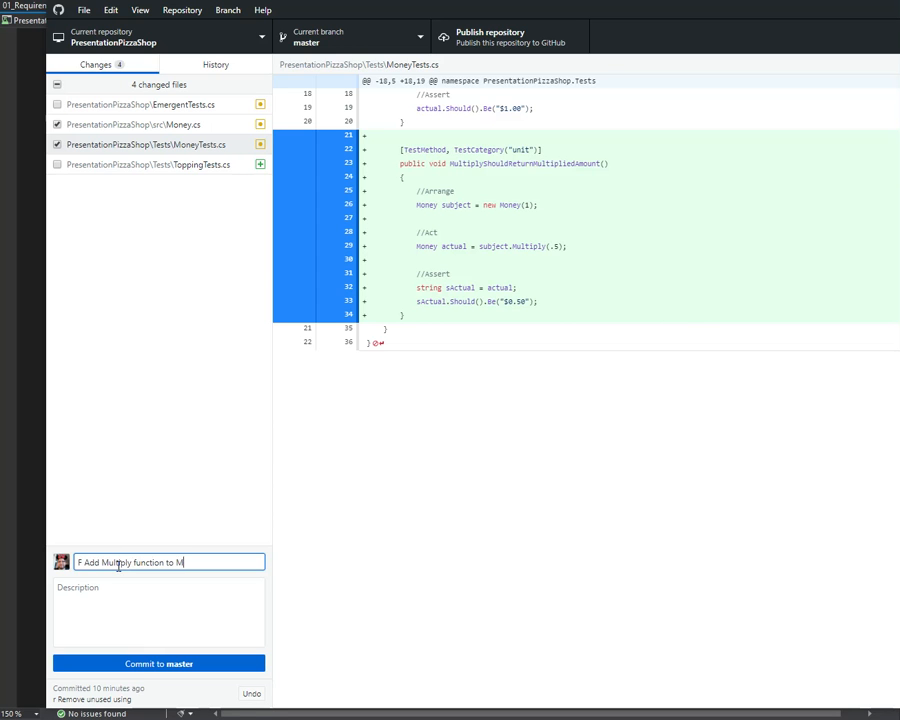
pyautogui.write('oney')
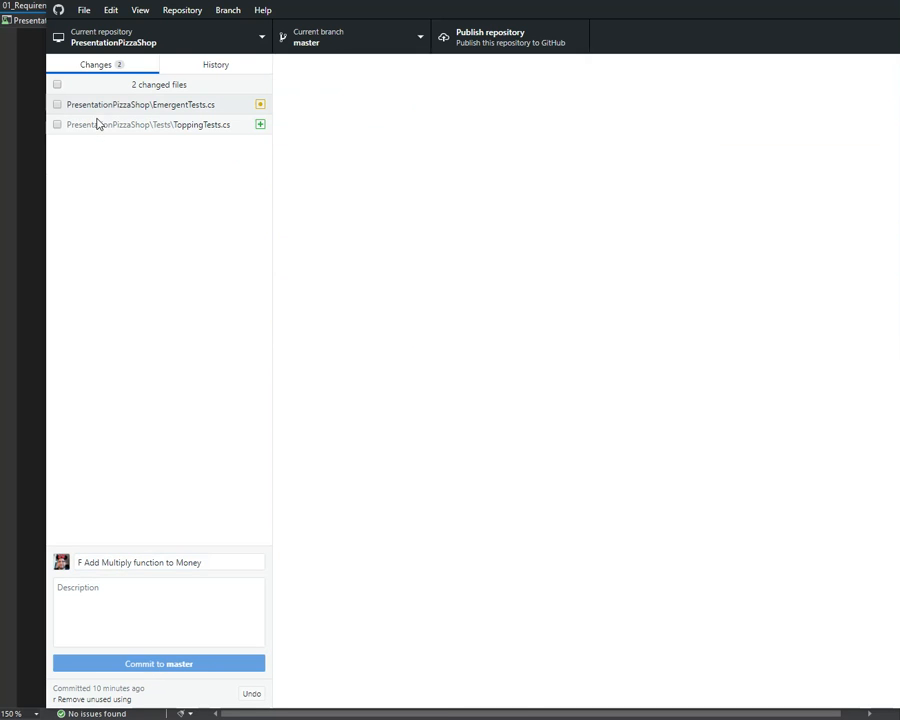
# - Review the remaining EmergentTests.cs diff and select its changed lines
pyautogui.click(138, 104)
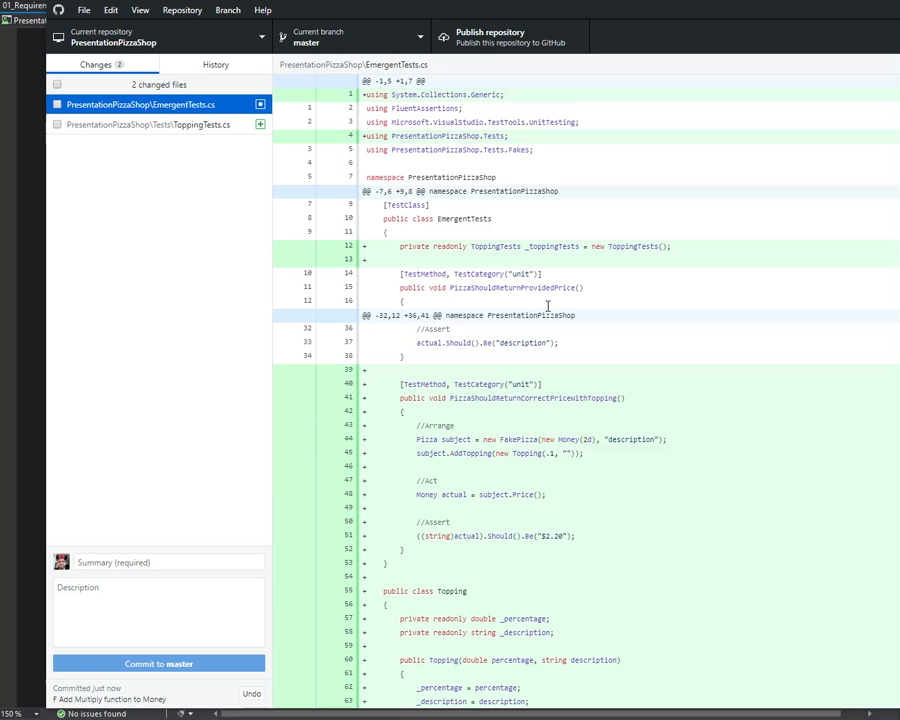
pyautogui.scroll(-3)
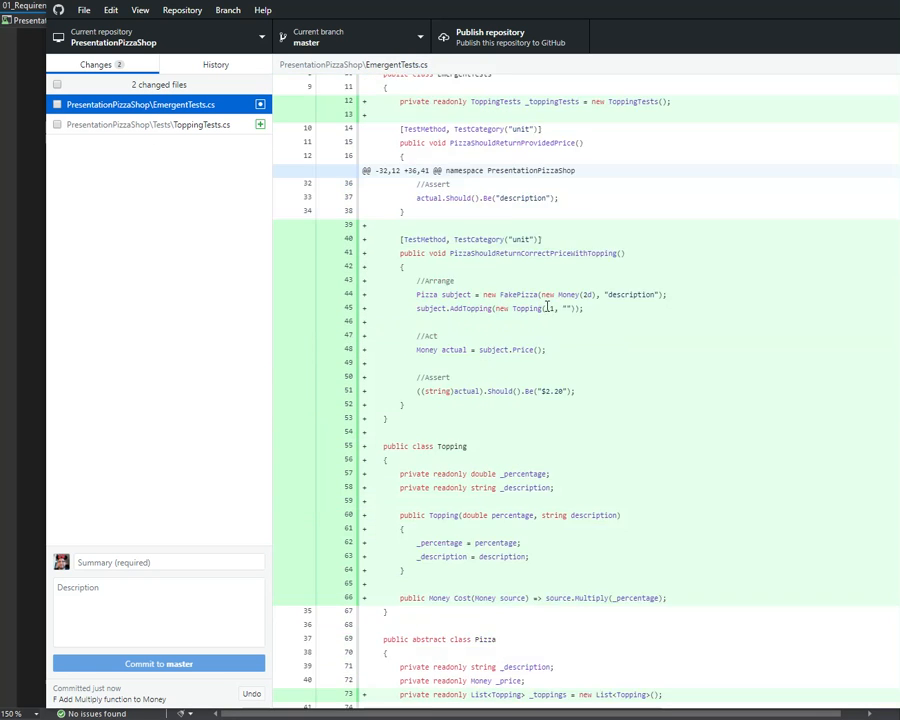
pyautogui.scroll(3)
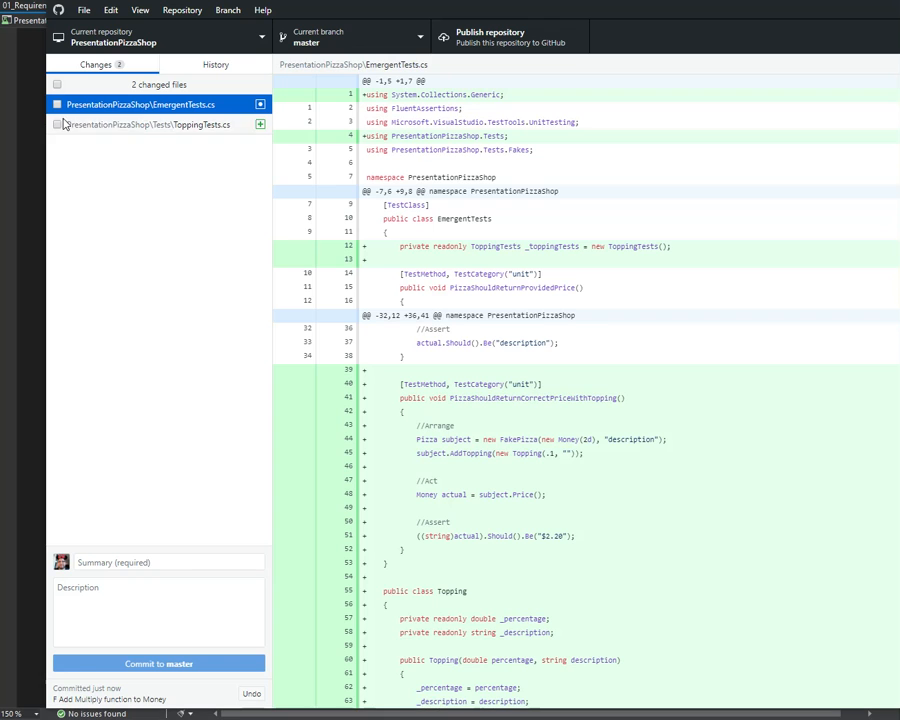
pyautogui.click(146, 124)
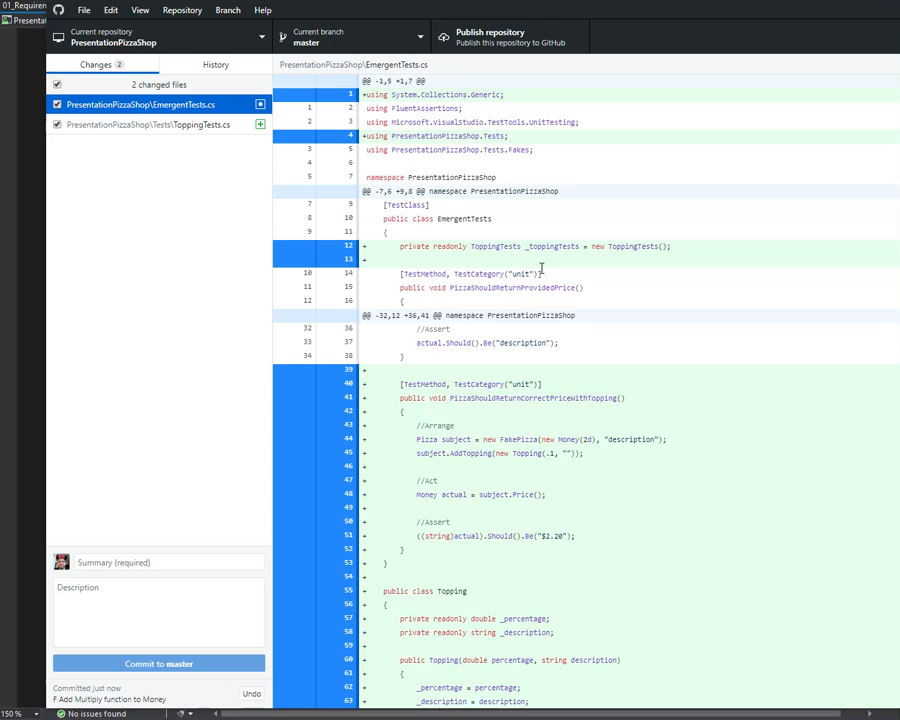
pyautogui.scroll(-3)
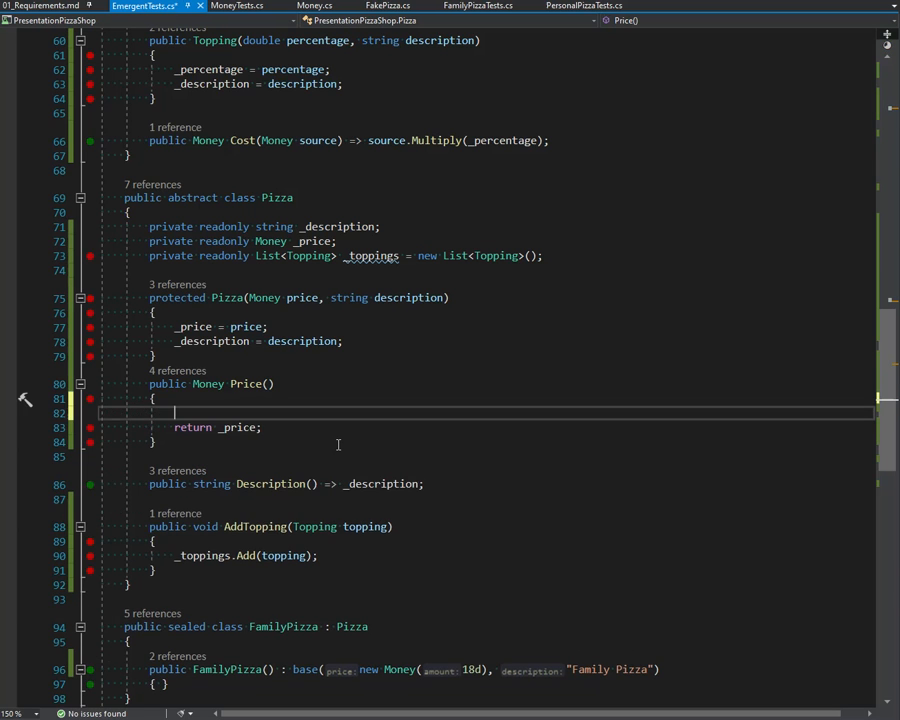
# - Give Price() a block body with foreach (Topping topping in _toppings) above return _price;
pyautogui.write('_toppings.Sum(')
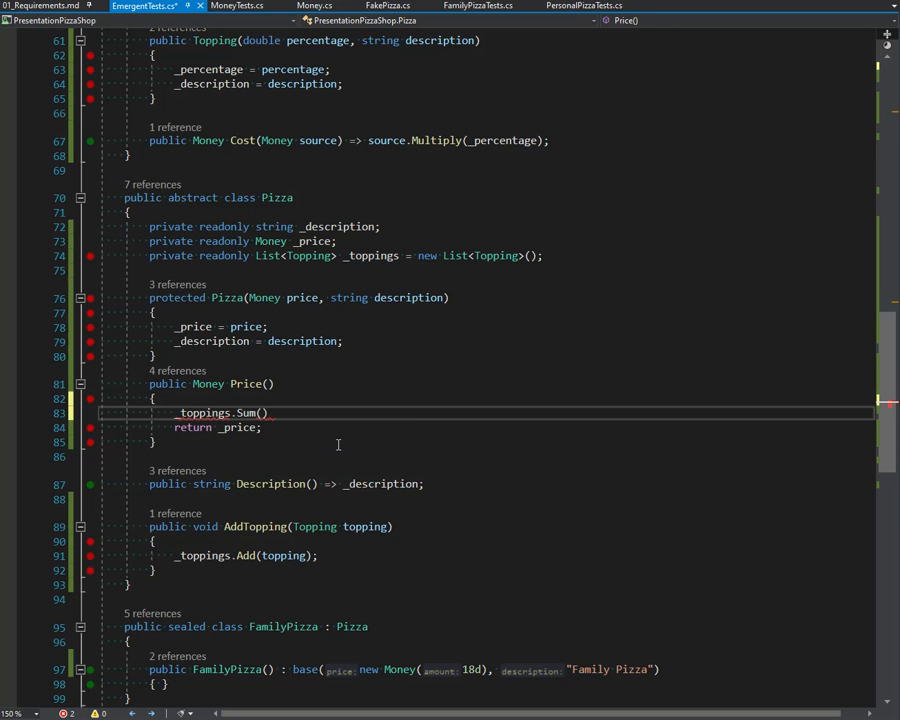
pyautogui.doubleClick(222, 412)
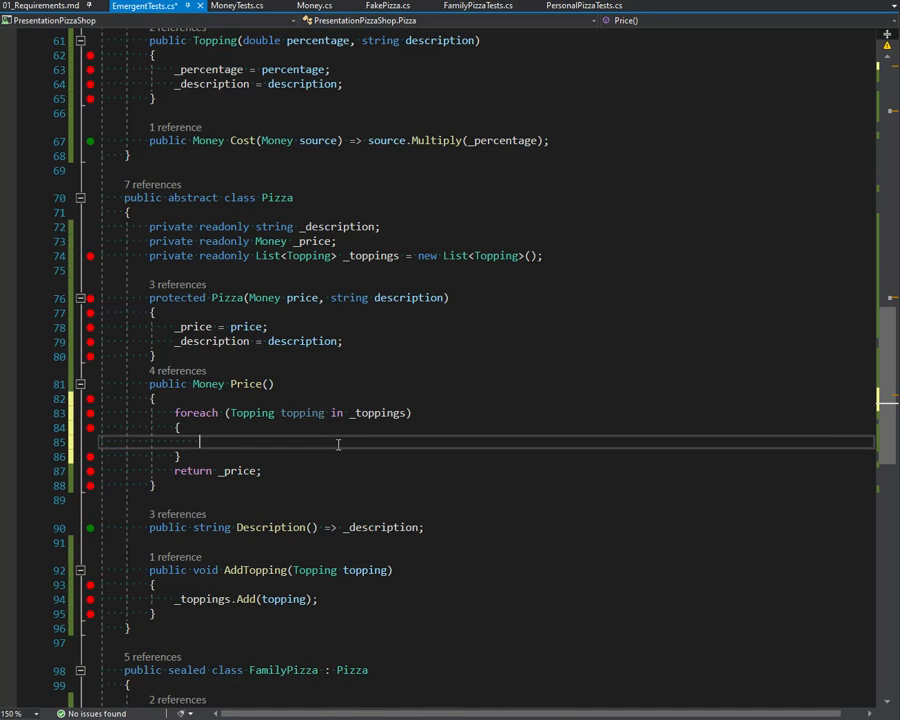
pyautogui.write('Mo')
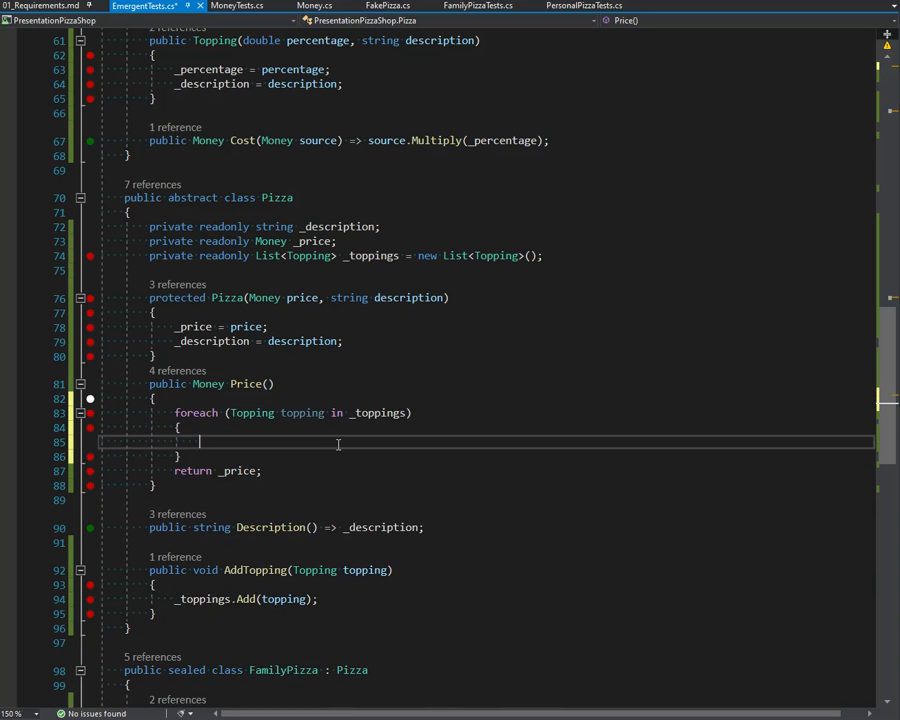
pyautogui.write('Money.;A')
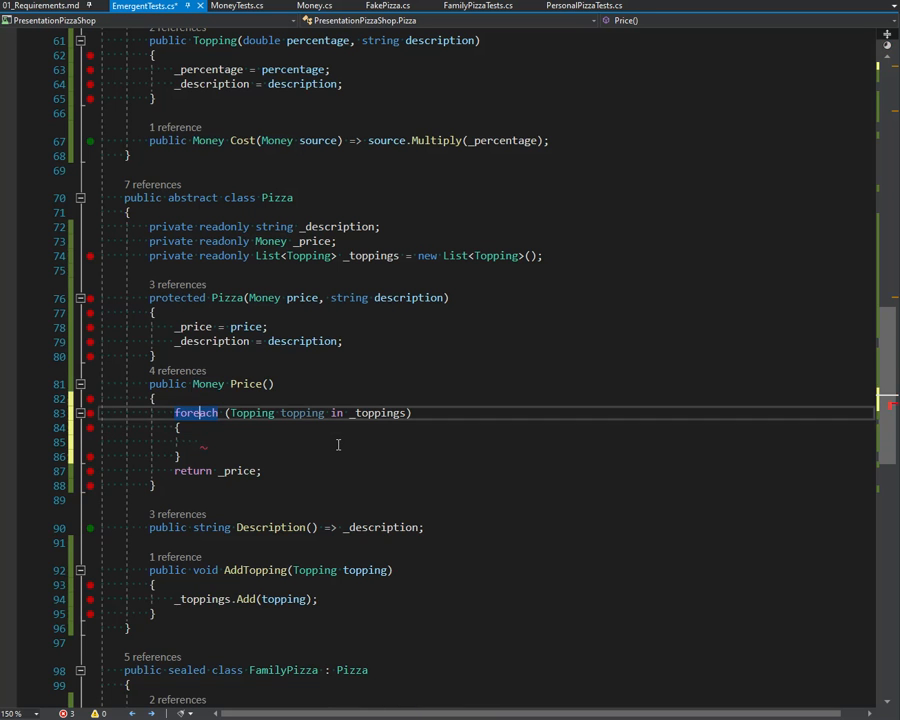
# - Declare a Money accumulator initialised as new Money() before the toppings loop
pyautogui.write('new Moen')
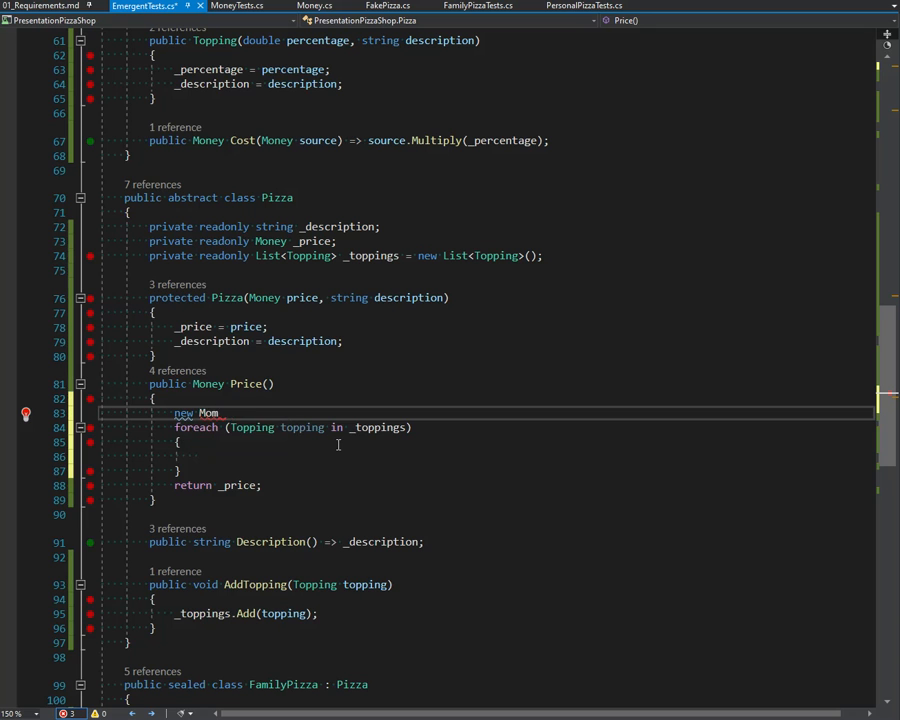
pyautogui.write('oney()')
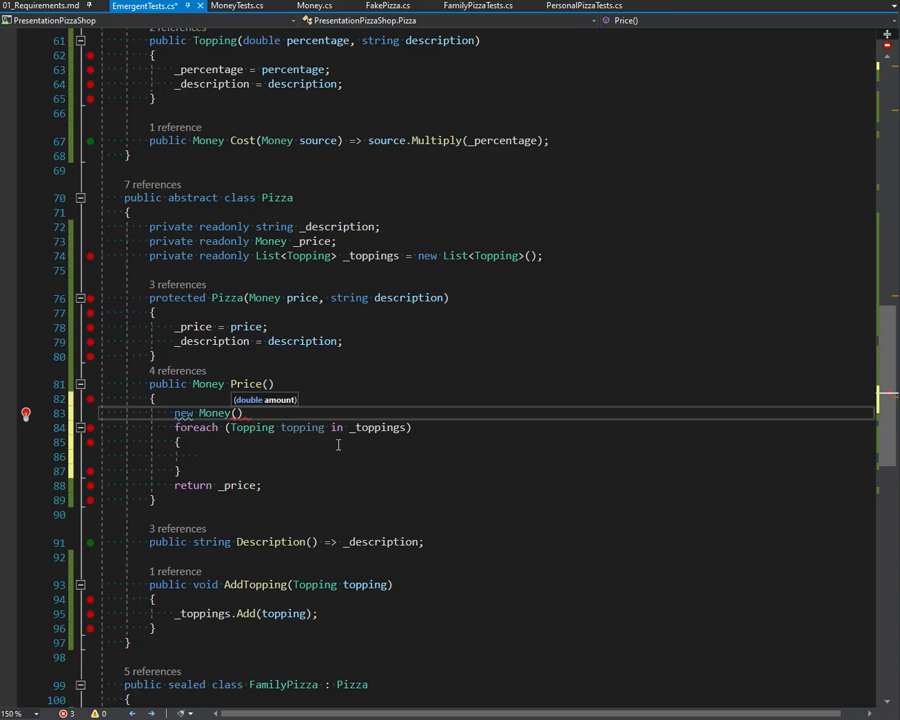
pyautogui.scroll(-3)
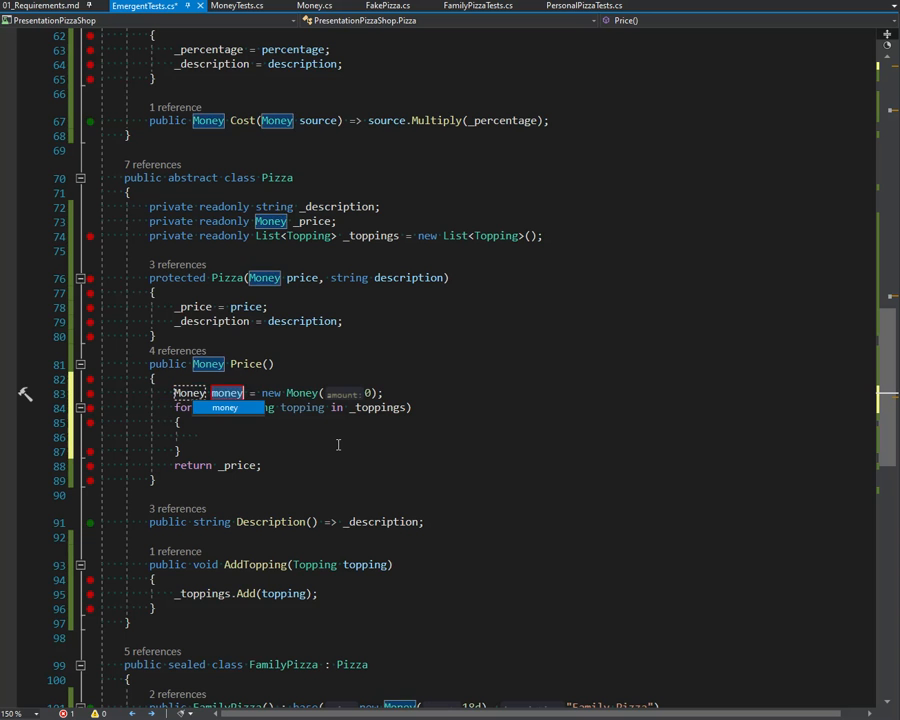
# - Inside the loop write accumulator = accumulator.Add(topping.Cost(_price));
pyautogui.write('accumulator')
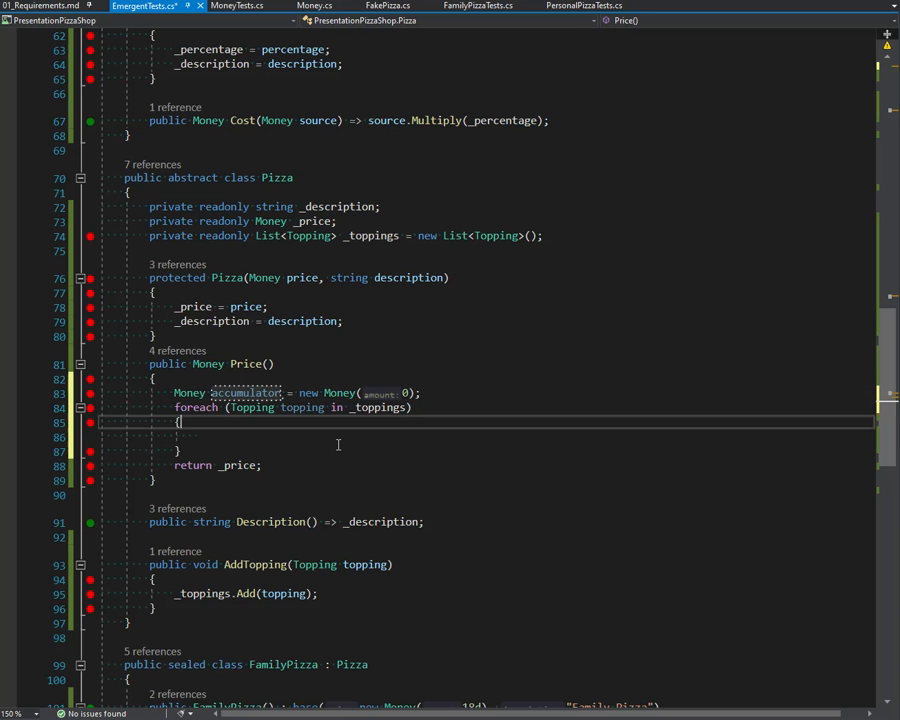
pyautogui.write('accumulator')
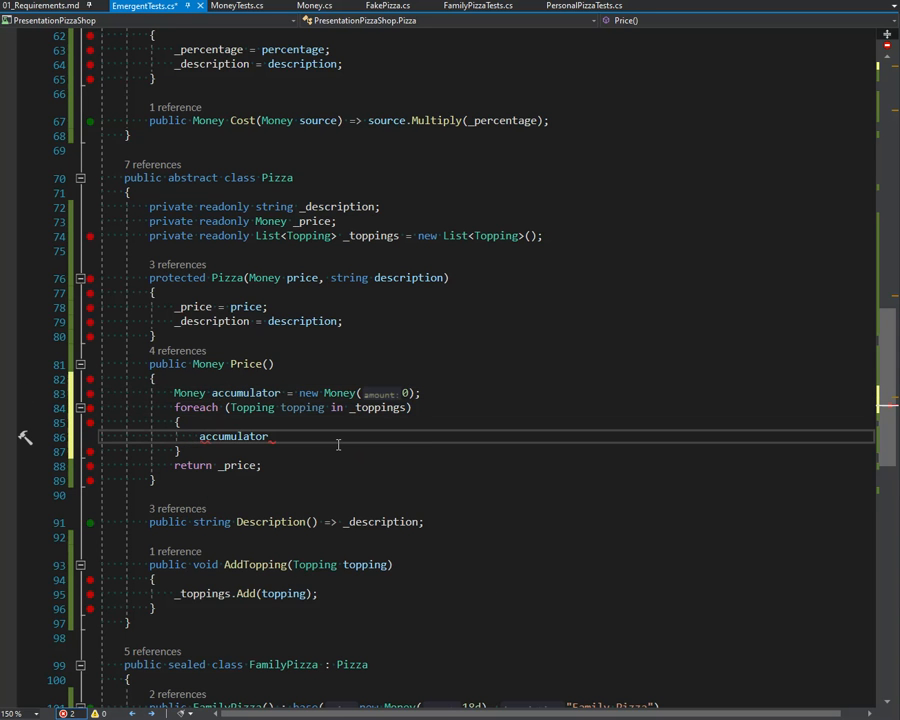
pyautogui.write('.Add(')
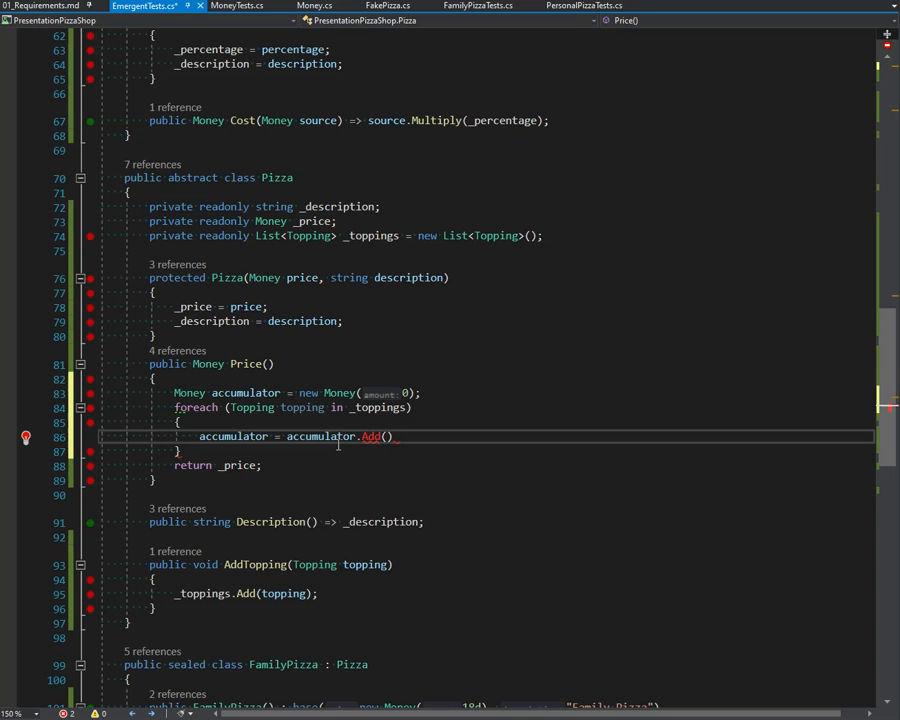
pyautogui.write('topping.Cost(')
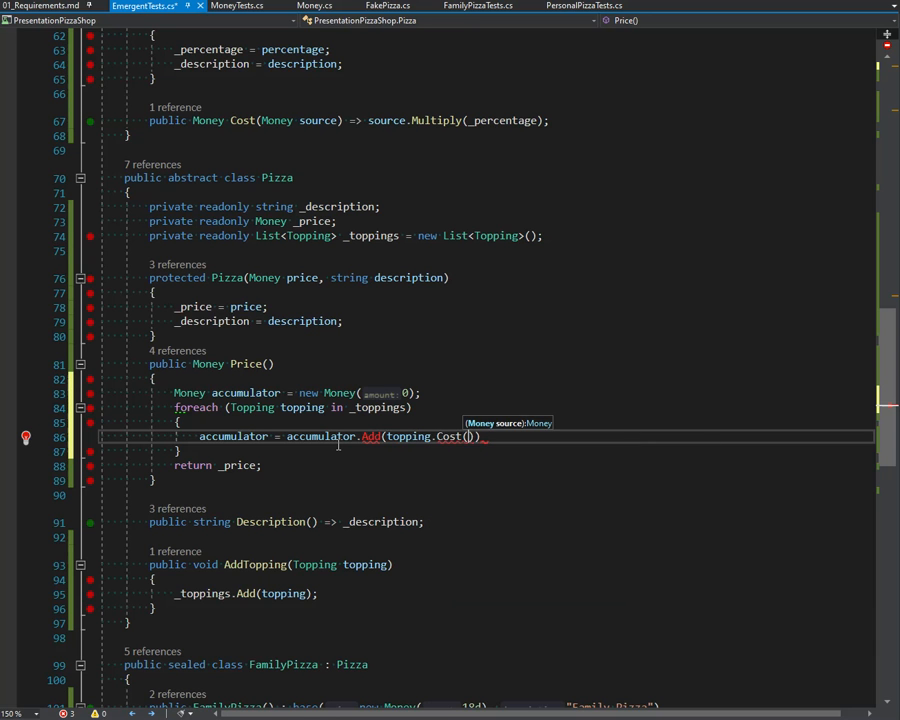
pyautogui.write('_price')
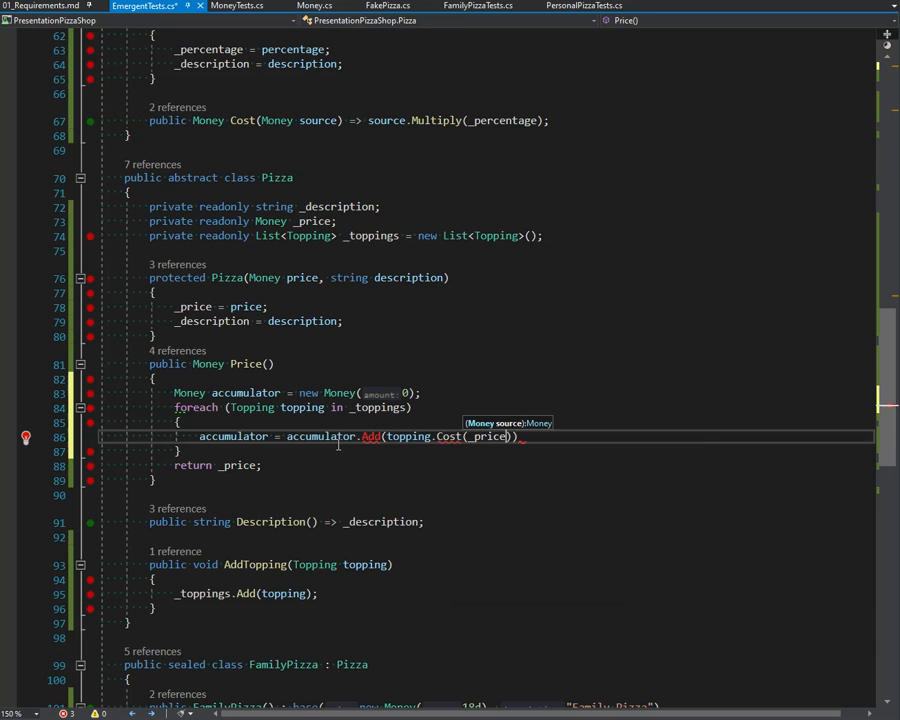
pyautogui.write(');')
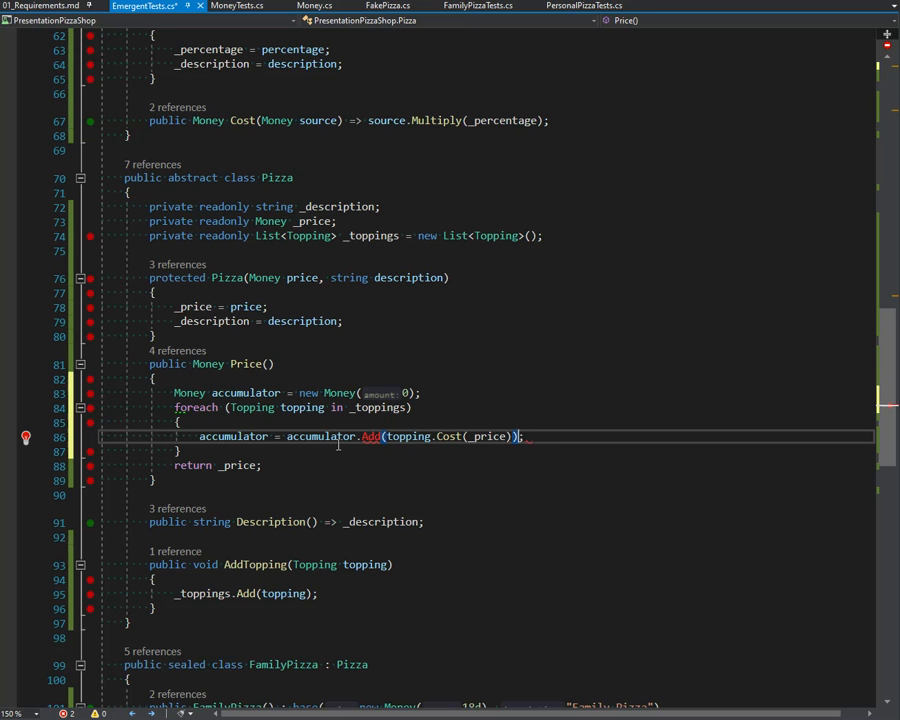
pyautogui.doubleClick(408, 436)
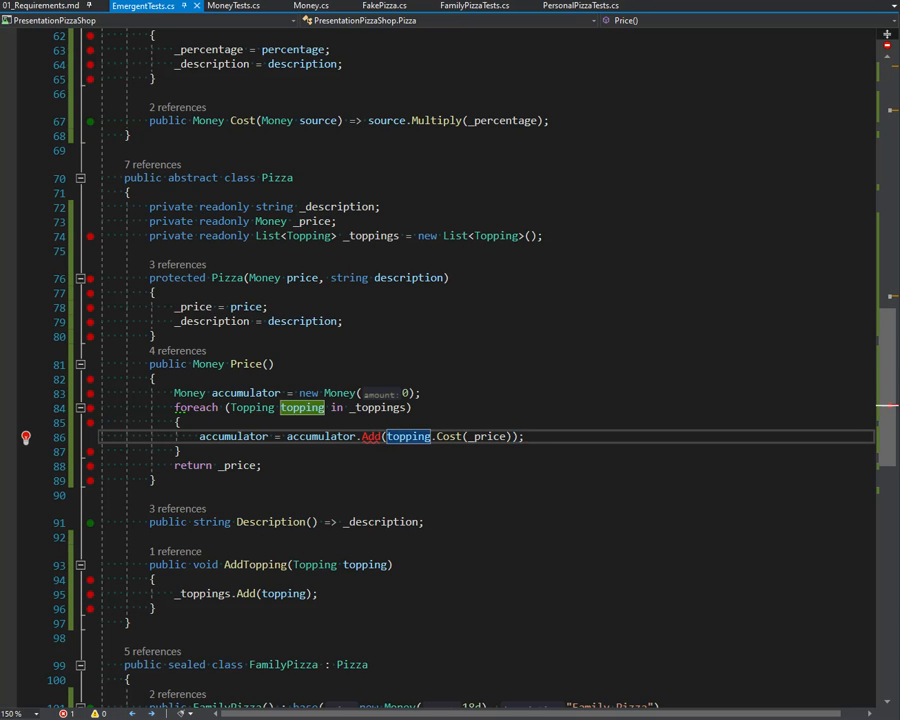
pyautogui.moveTo(370, 436)
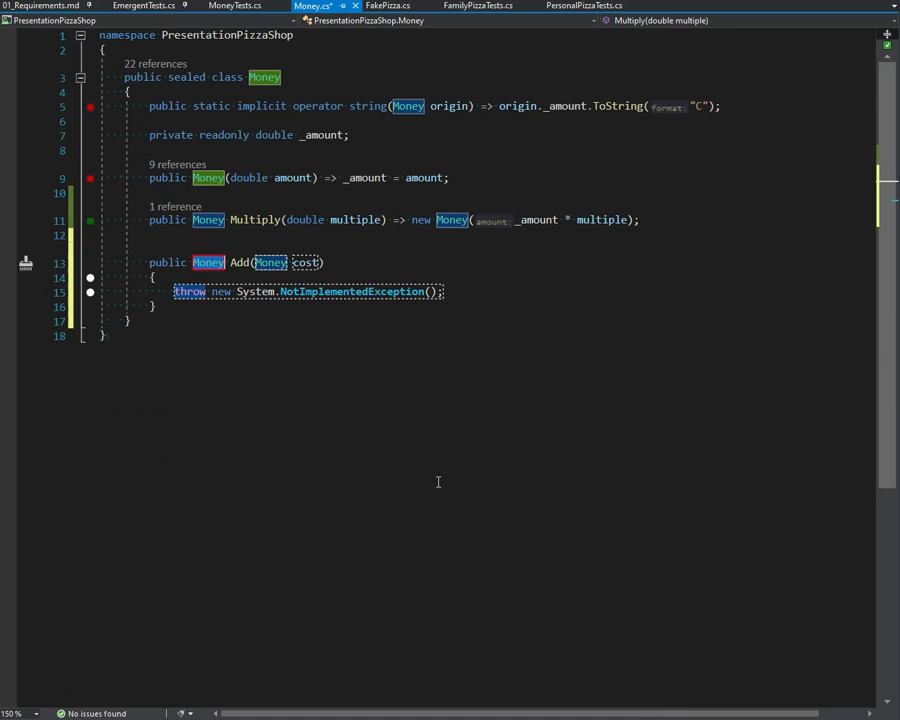
# - Rename Money.Add's parameter to other and delete its NotImplementedException body
pyautogui.doubleClick(306, 262)
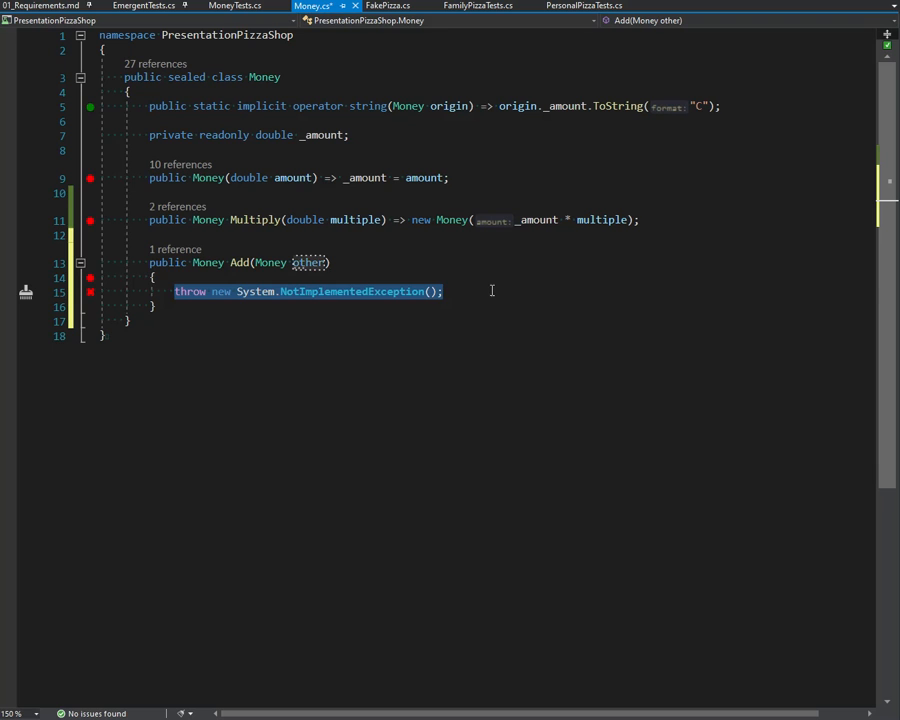
pyautogui.press('Delete')
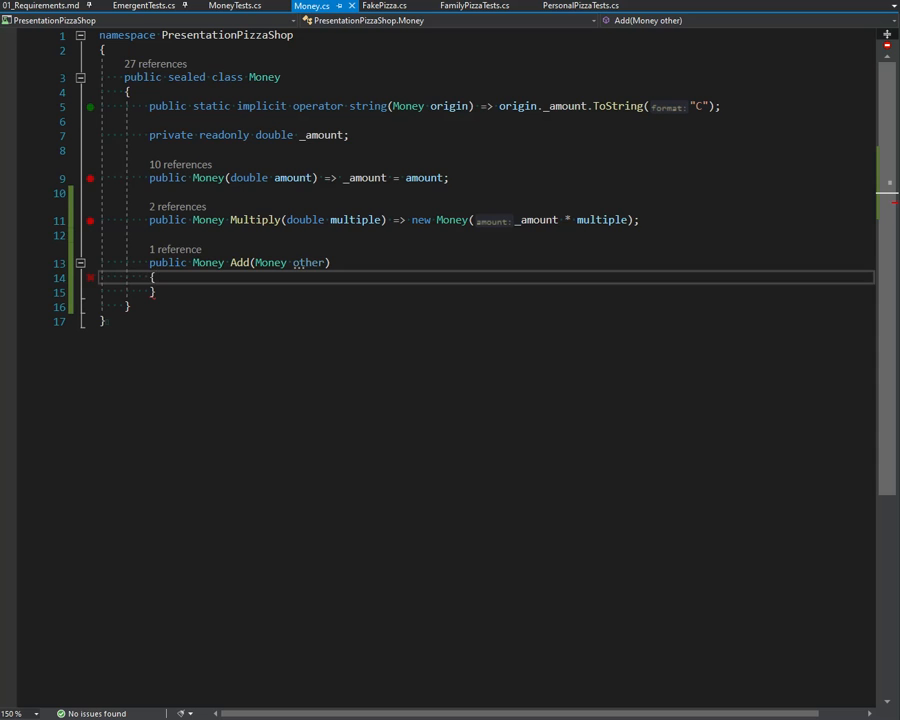
pyautogui.click(234, 6)
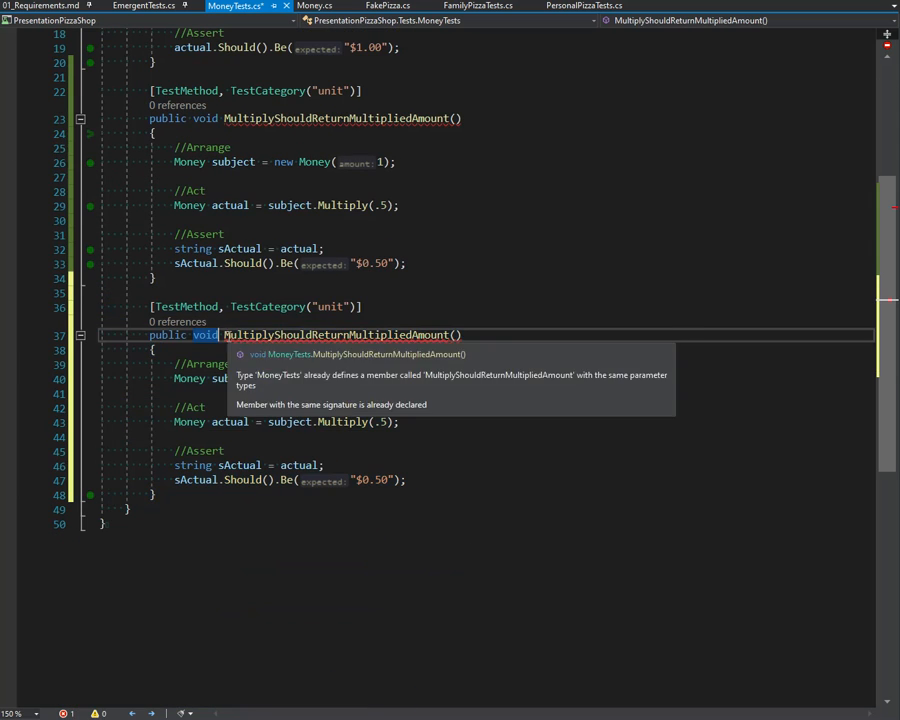
# - Rename the copied test AddShouldAdd, calling subject.Add(new Money(4)) and expecting "$5.00"
pyautogui.doubleClick(340, 334)
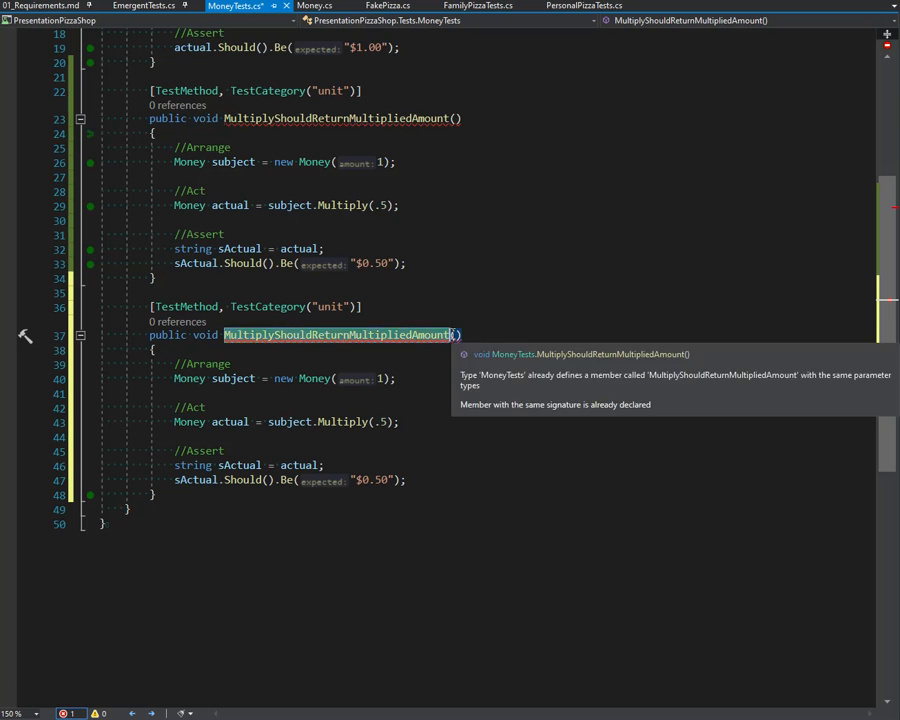
pyautogui.write('AddShouldAdd(')
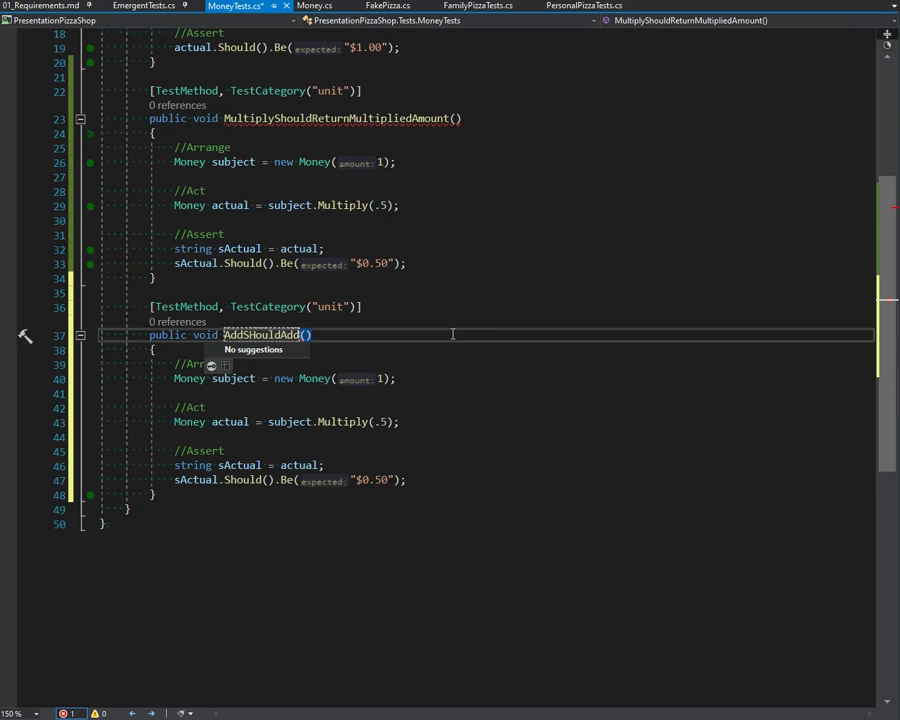
pyautogui.press('Escape')
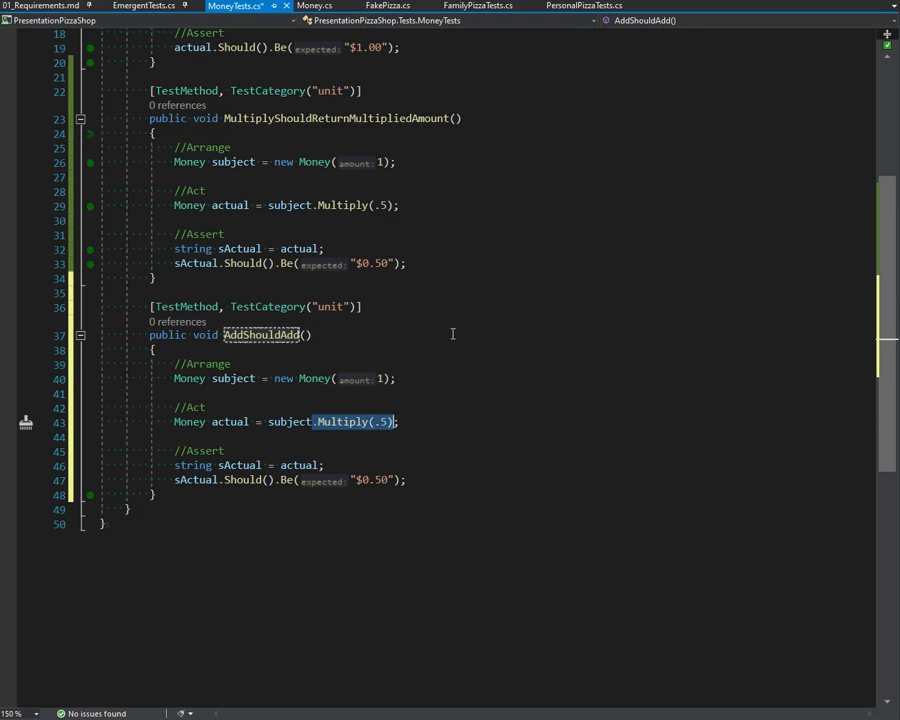
pyautogui.write('.Add')
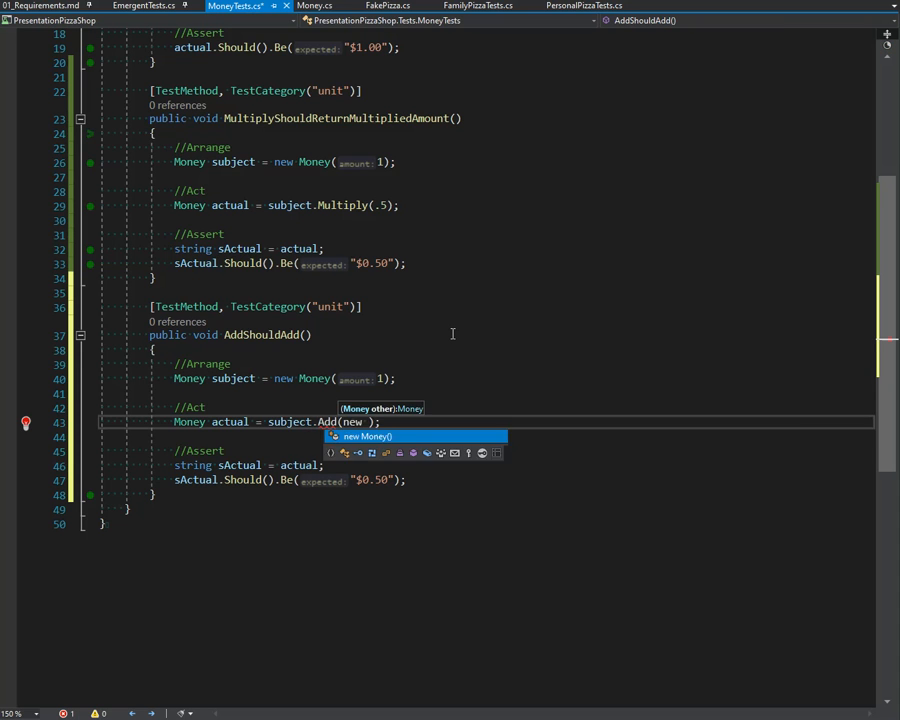
pyautogui.write('Money(4')
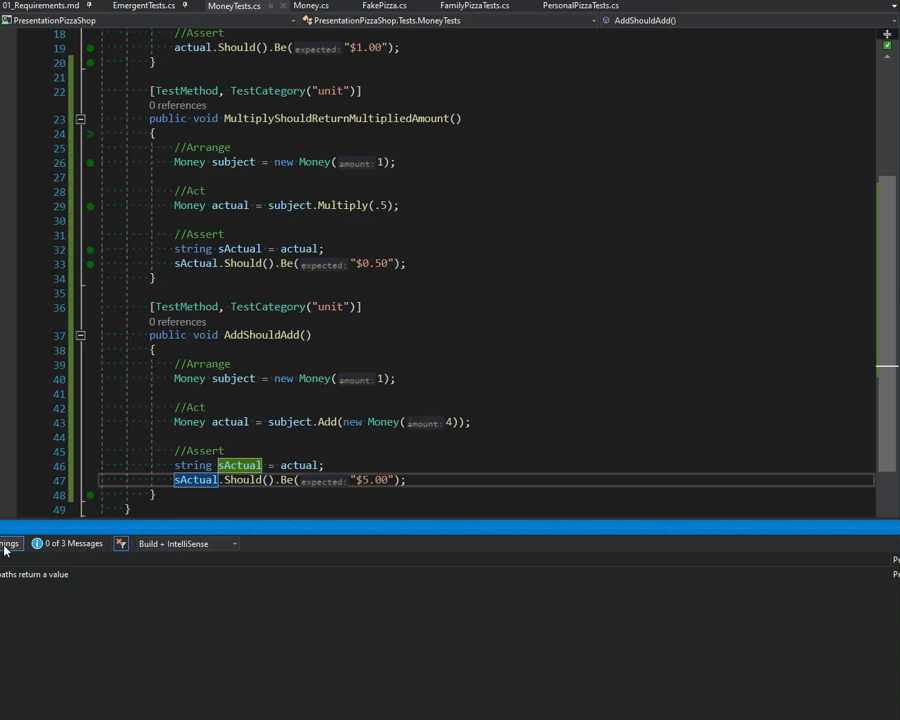
pyautogui.click(310, 6)
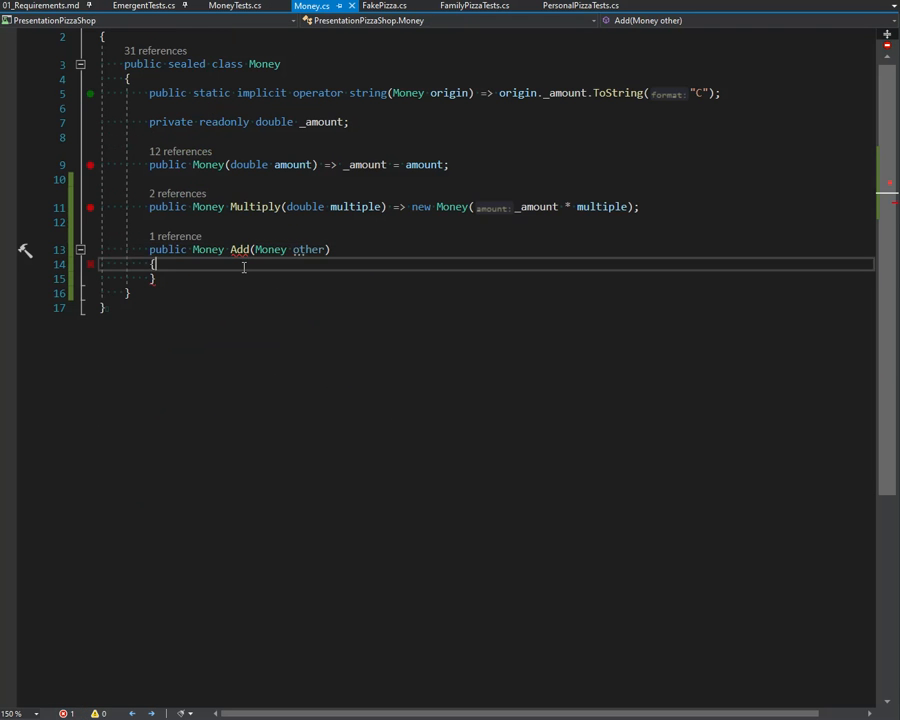
# - Write Add as => new Money(this._amount + other._amount); and return to EmergentTests
pyautogui.write('return new Money();')
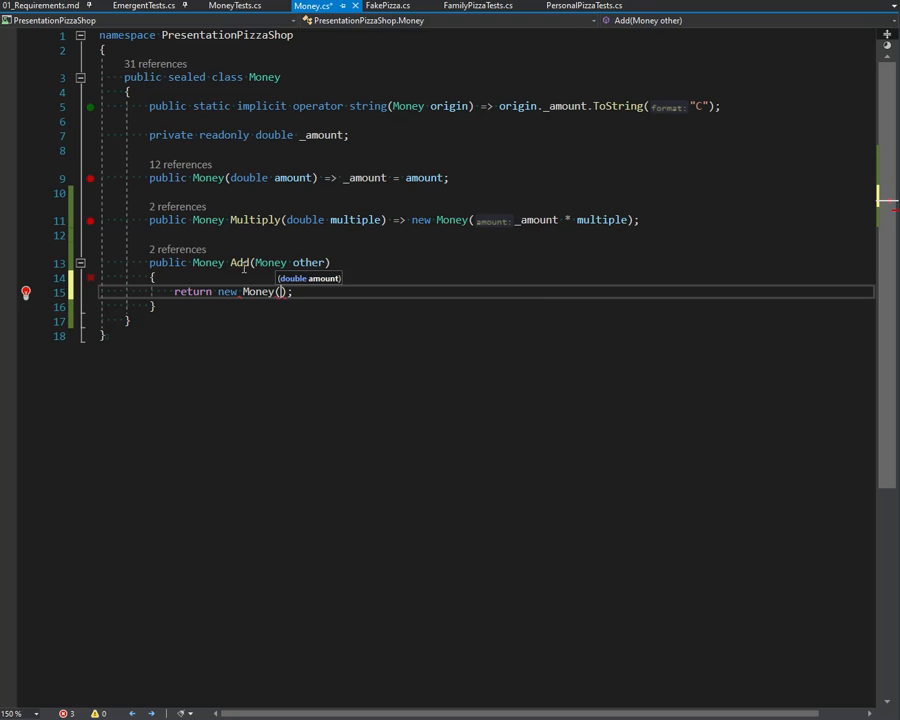
pyautogui.write('other._amount')
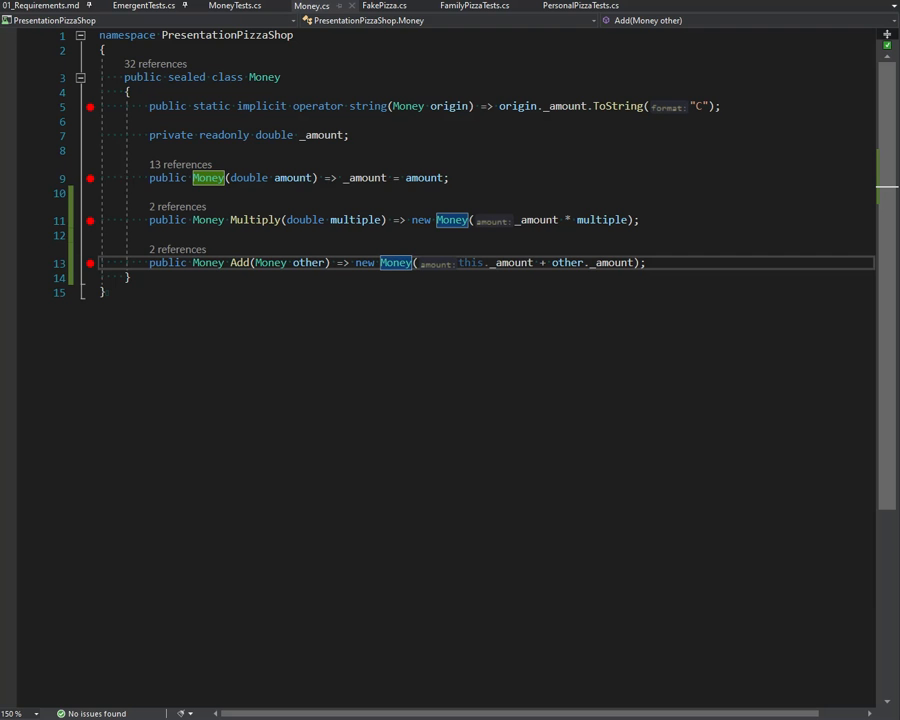
pyautogui.click(144, 6)
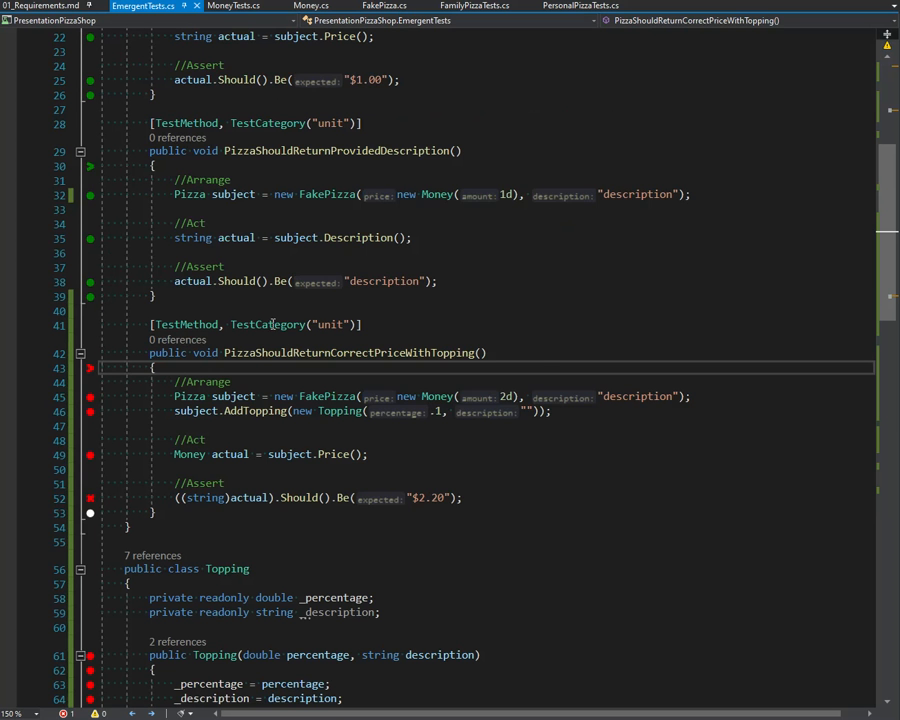
# - Change Pizza.Price to return accumulator instead of _price
pyautogui.scroll(-3)
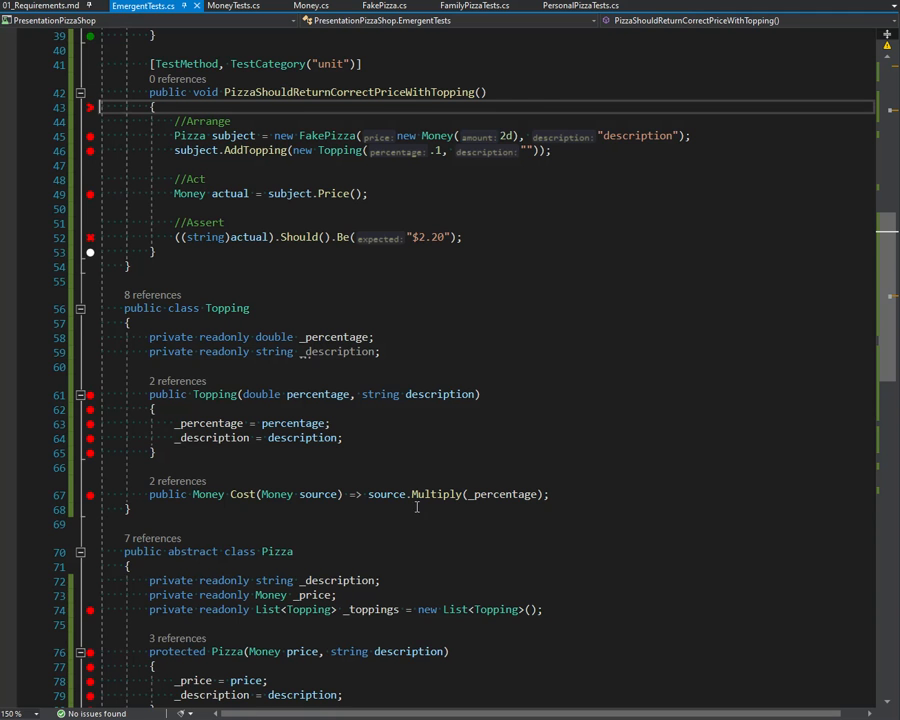
pyautogui.scroll(-3)
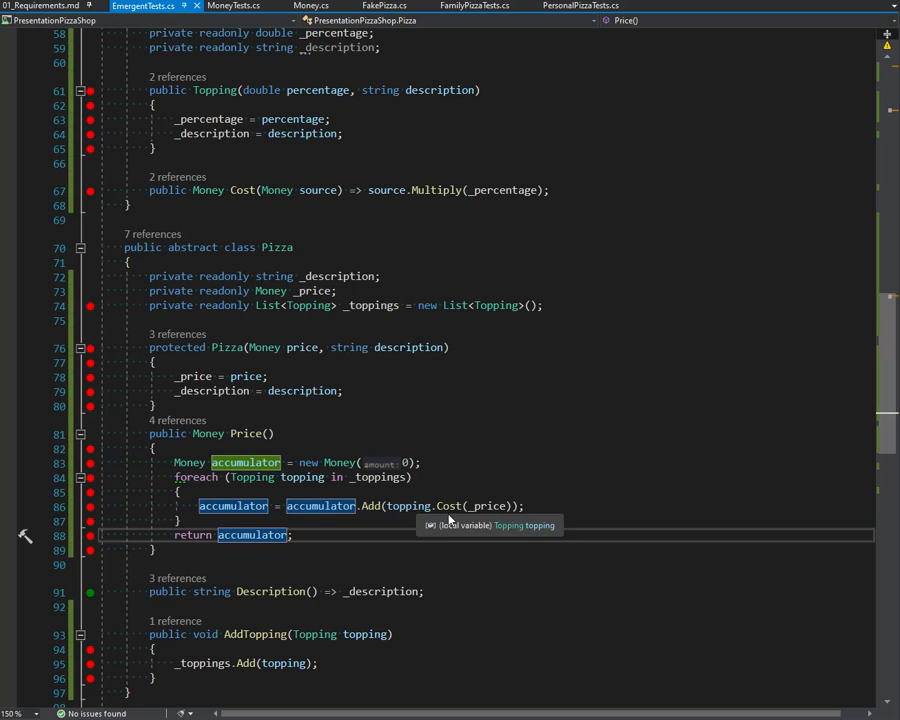
pyautogui.moveTo(370, 504)
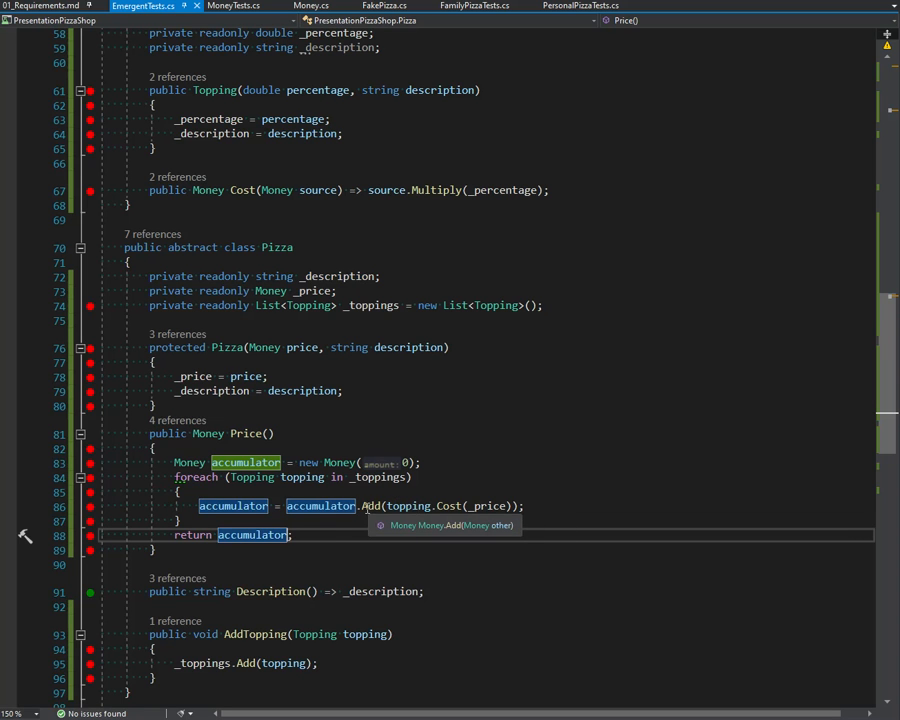
pyautogui.moveTo(48, 390)
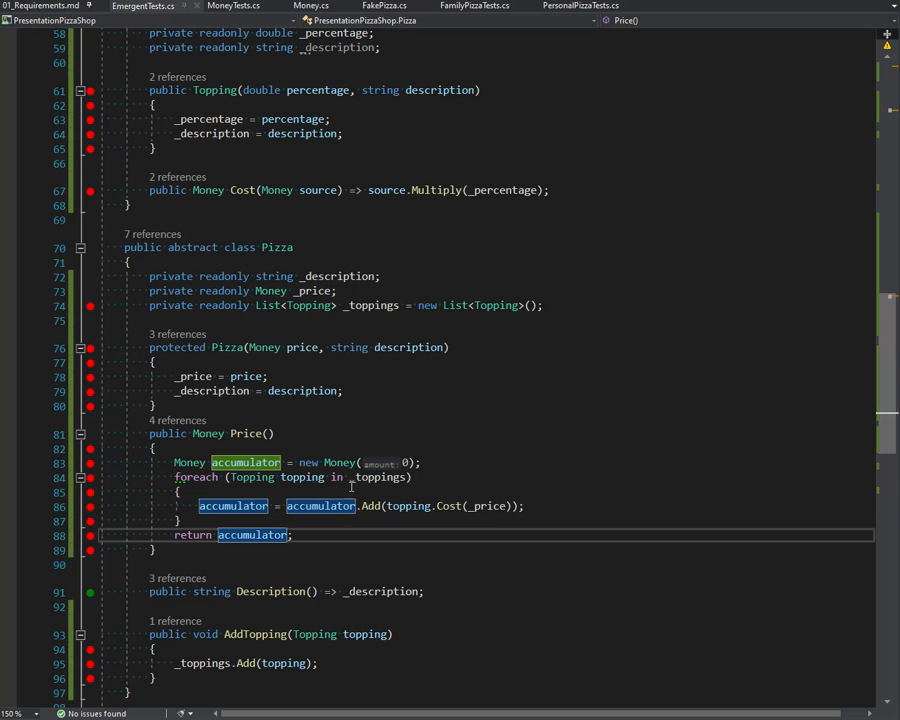
pyautogui.click(488, 506)
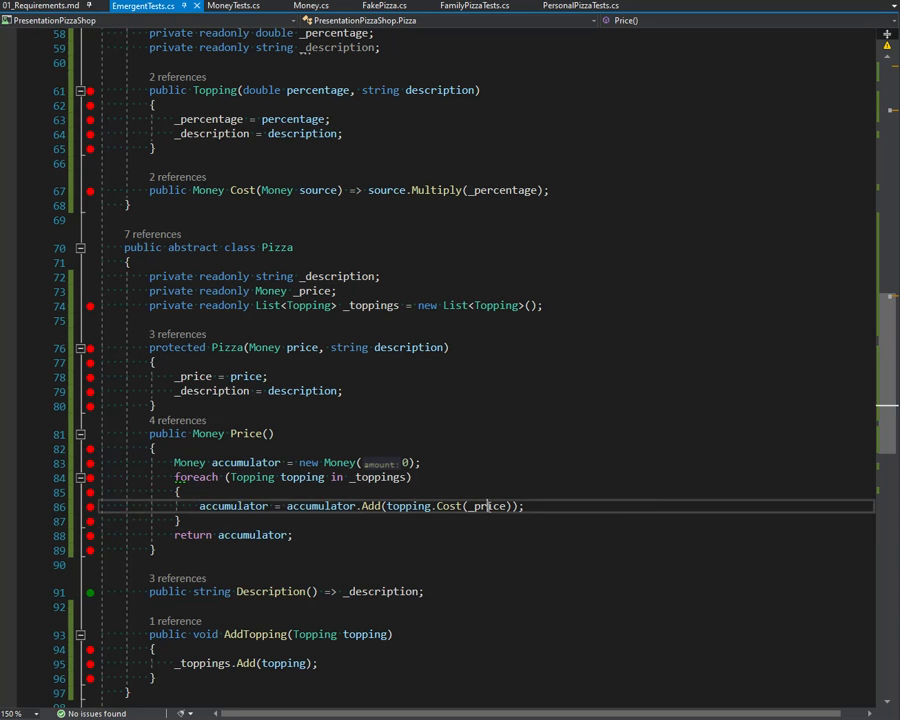
pyautogui.moveTo(490, 504)
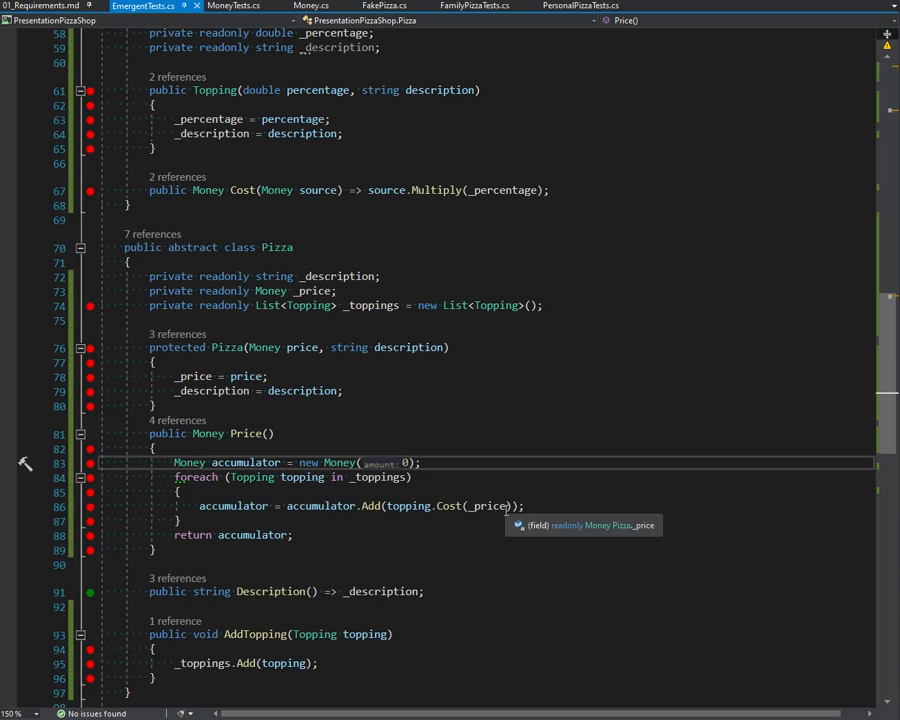